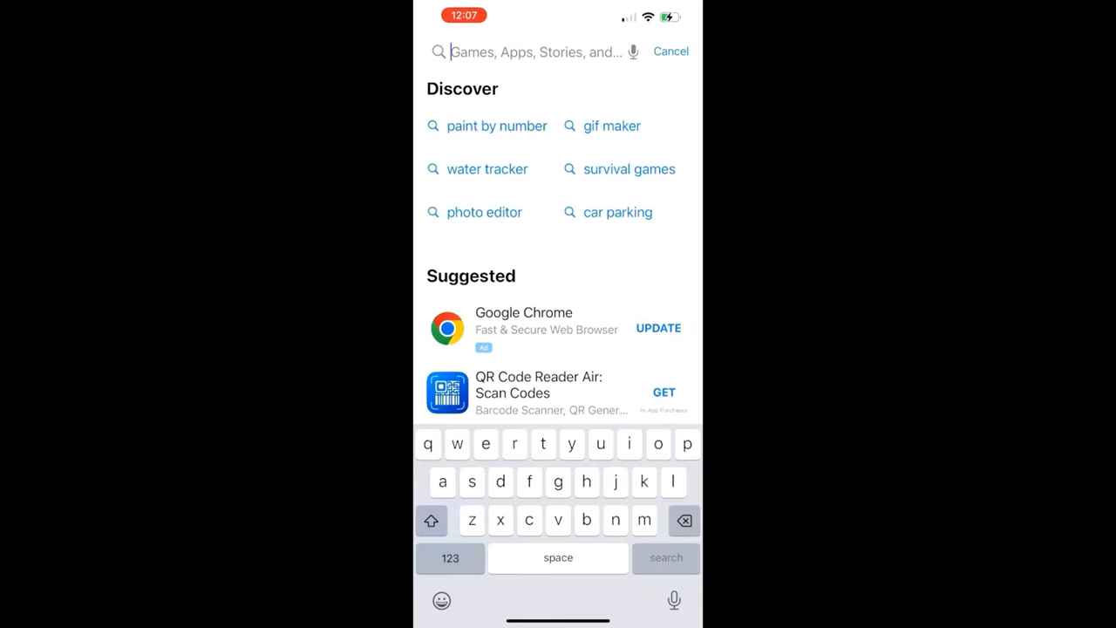
Search the App Store for 'obsbot' and get the Obsbot Start app
text(obs o)
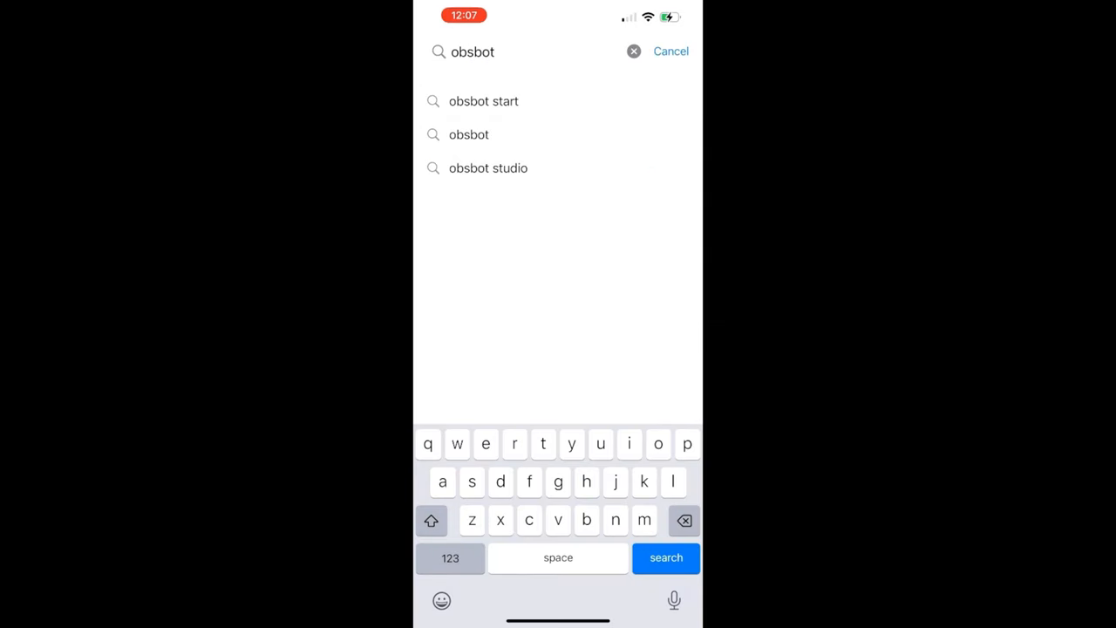
click(666, 557)
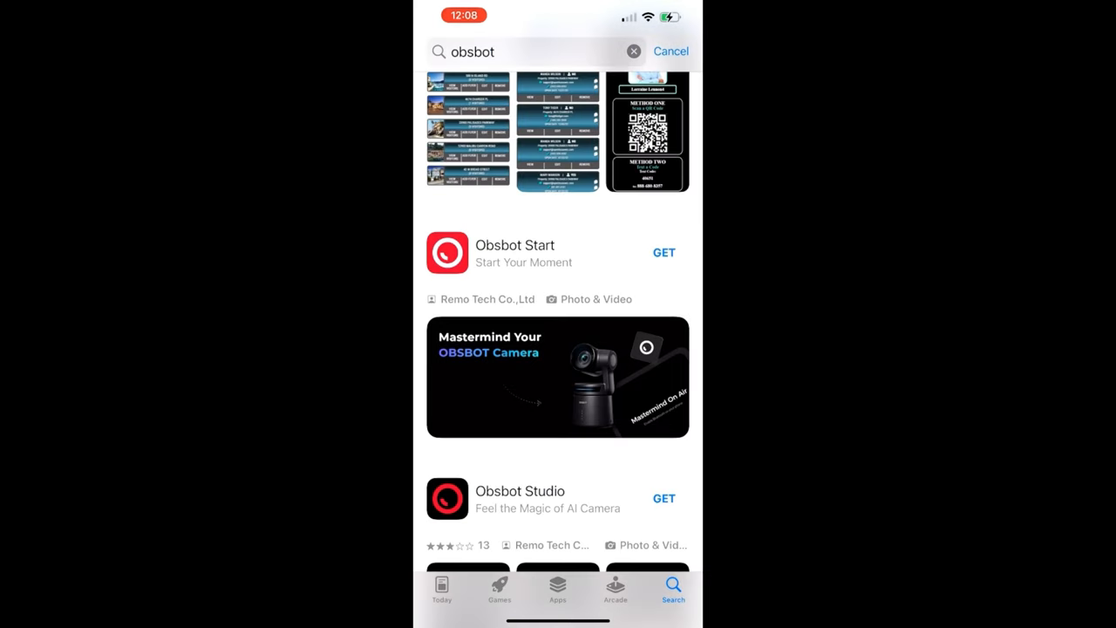
click(663, 252)
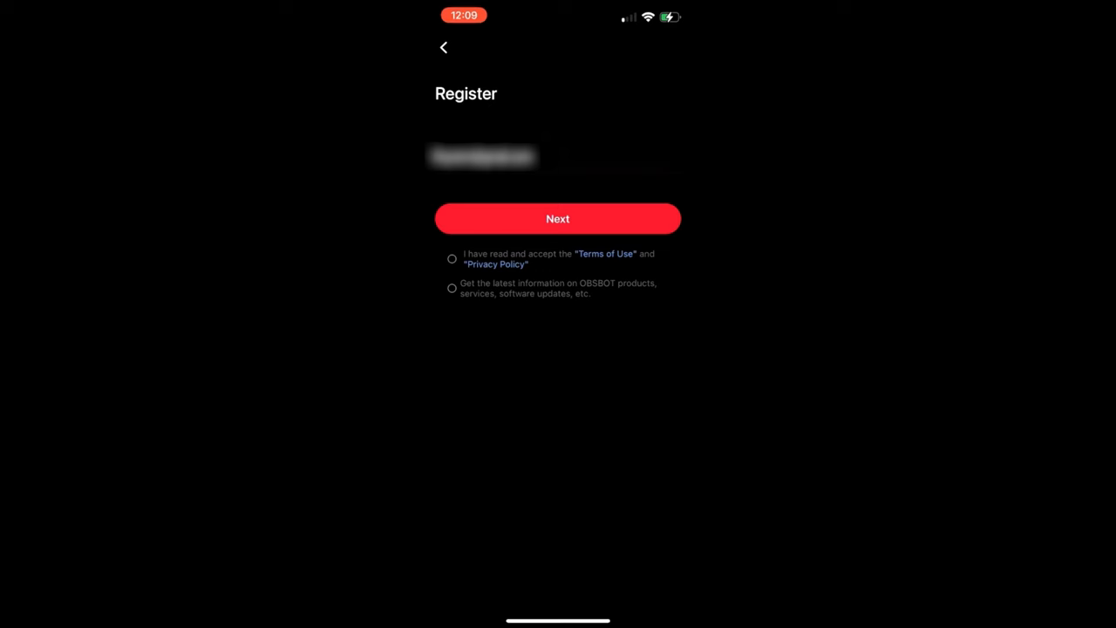
Accept the terms, opt in to OBSBOT news, and allow local network access
click(451, 258)
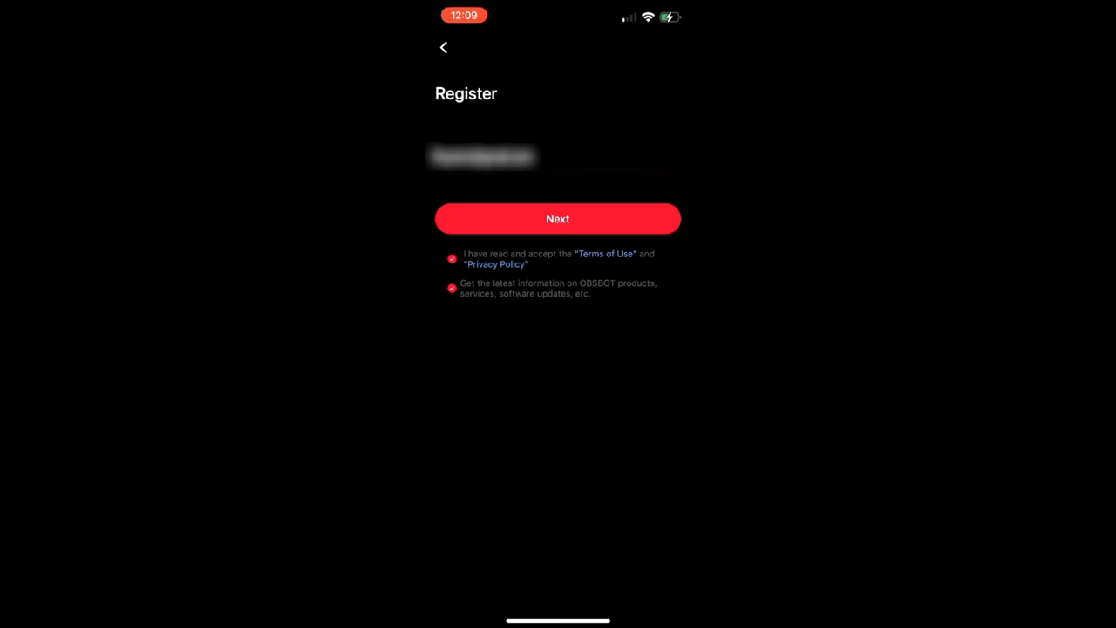
click(557, 218)
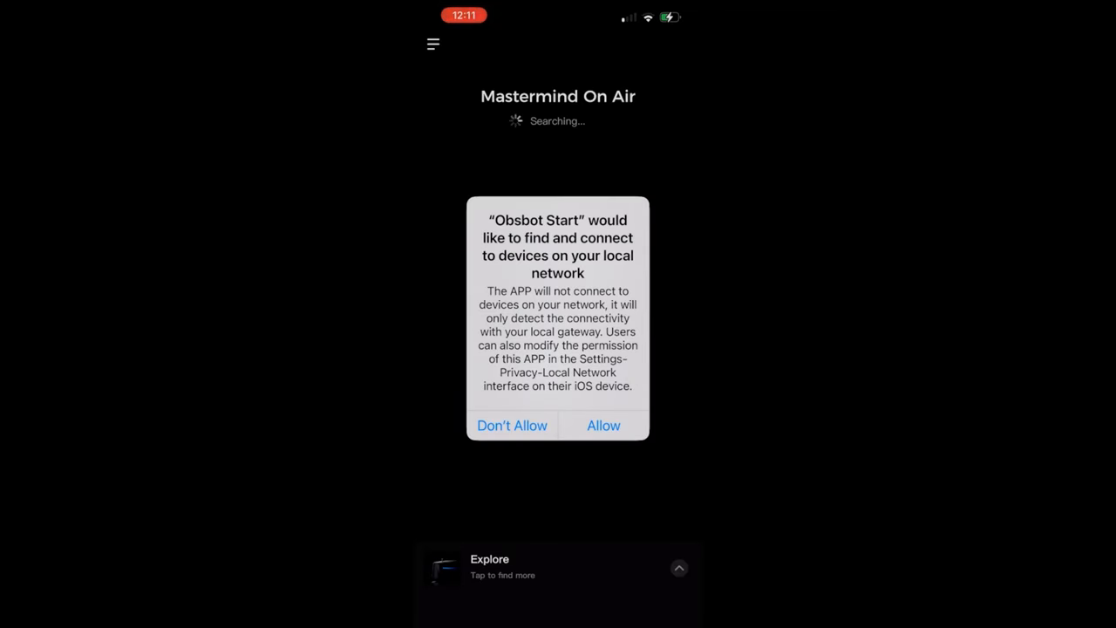
click(604, 425)
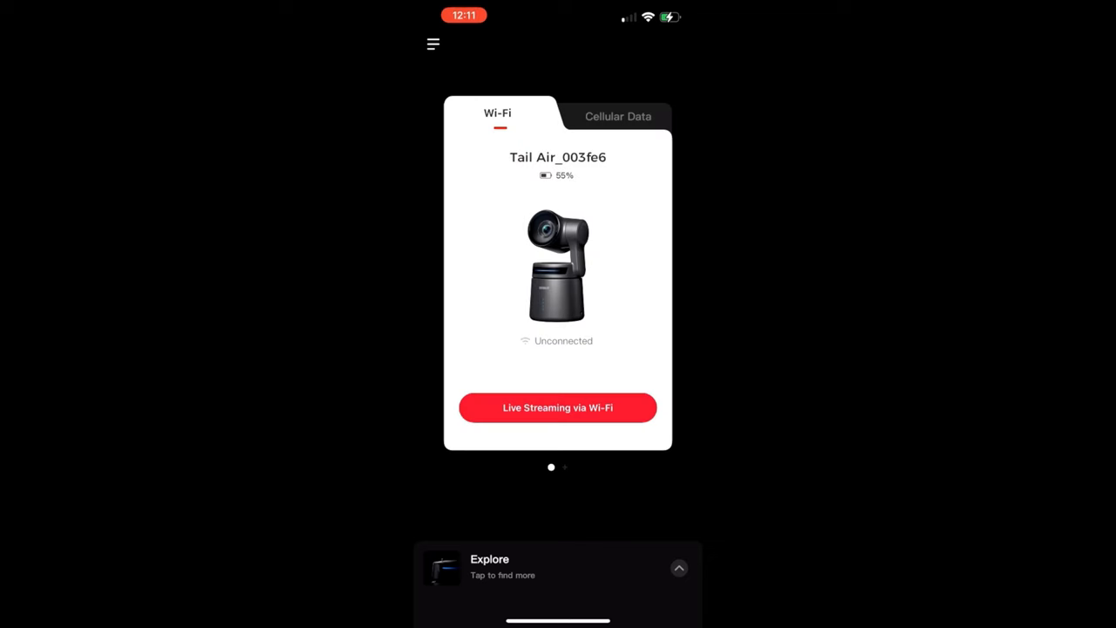
Set up Tail Air live streaming over Wi-Fi and join the 2.4G network
click(616, 114)
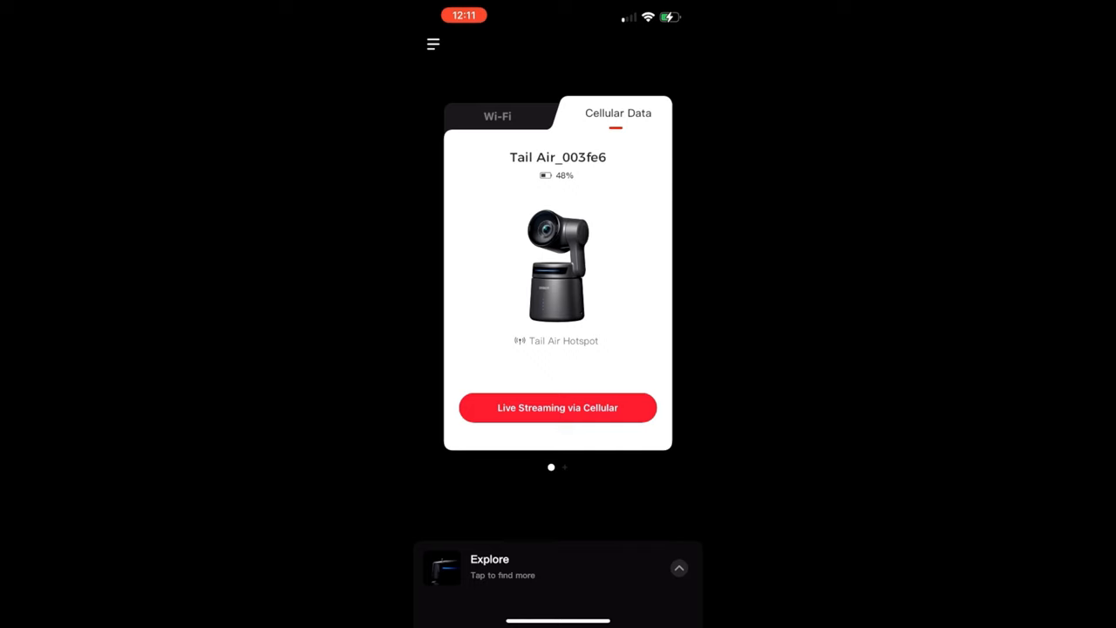
click(497, 116)
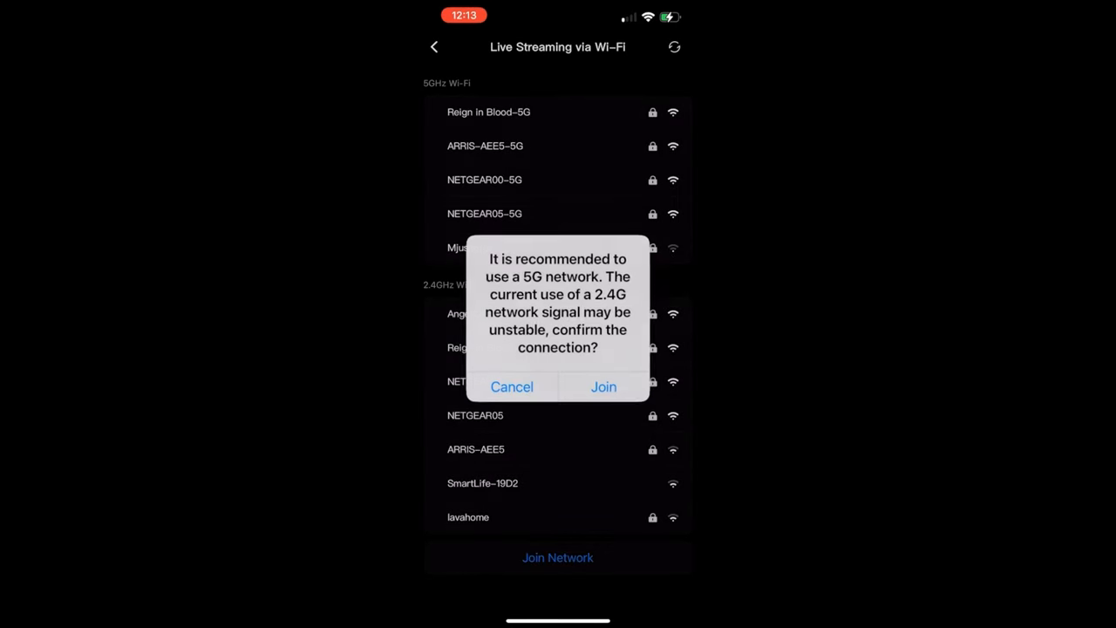
click(603, 386)
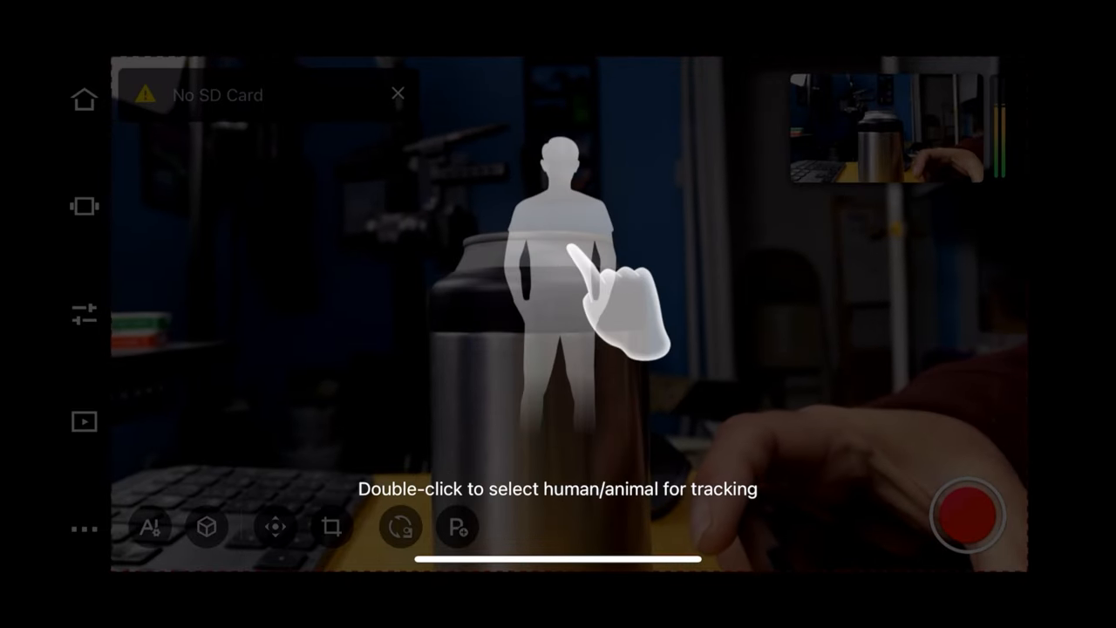
Switch on the Face Auto Focus toggle in the camera settings list
click(970, 524)
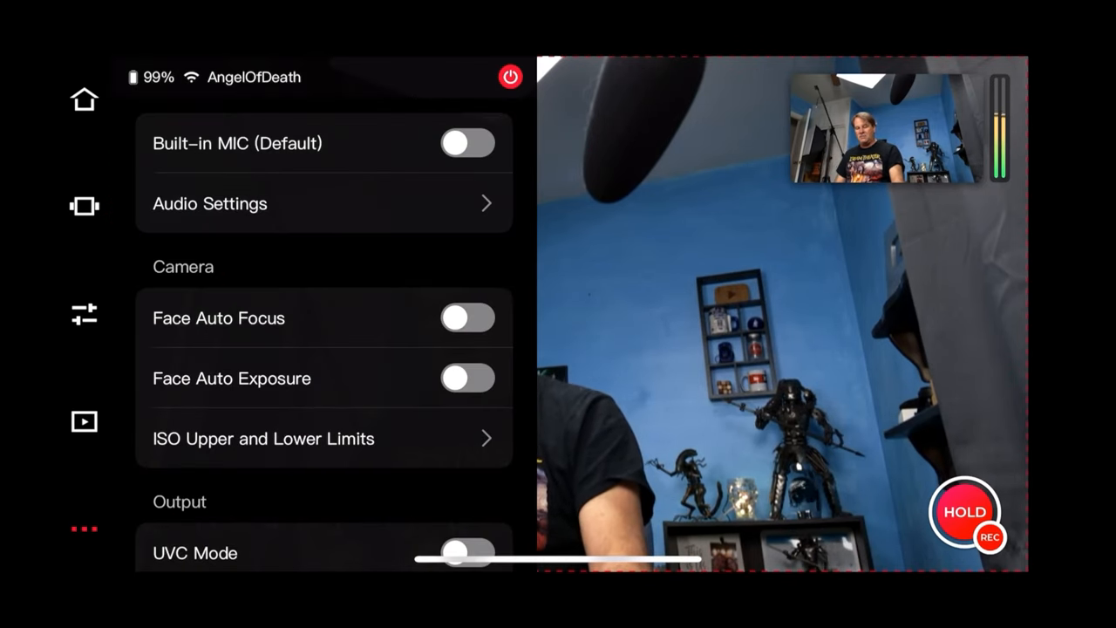
click(466, 318)
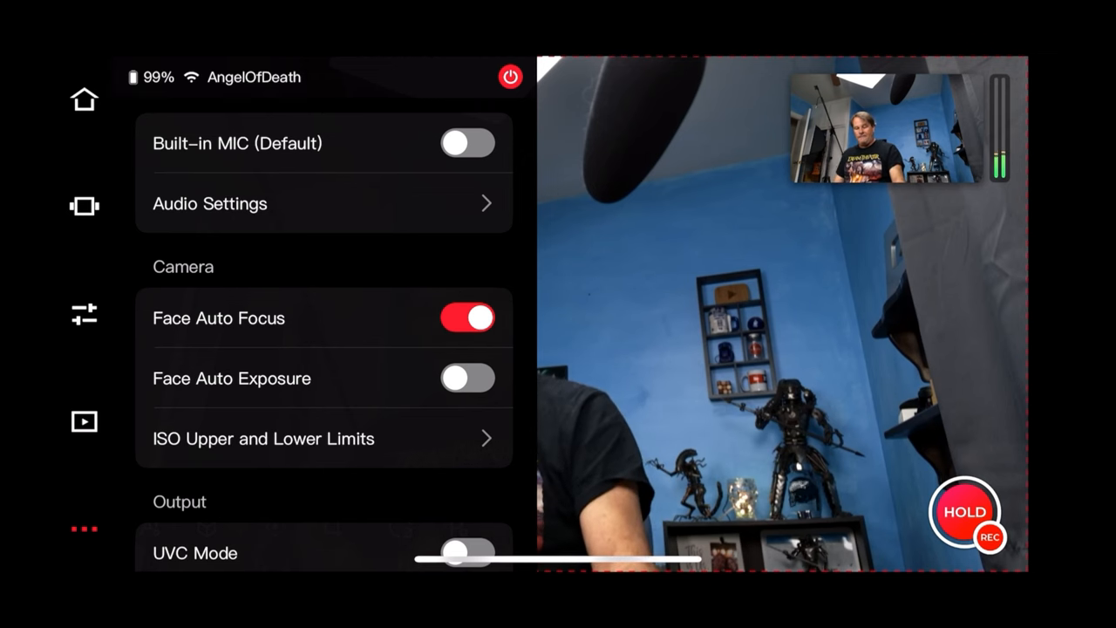
scroll(down, 3)
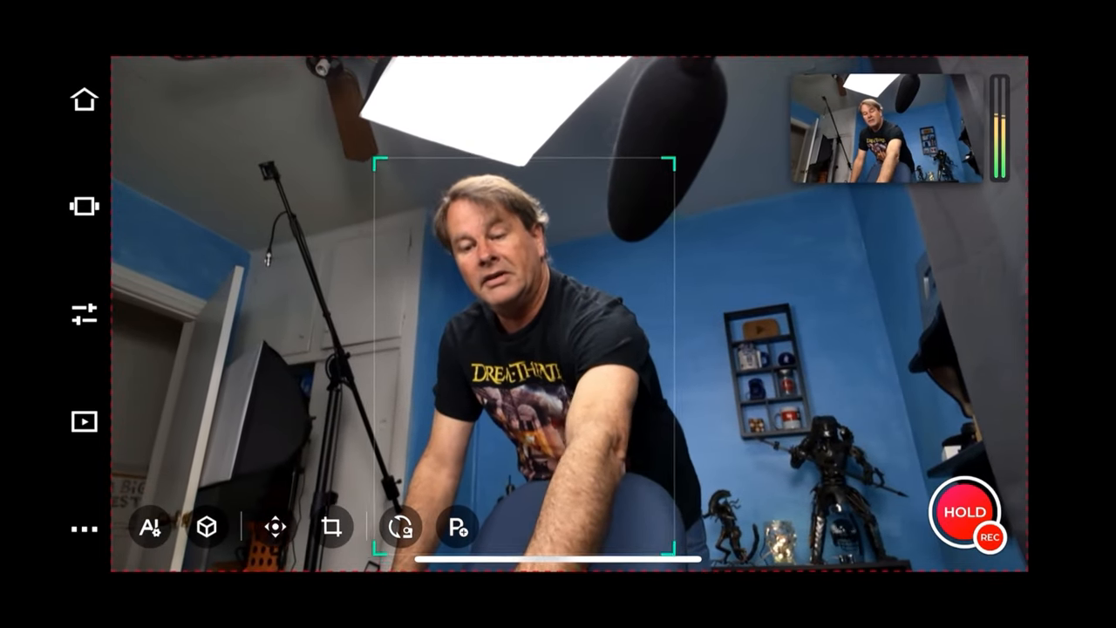
Choose the Close-up shot preset and return to the live preview
click(275, 526)
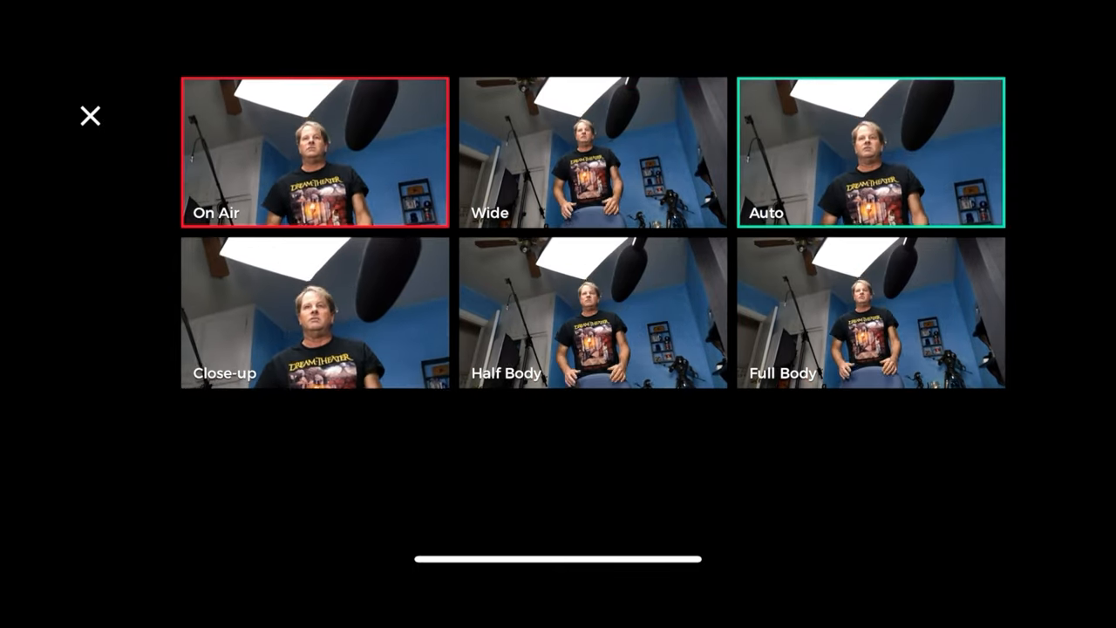
click(314, 314)
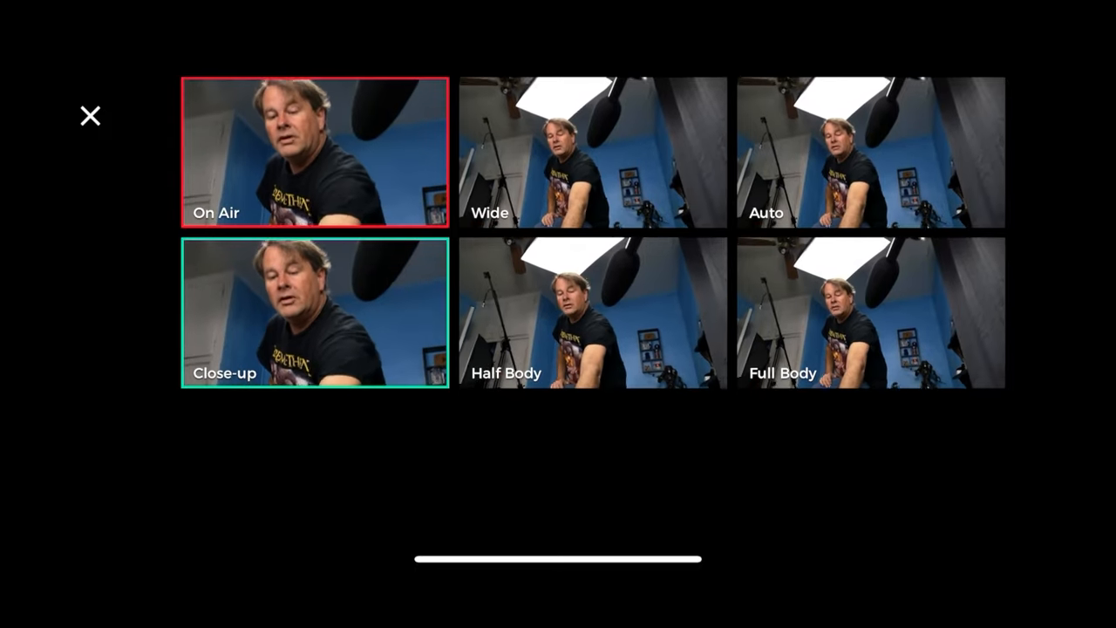
click(87, 115)
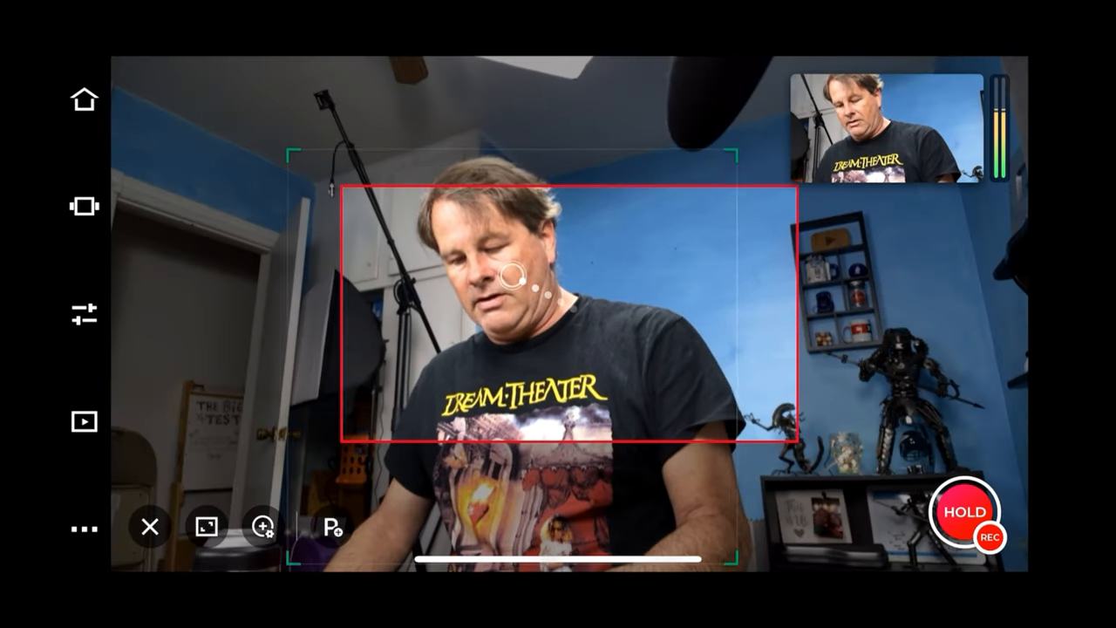
Ease the camera zoom from 1.9x down to about 1.4x
click(262, 528)
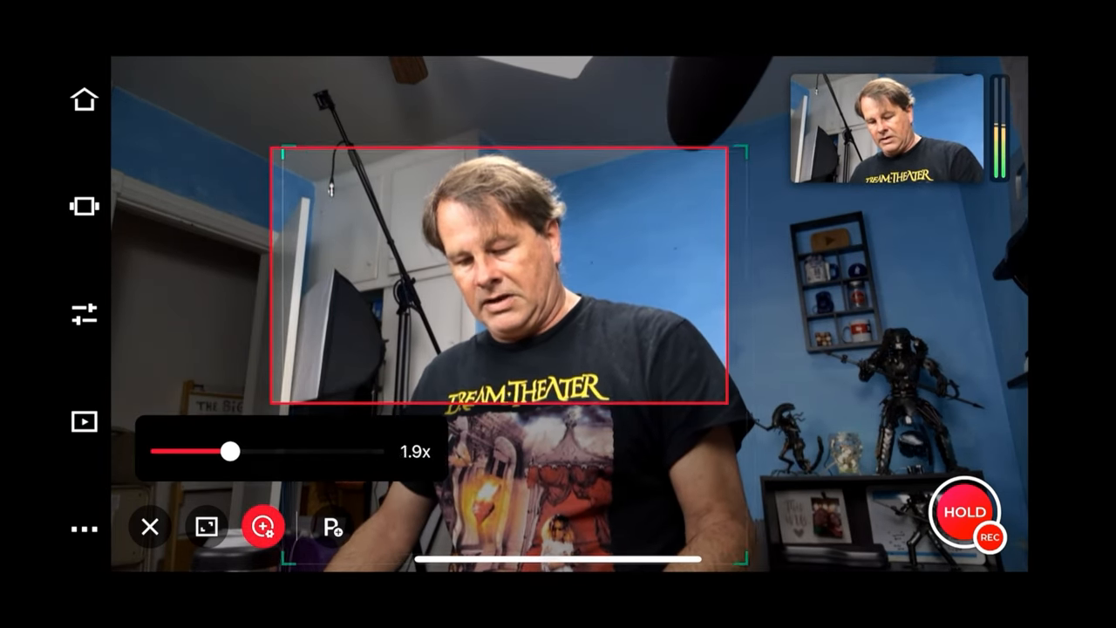
drag(227, 451, 213, 452)
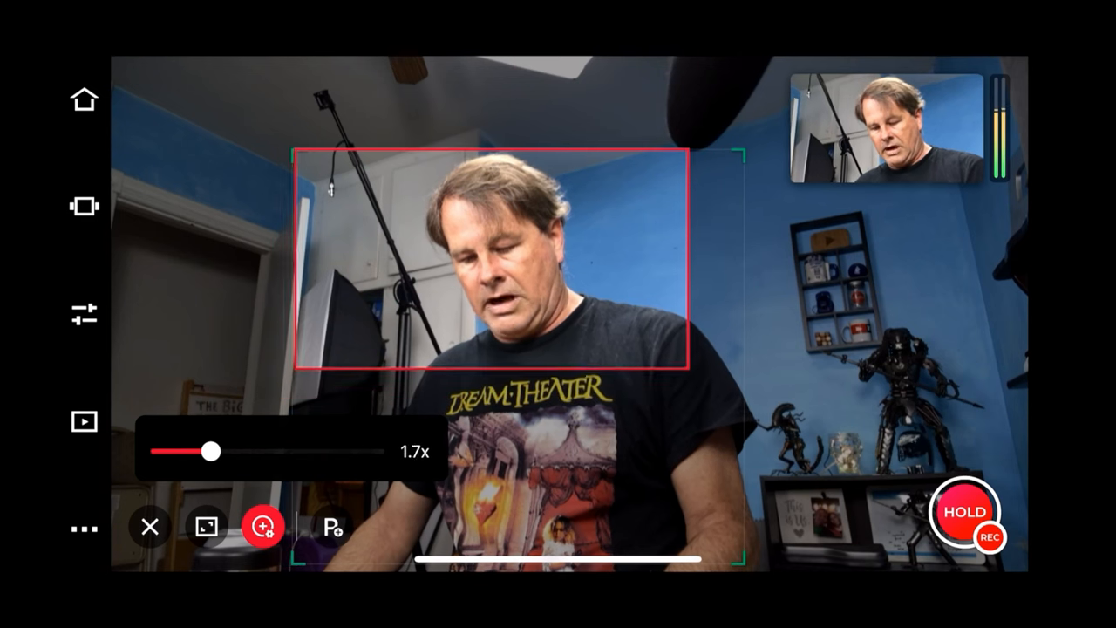
drag(216, 451, 190, 450)
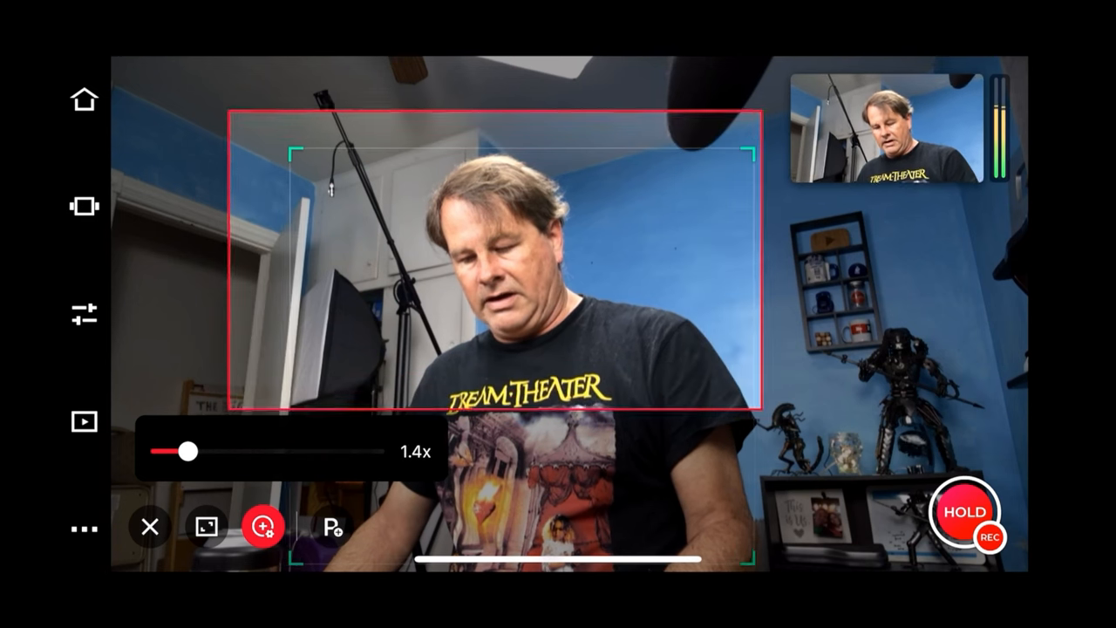
drag(189, 451, 306, 452)
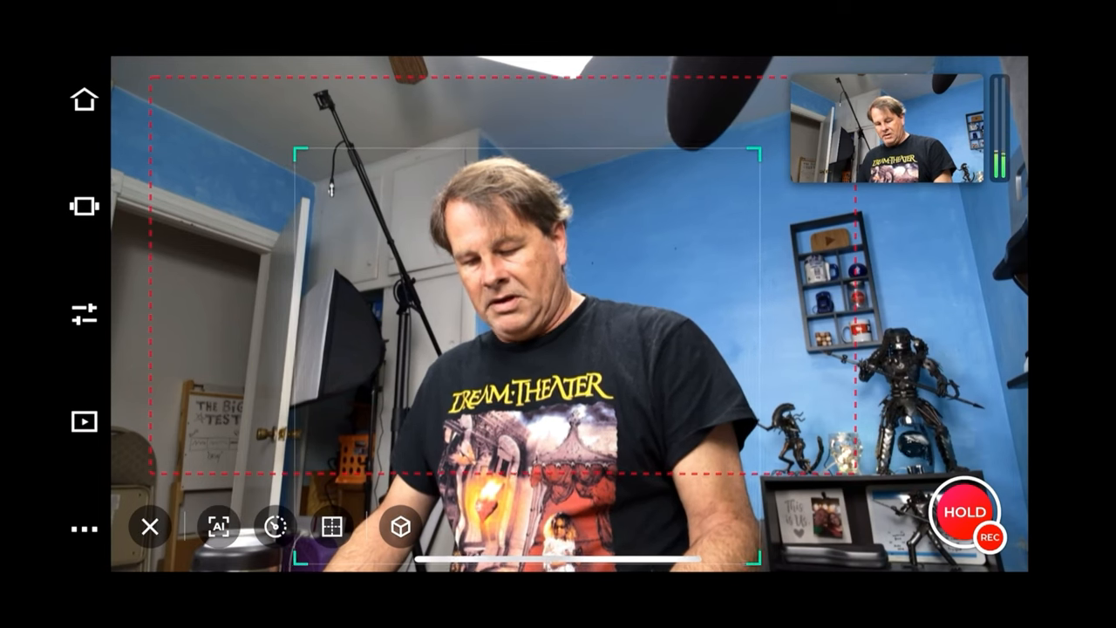
Adjust the AI framing composition lines and confirm the new composition
click(219, 526)
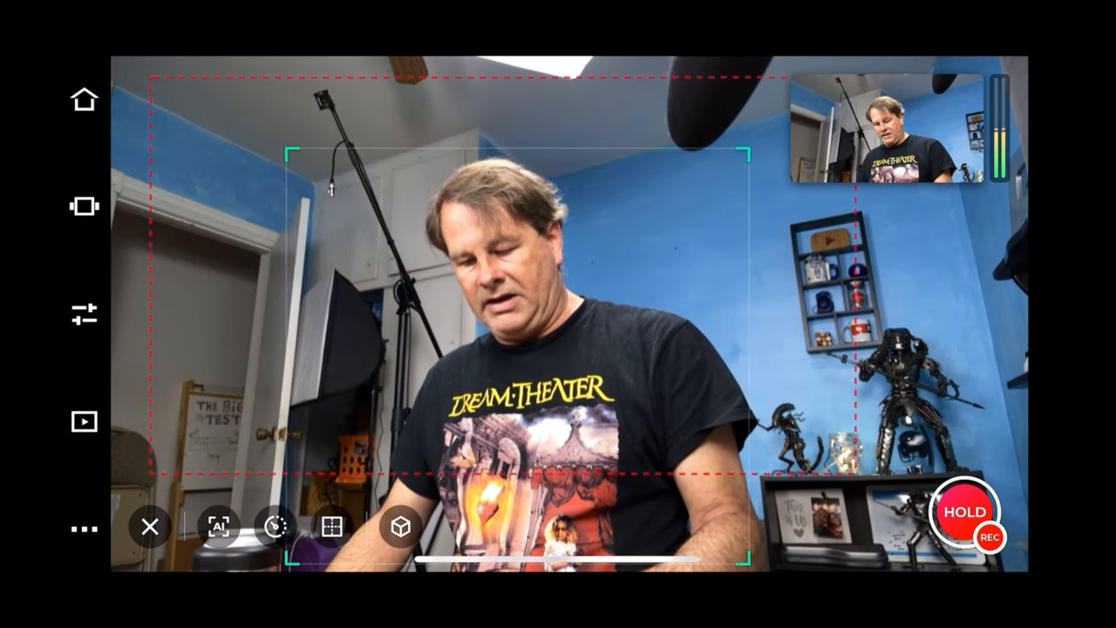
click(275, 527)
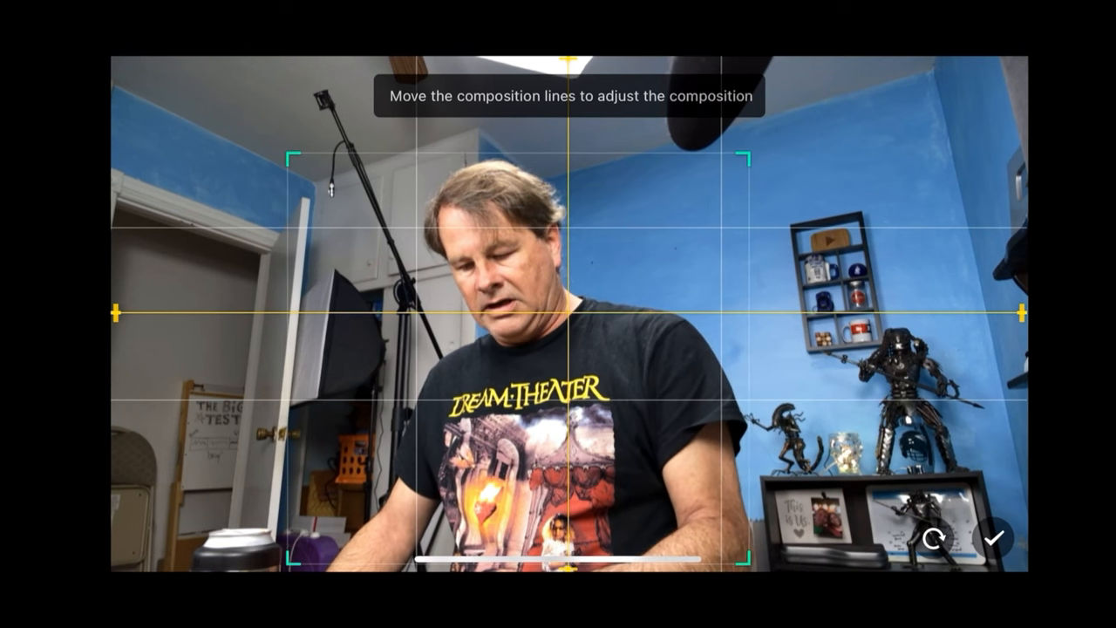
click(995, 538)
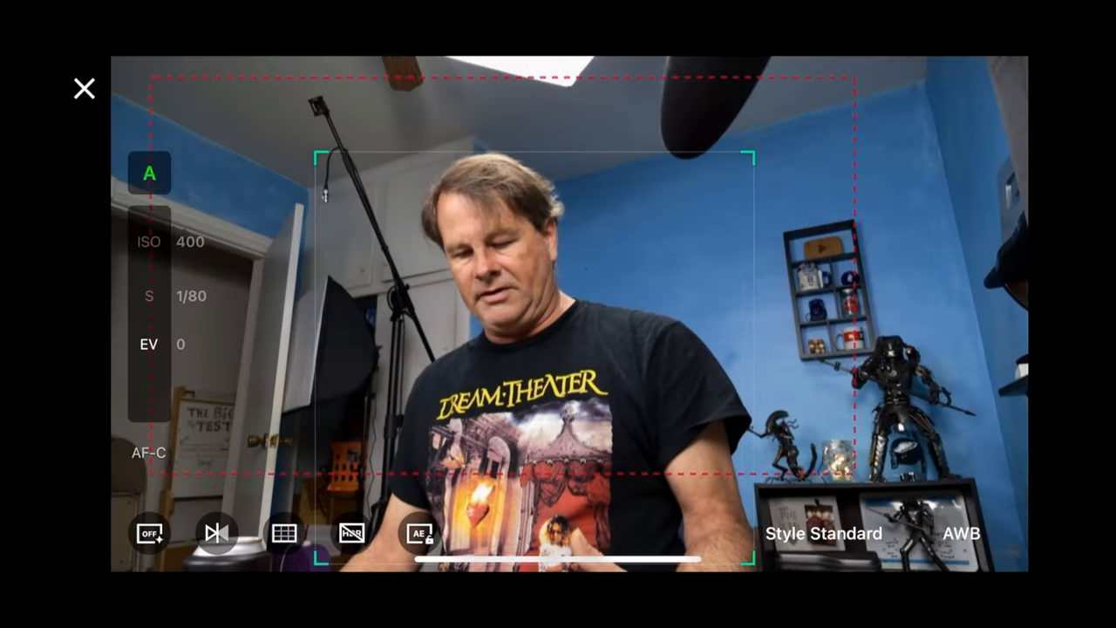
Switch exposure to manual at 1/100 shutter, EV -0.7, and close the exposure controls
click(149, 173)
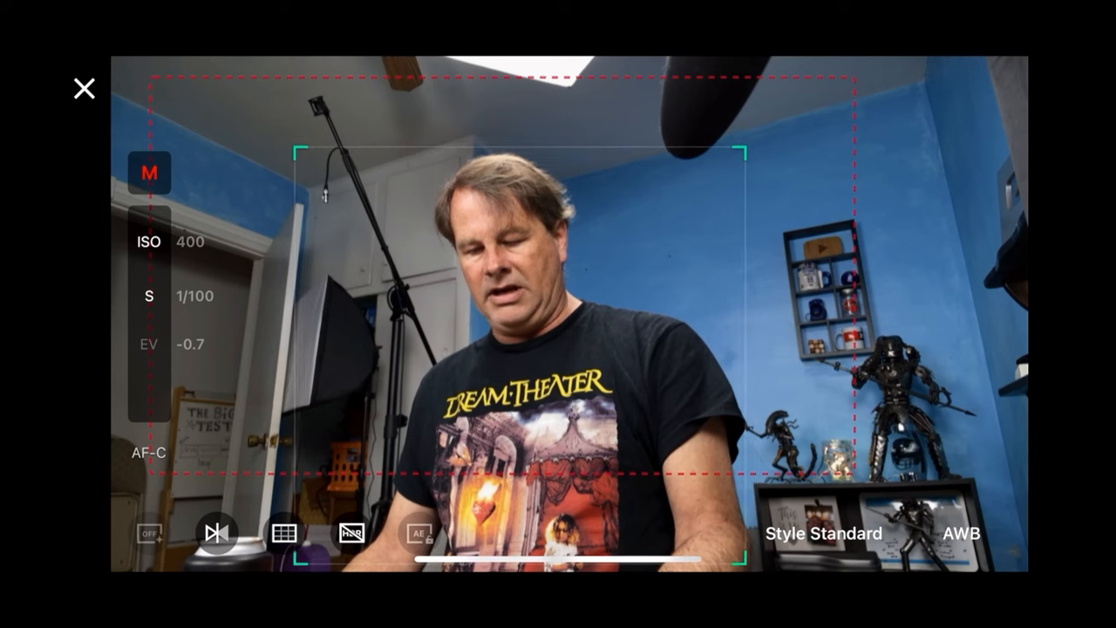
click(82, 90)
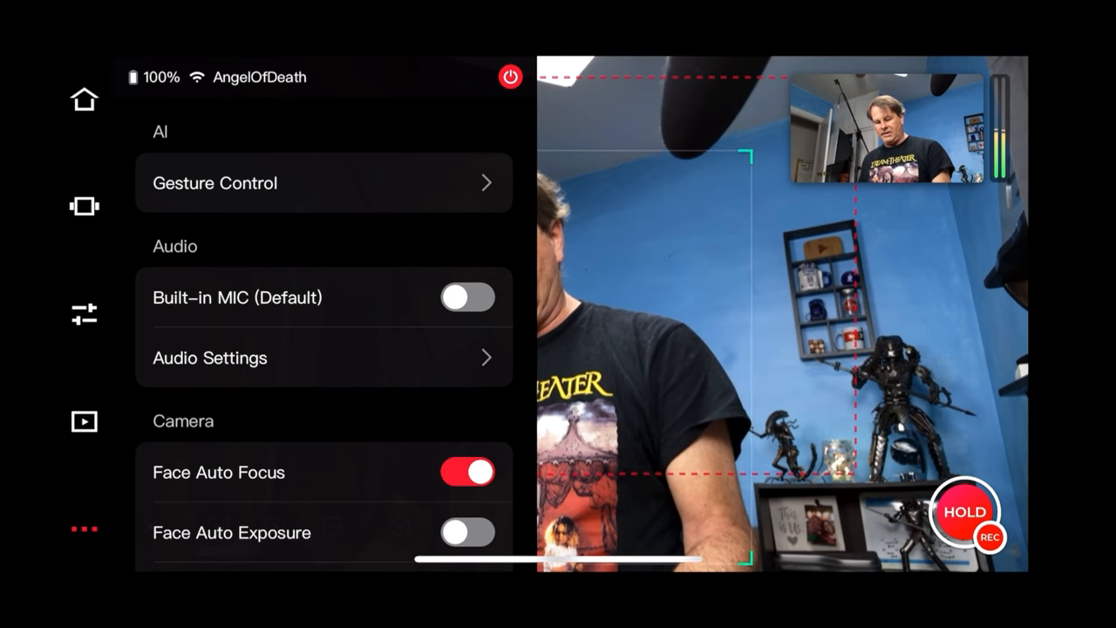
In Media Settings, dismiss the one-4K-stream warning and set Record Resolution to 4K
scroll(down, 3)
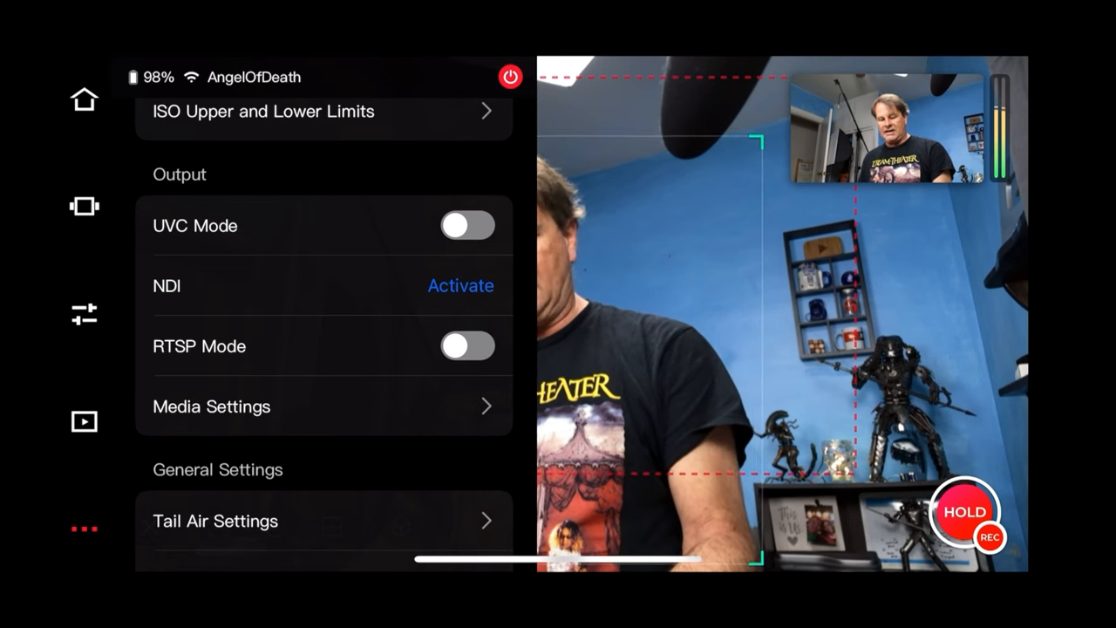
scroll(down, 3)
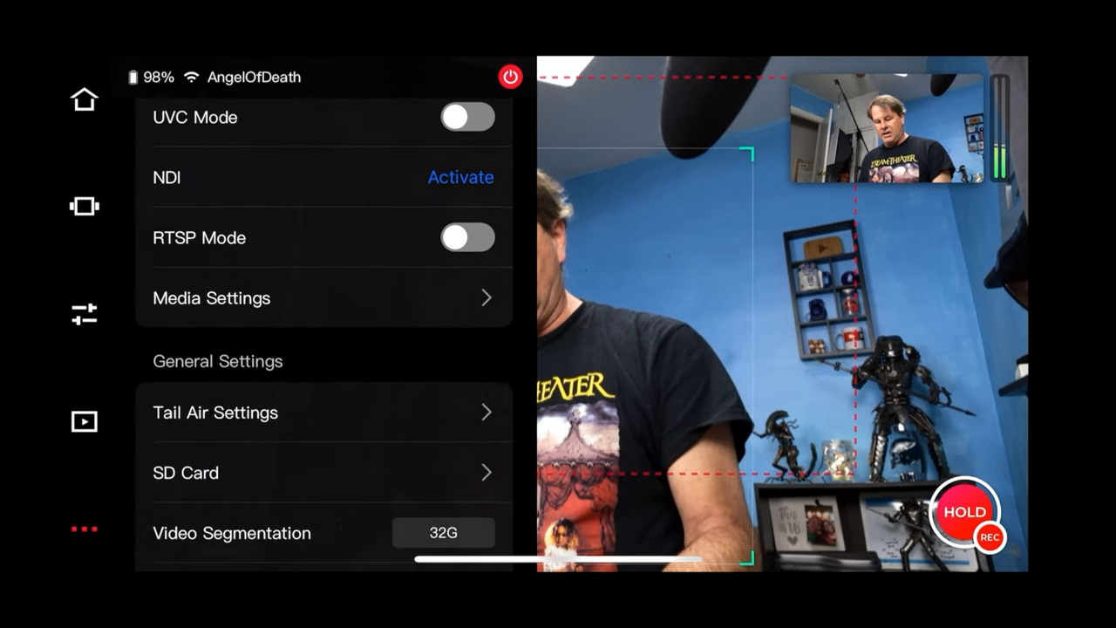
click(211, 297)
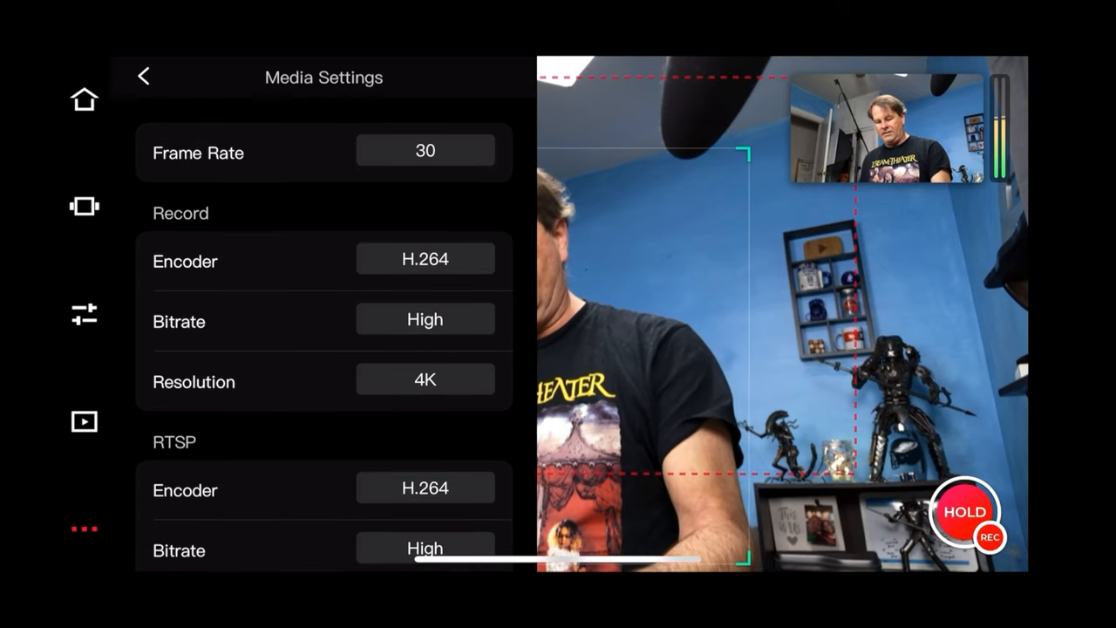
scroll(down, 3)
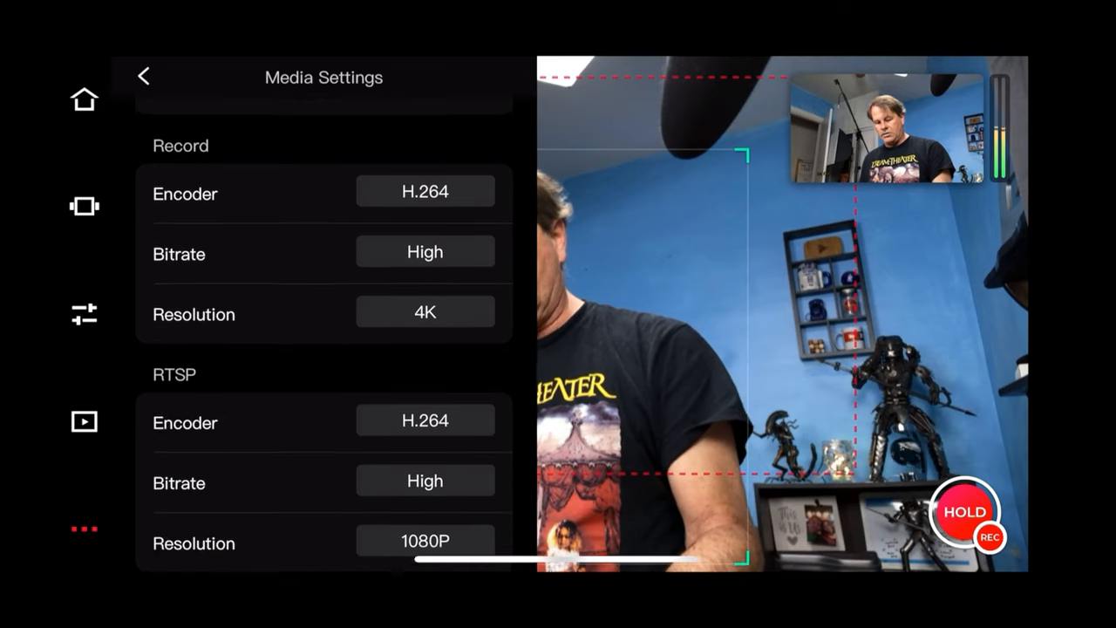
scroll(down, 3)
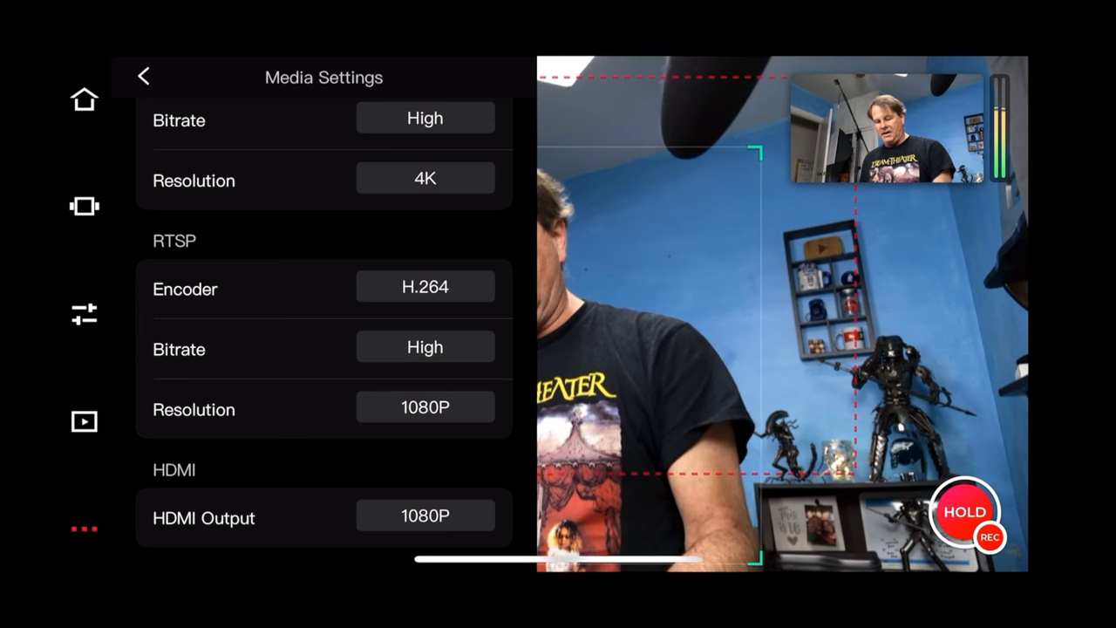
scroll(down, 3)
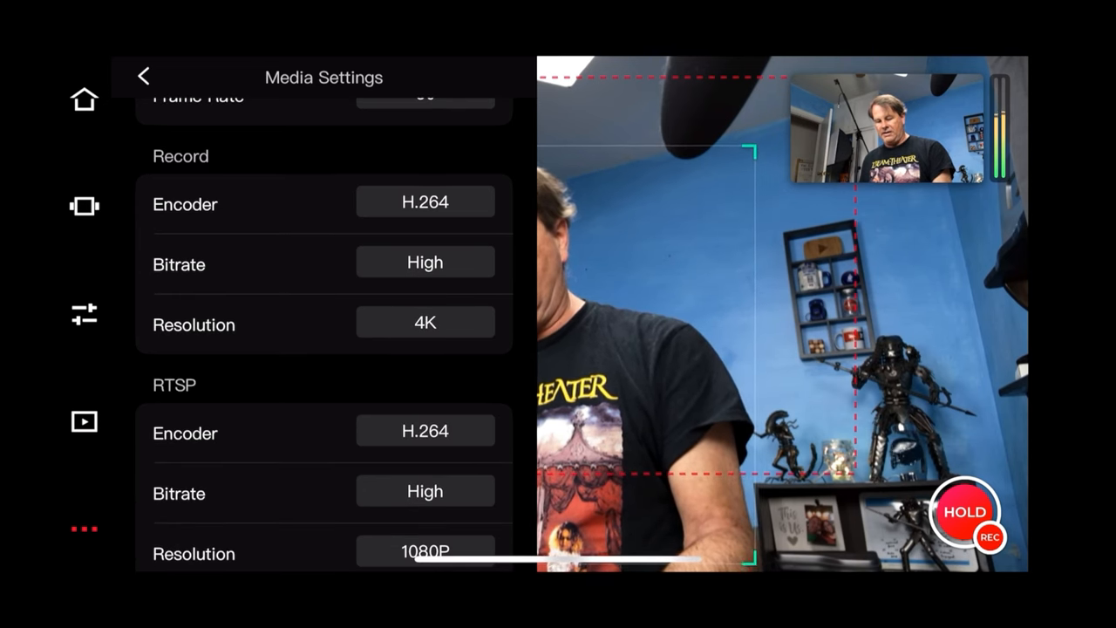
scroll(down, 3)
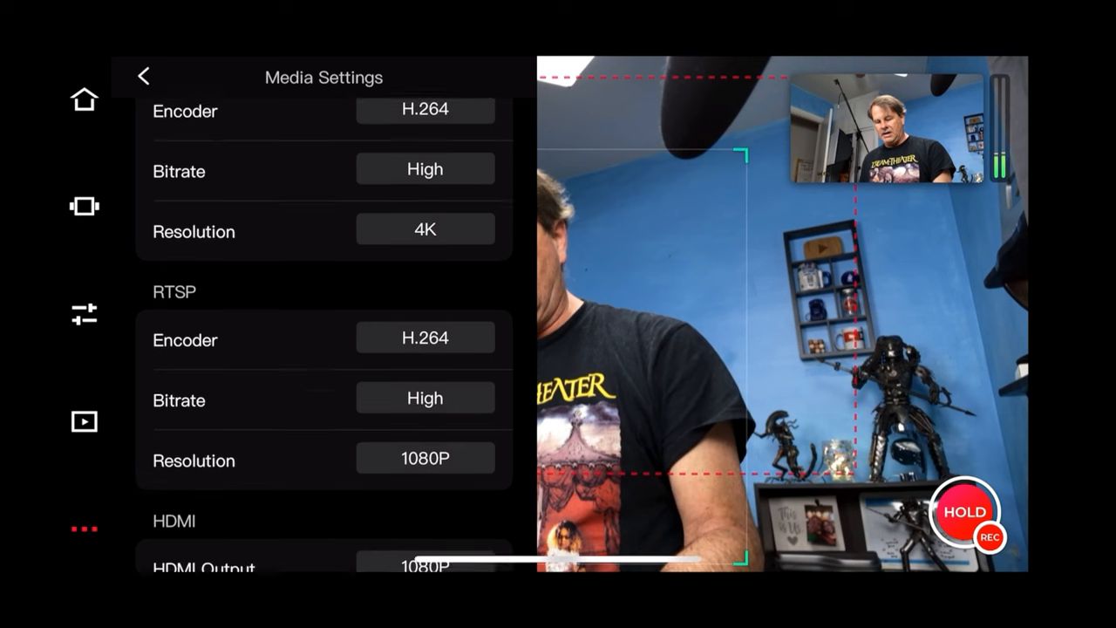
scroll(down, 3)
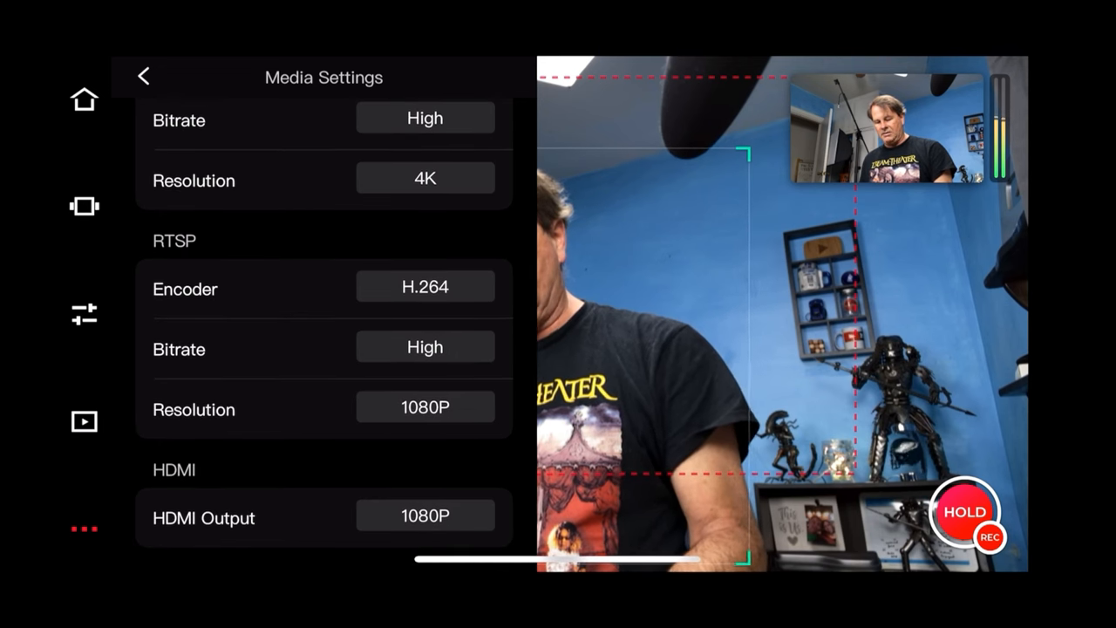
click(425, 178)
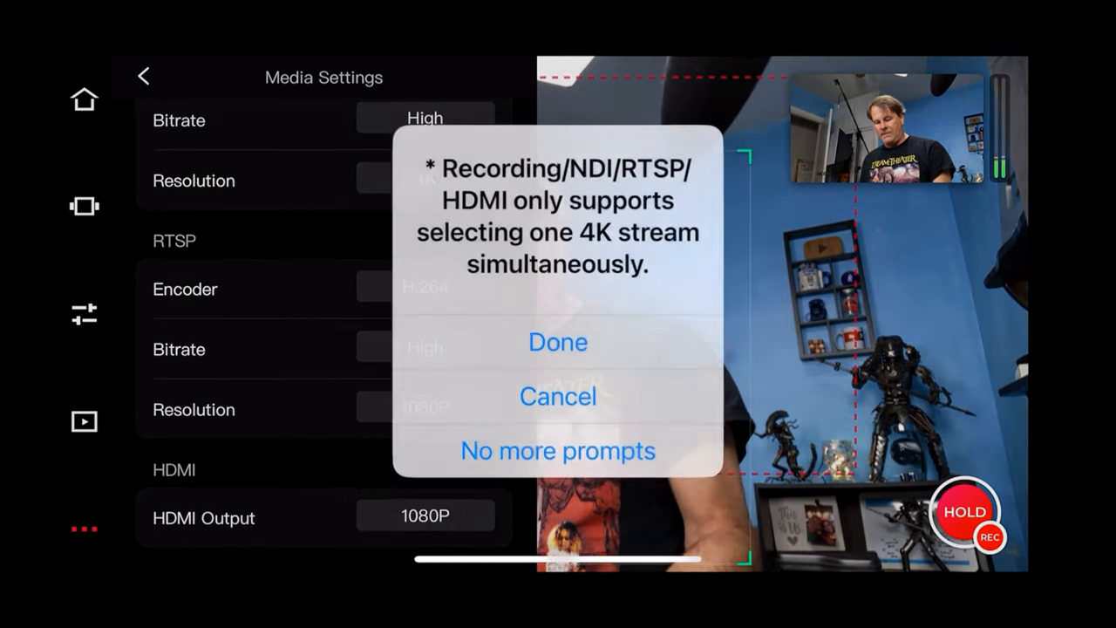
click(557, 342)
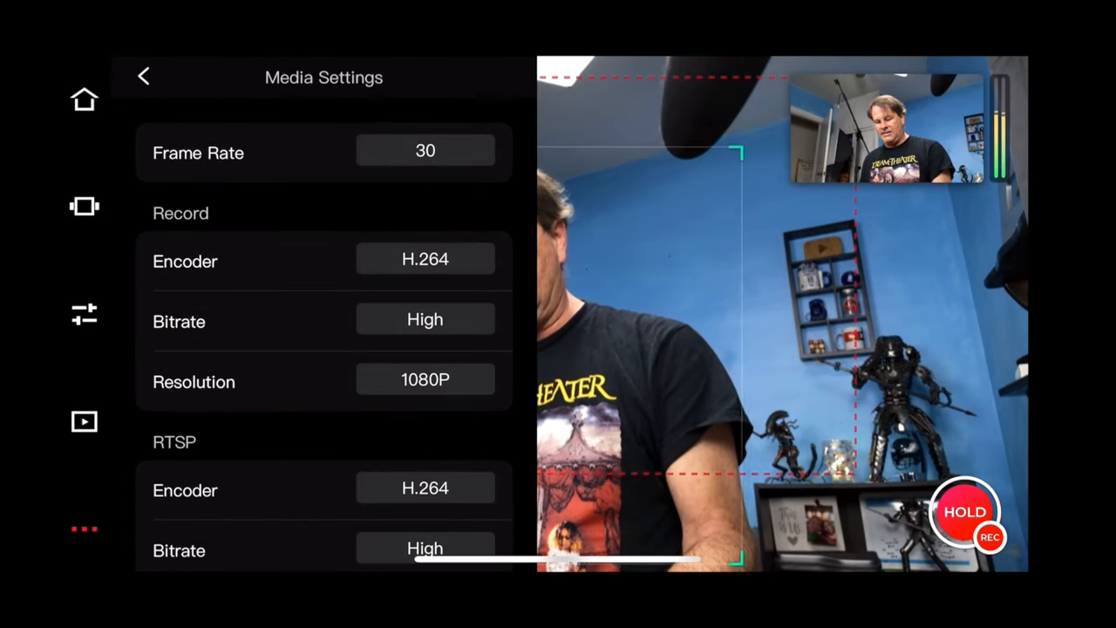
click(425, 378)
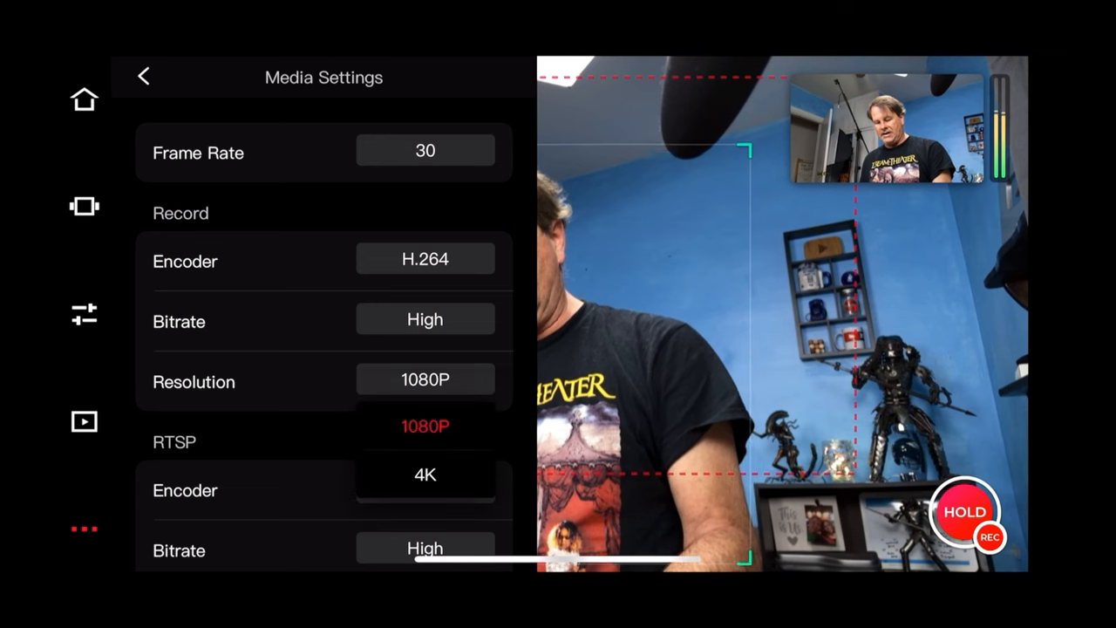
click(425, 474)
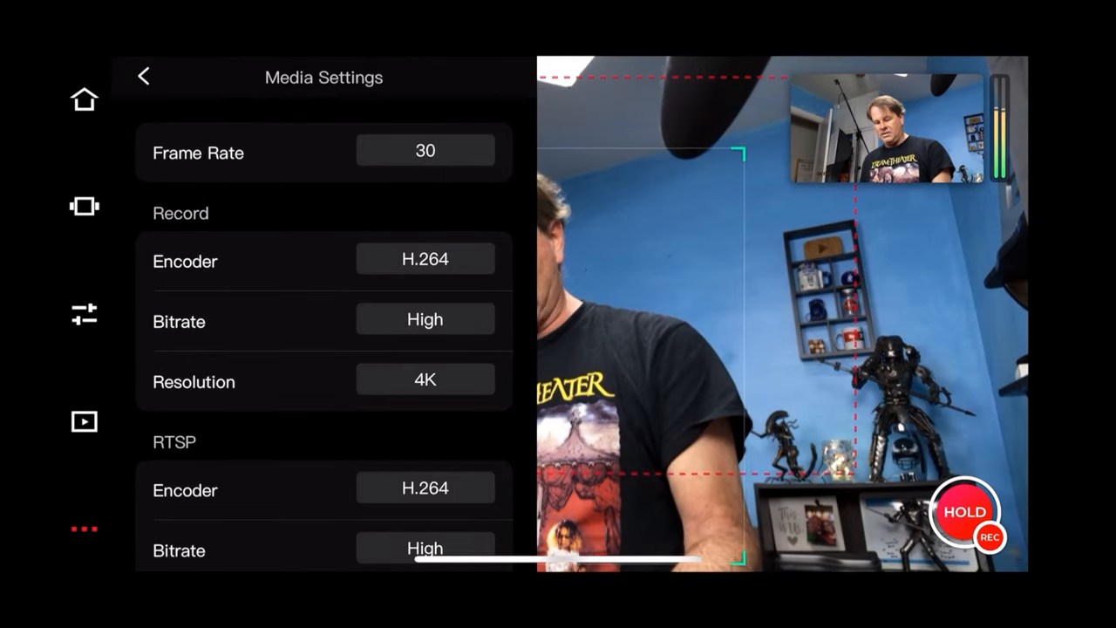
scroll(down, 3)
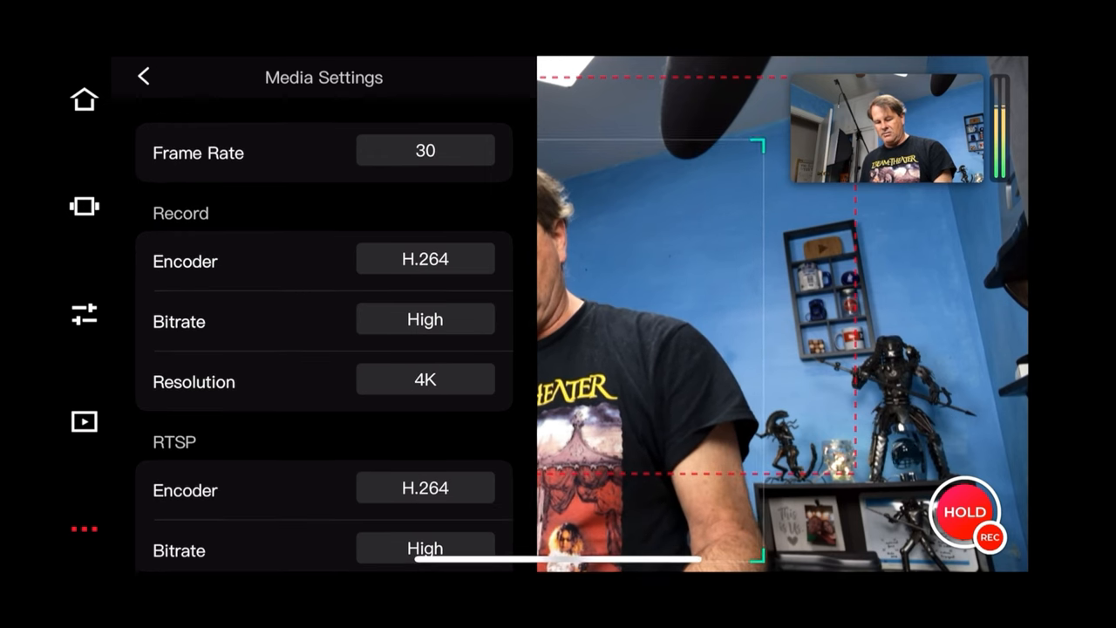
Look over the Tail Air device settings and keep video segmentation at 32G
click(145, 75)
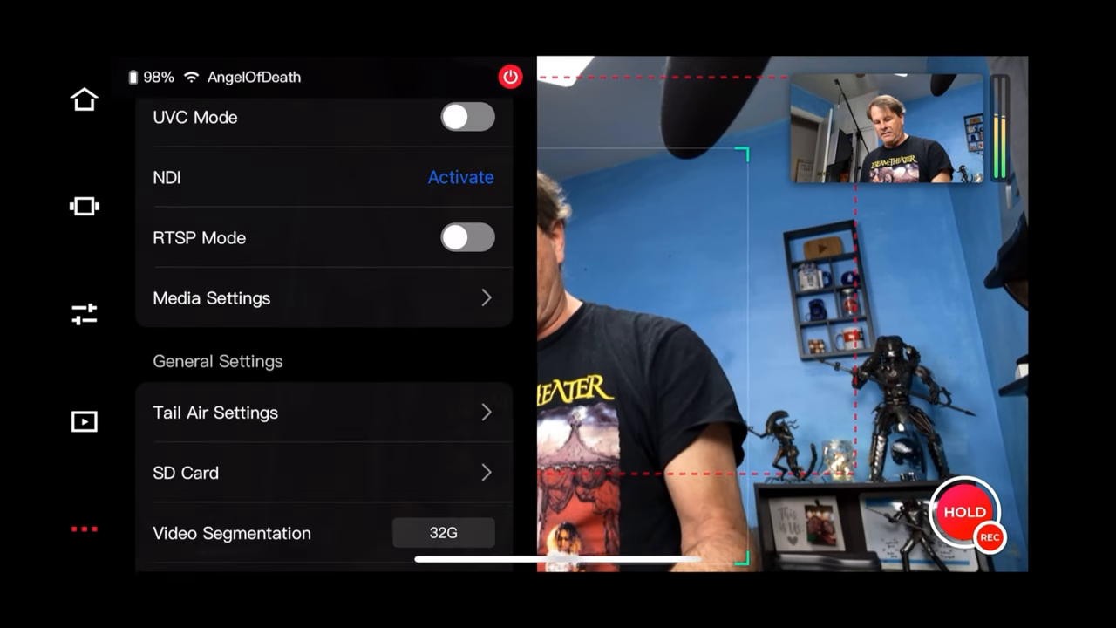
scroll(down, 3)
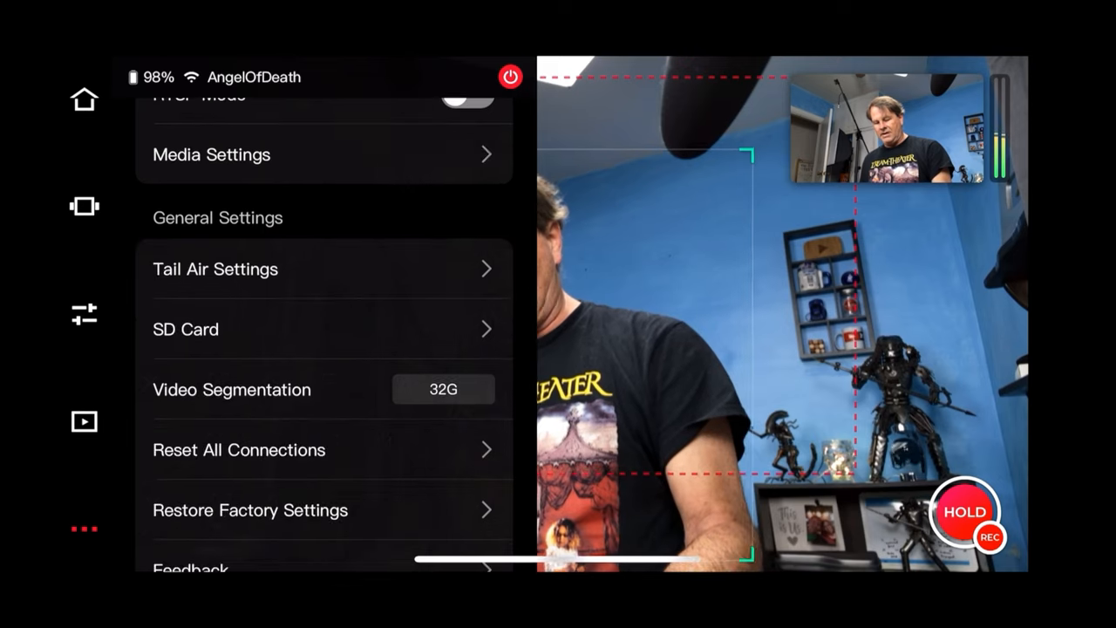
click(214, 268)
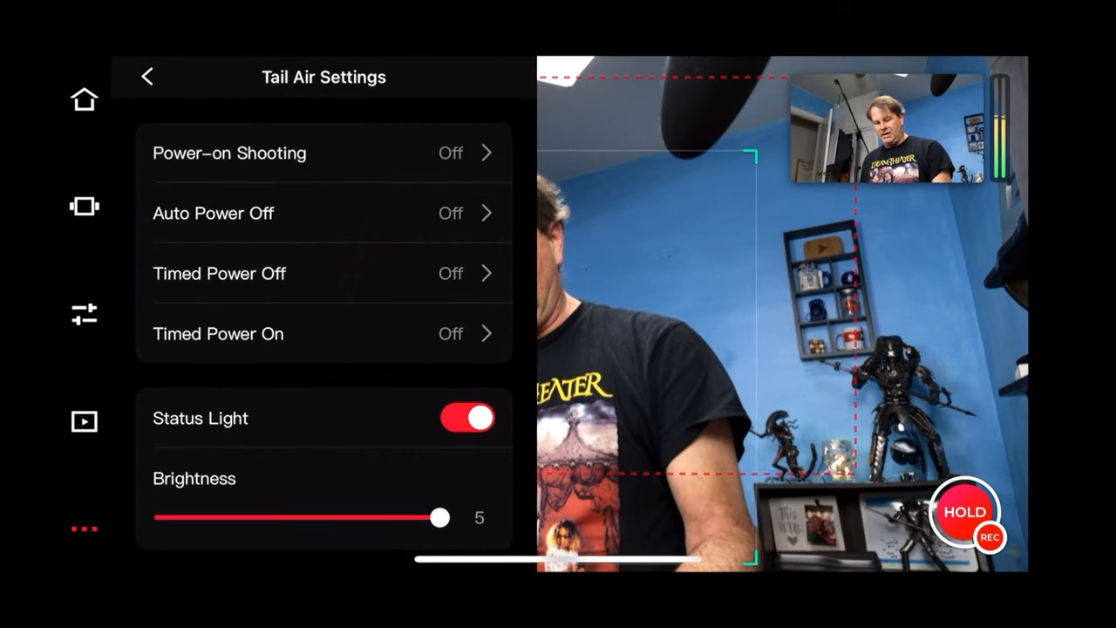
click(150, 76)
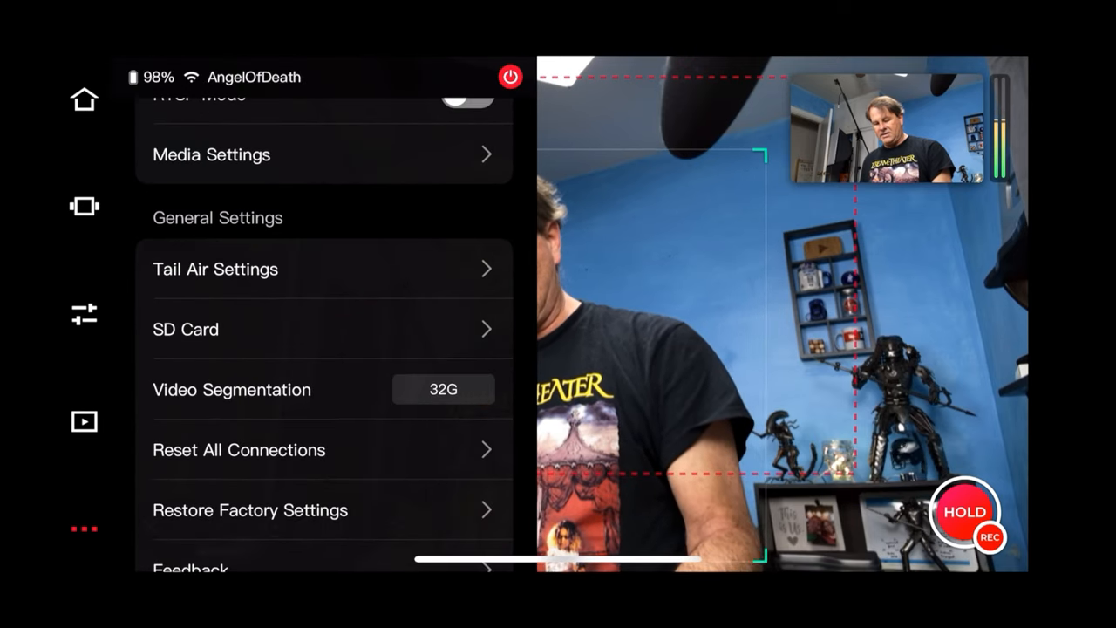
scroll(down, 3)
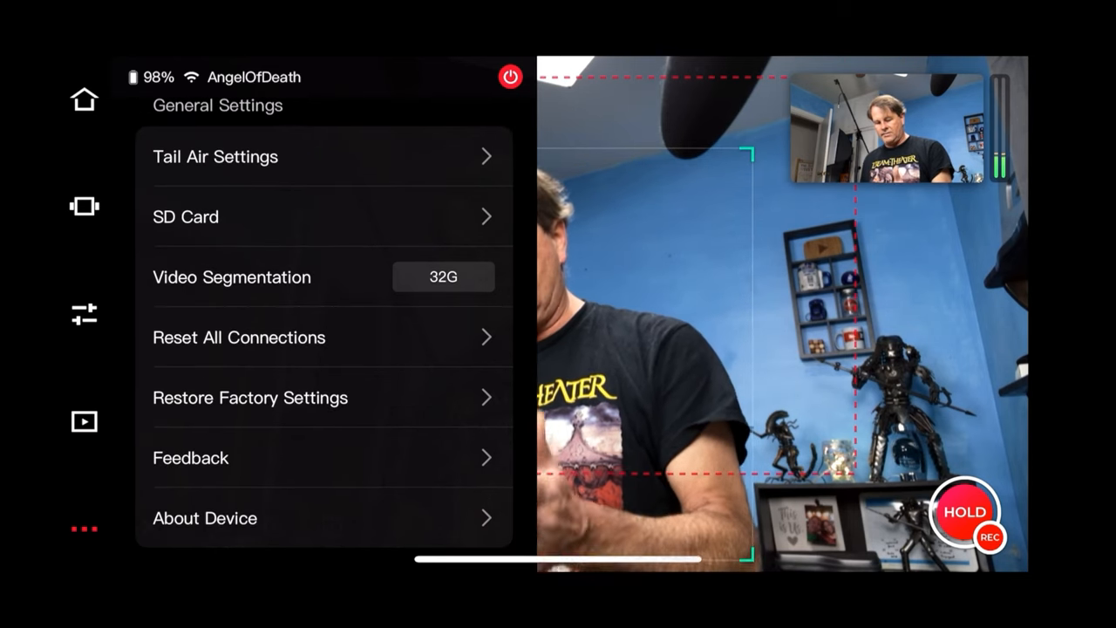
click(443, 276)
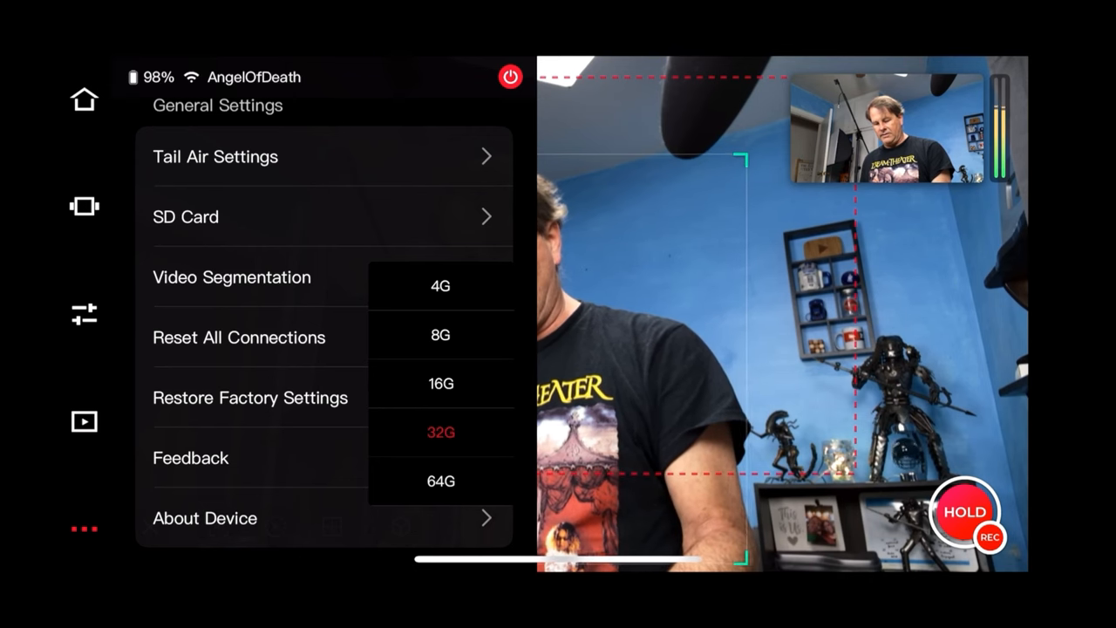
click(440, 431)
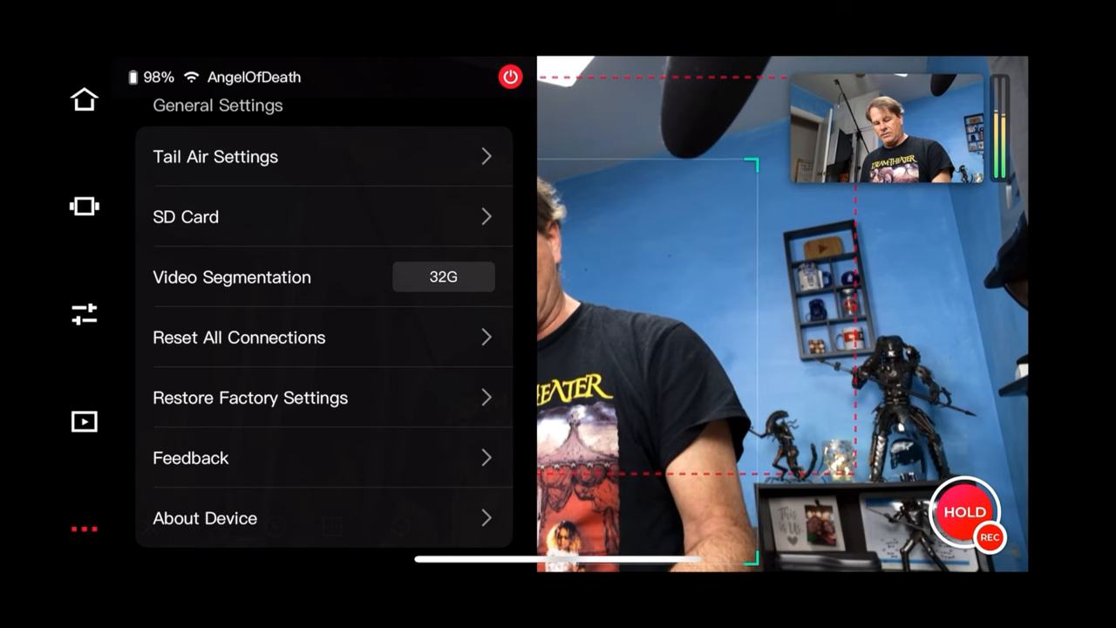
scroll(down, 3)
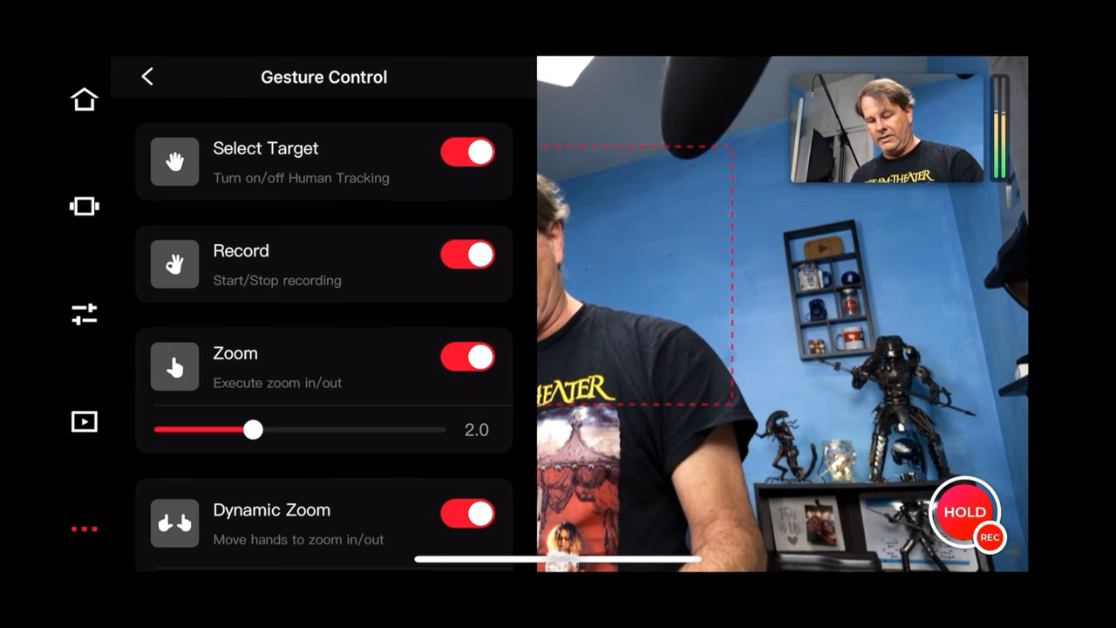
Drag the Gesture Control zoom slider from 2.0 to 1.0 and exit settings
drag(251, 428, 160, 429)
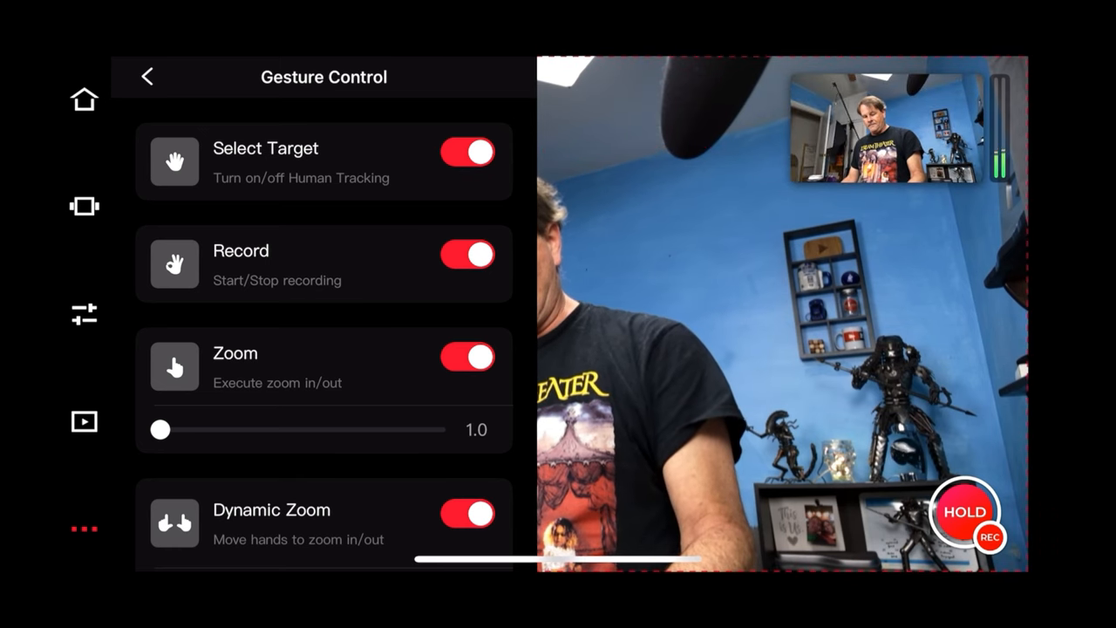
scroll(down, 3)
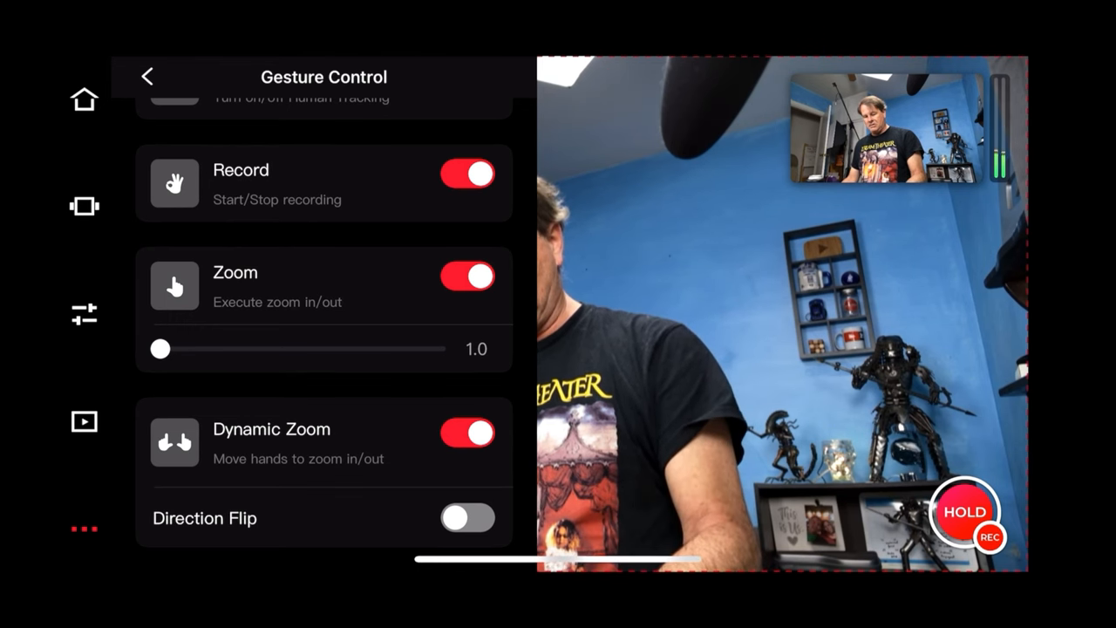
click(150, 75)
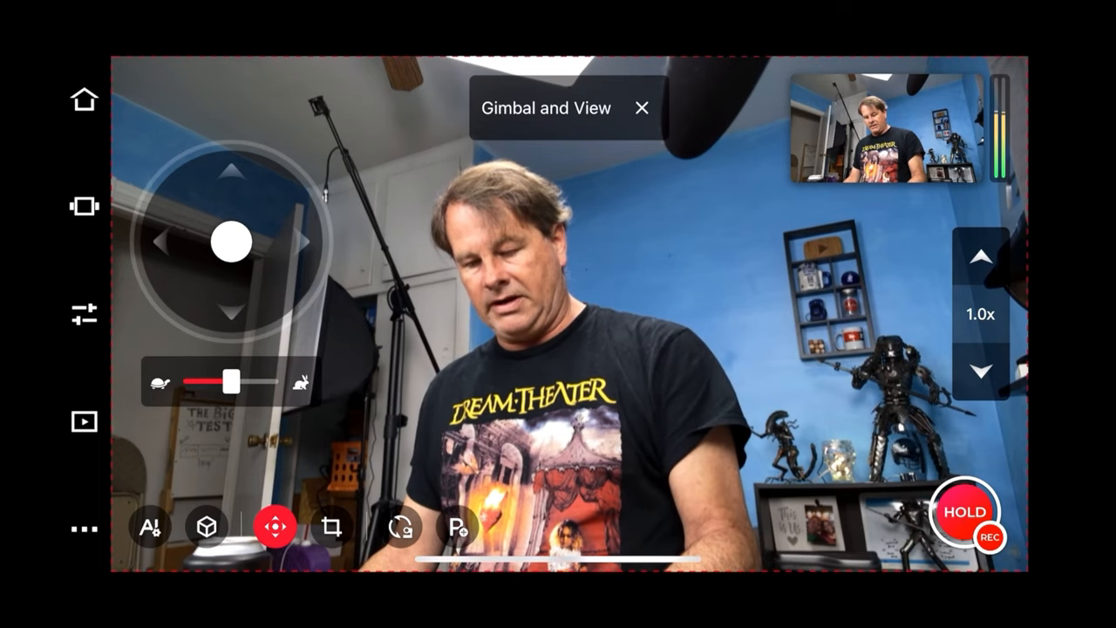
Drag the gimbal joystick to pan and tilt toward another part of the room
drag(233, 242, 226, 164)
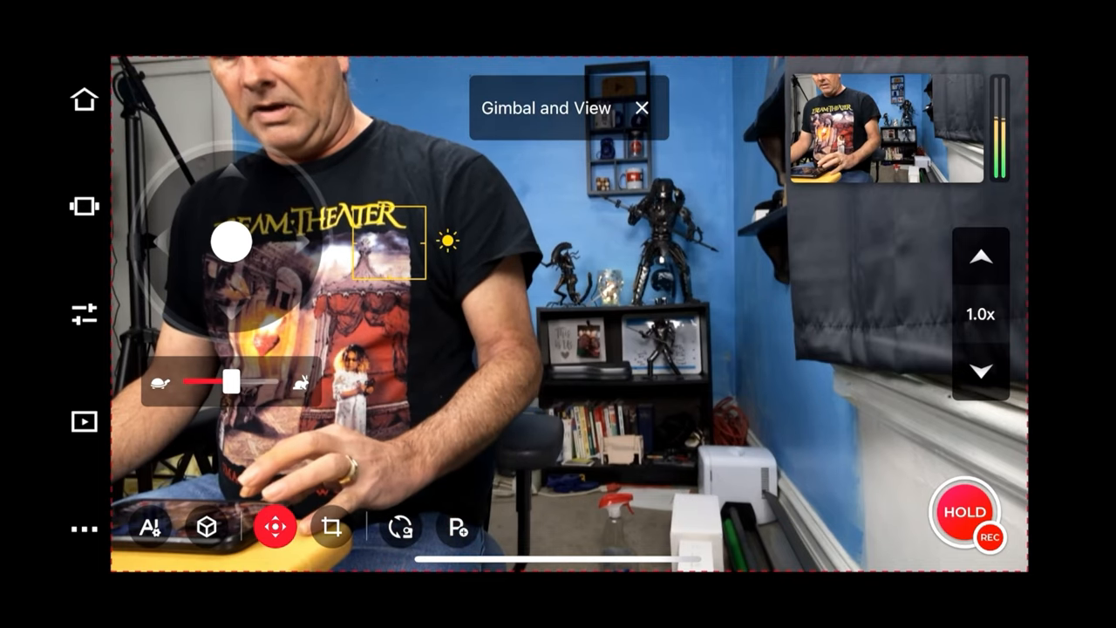
click(274, 526)
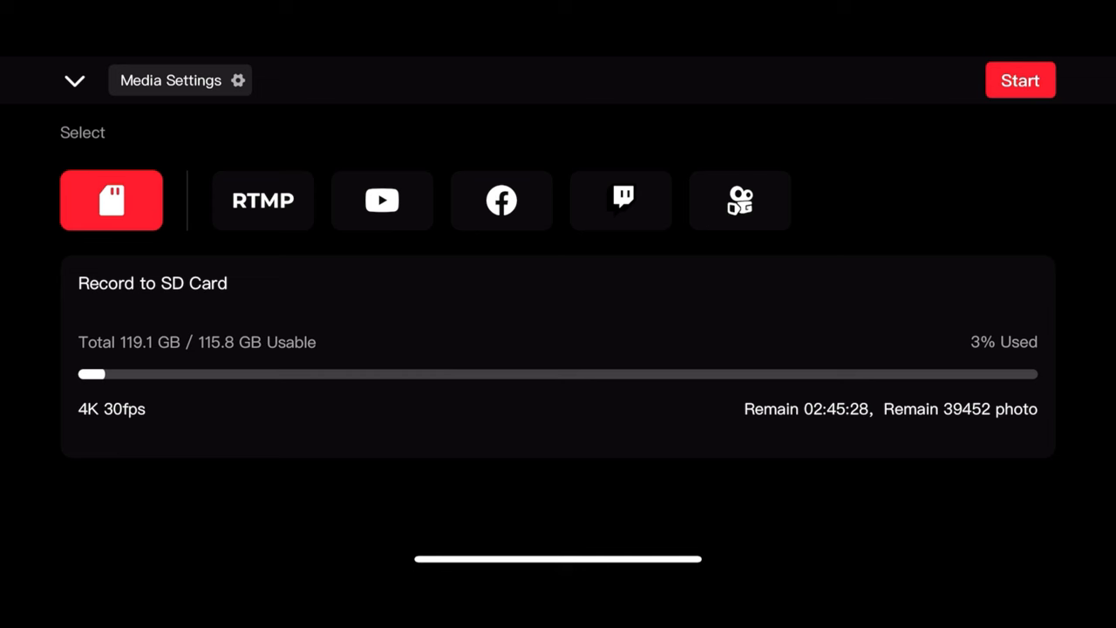
Browse the custom RTMP, Facebook, Twitch and Kwai destinations, then view YouTube's Google sign-in
click(263, 200)
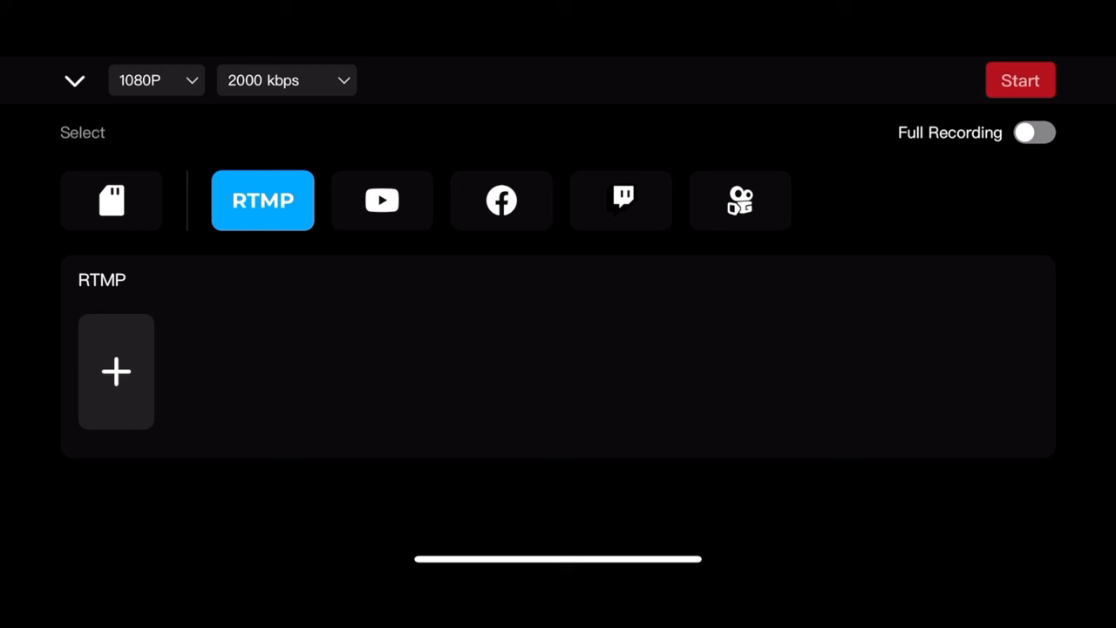
click(501, 200)
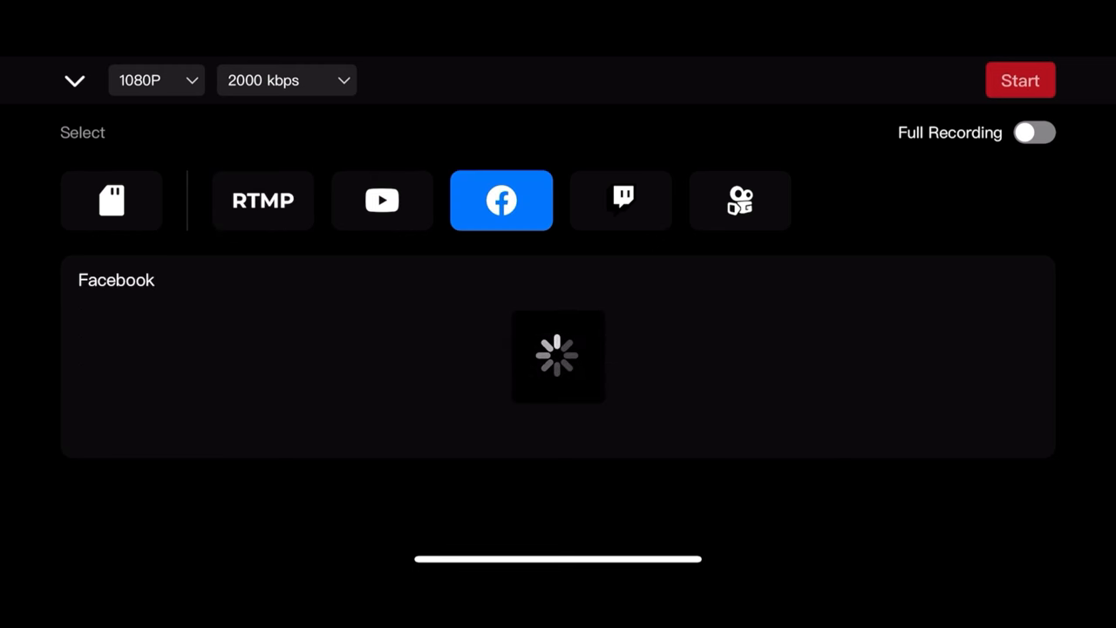
click(621, 199)
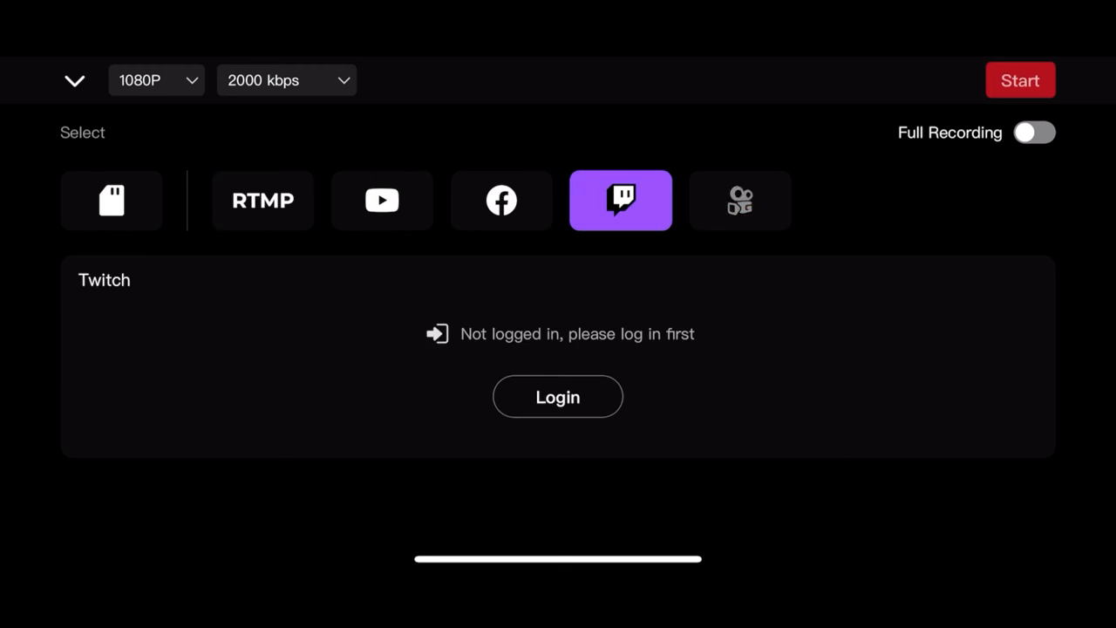
click(740, 200)
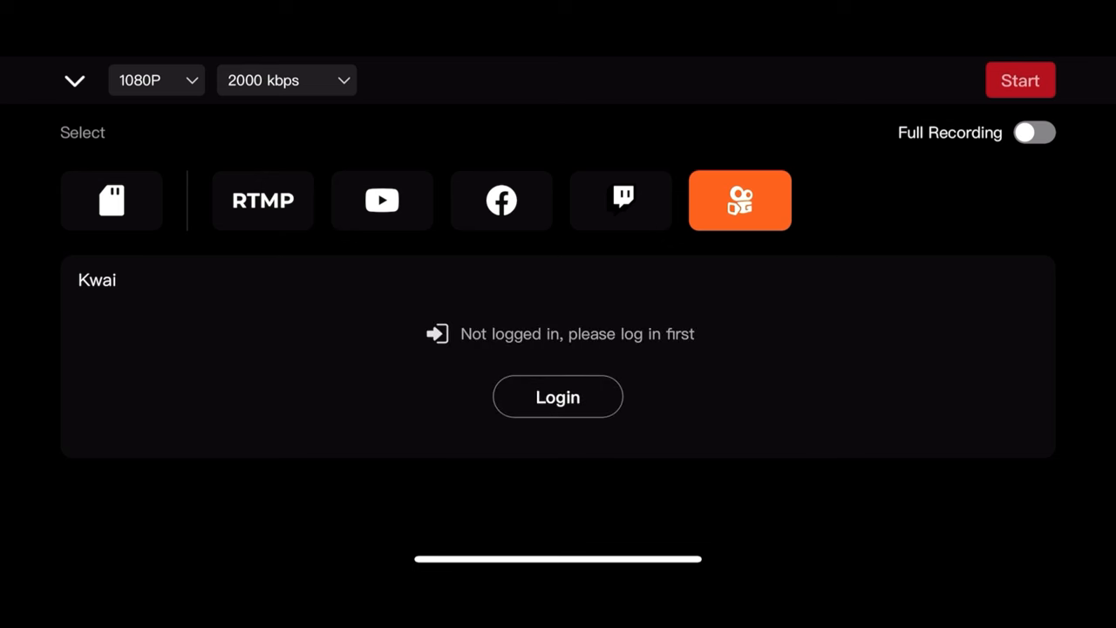
click(1035, 132)
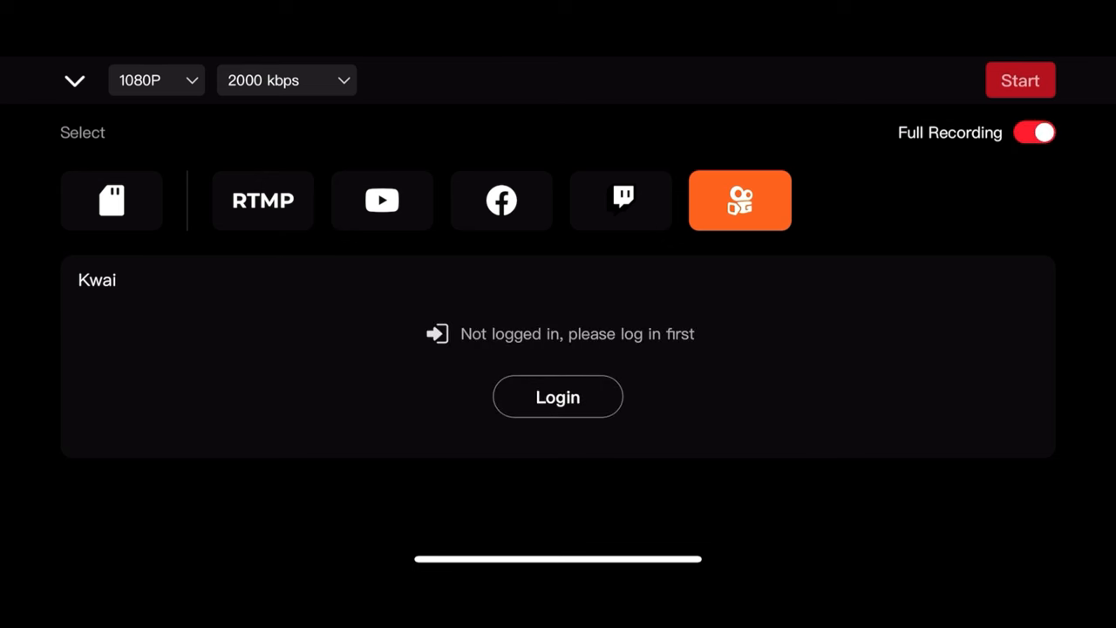
click(1034, 132)
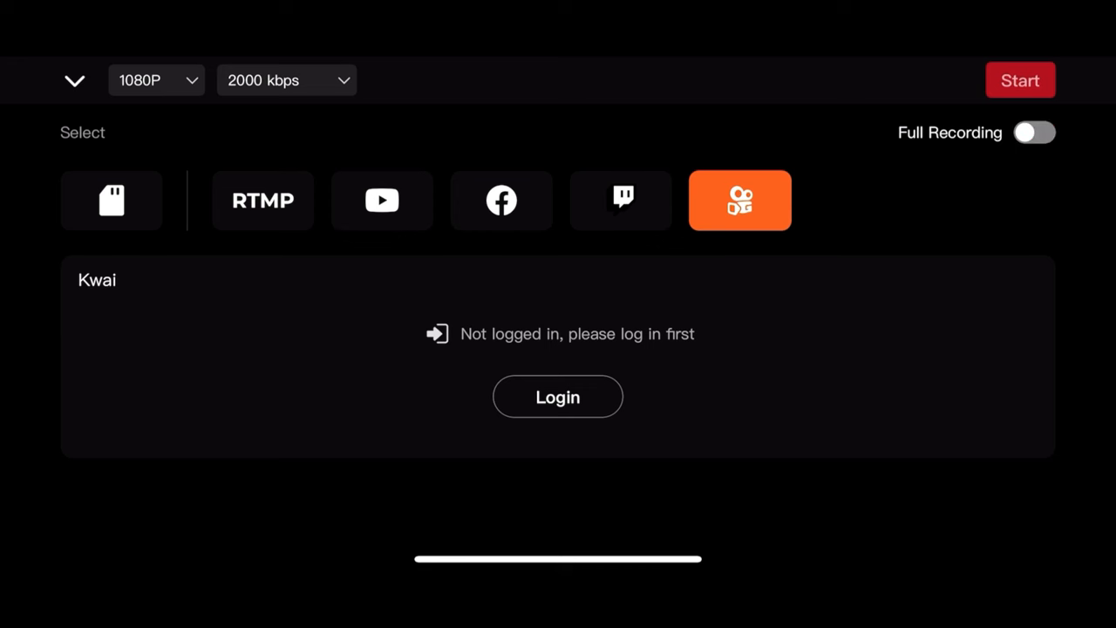
click(382, 200)
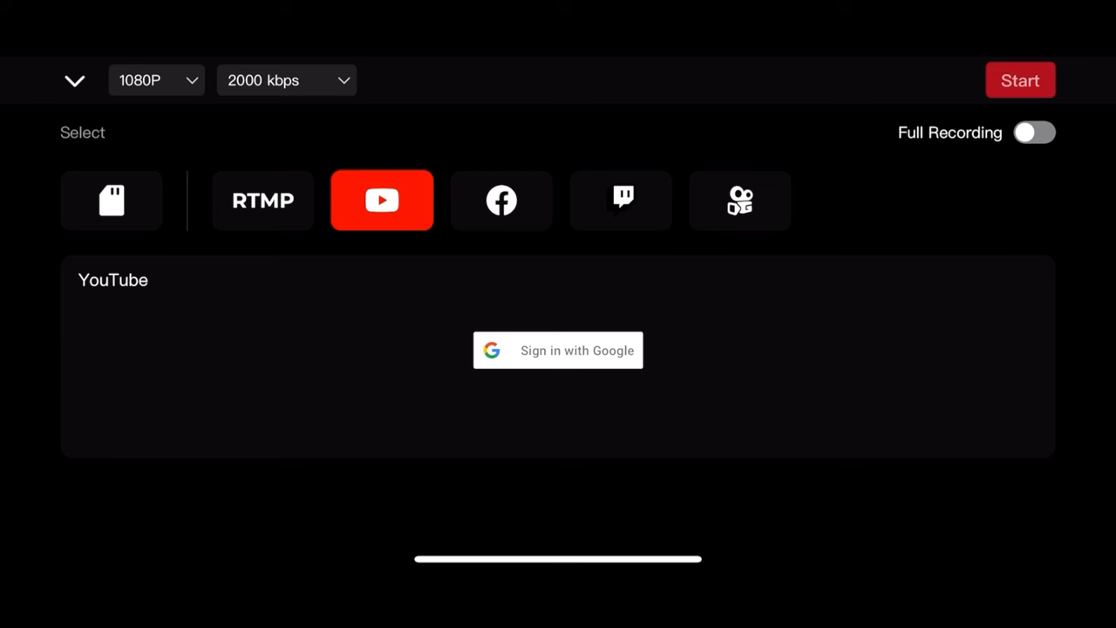
click(155, 80)
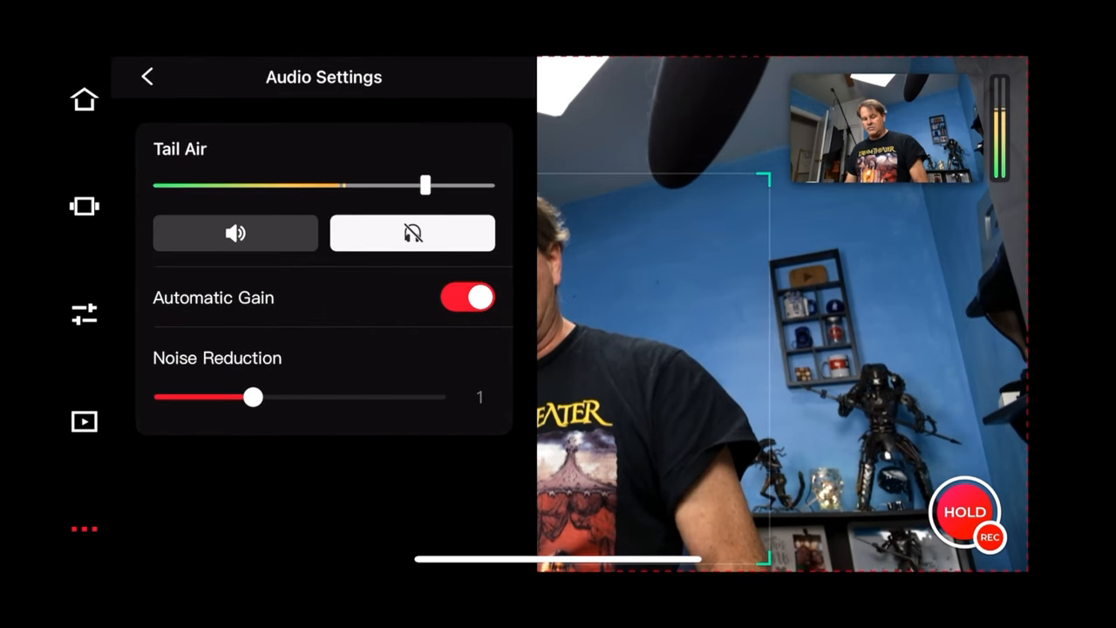
Close Audio Settings, confirm Done on the Disconnect prompt, and tap Camera on the Tail Air card
click(149, 76)
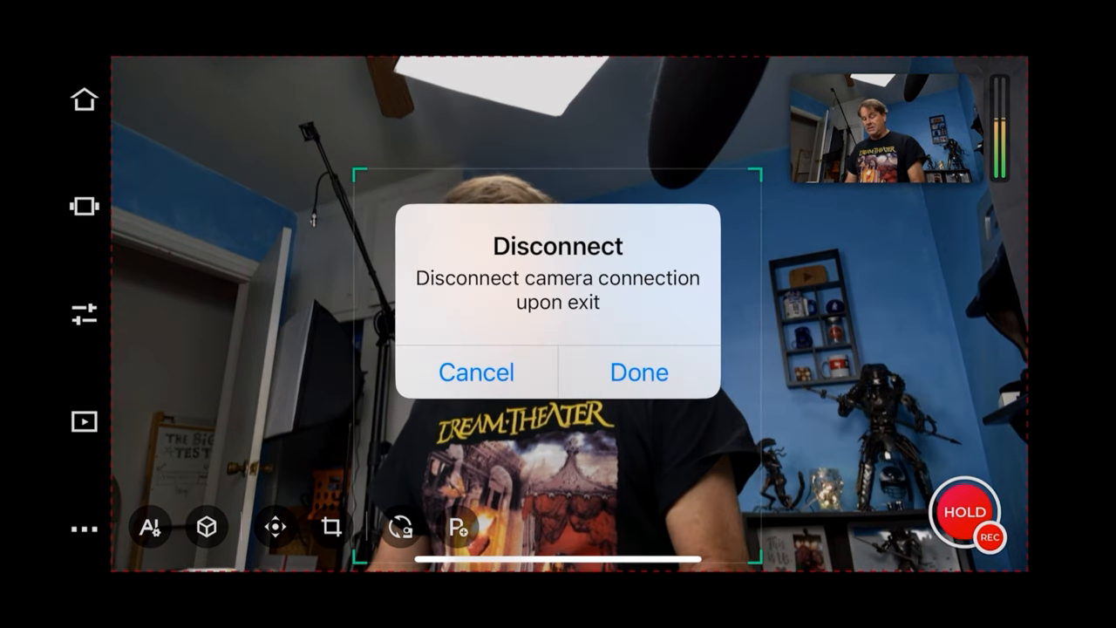
click(638, 371)
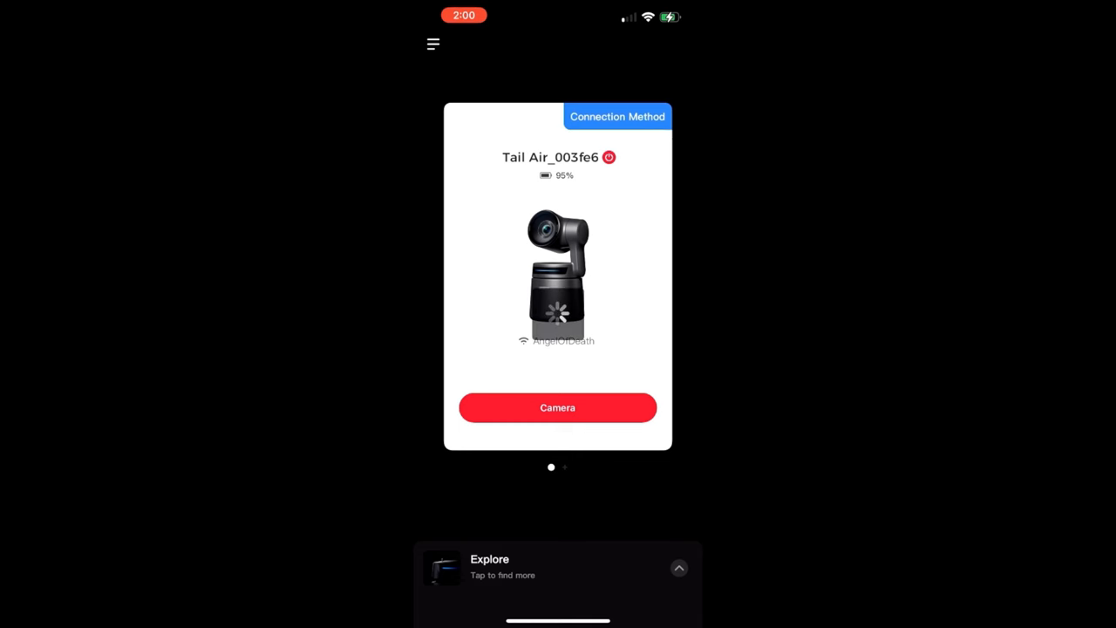
click(608, 156)
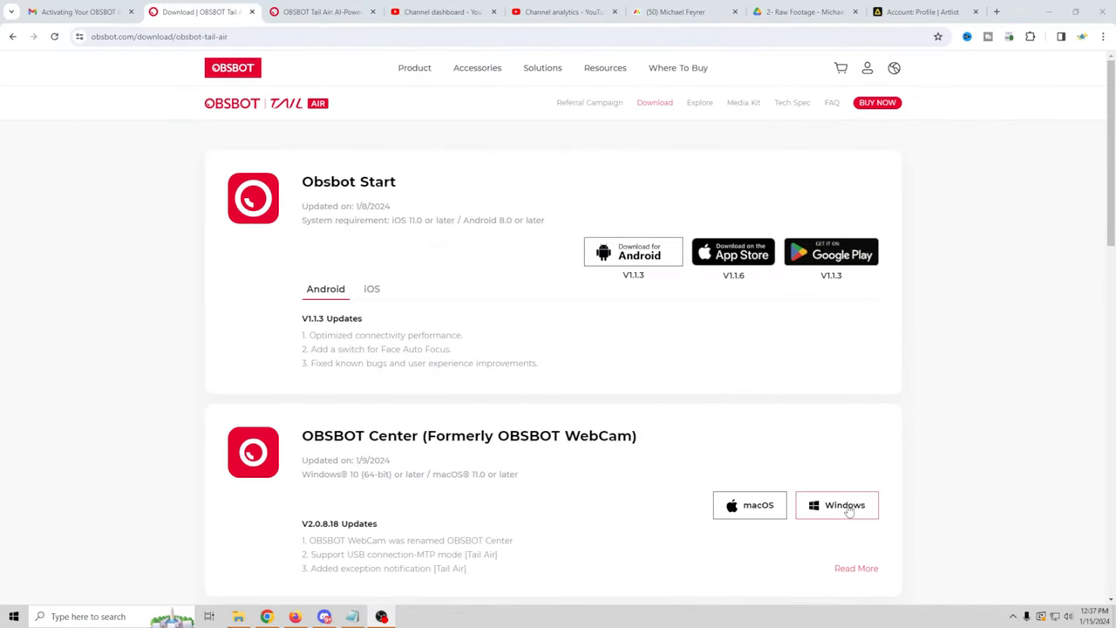
Download the OBSBOT Center Windows installer, run it from Downloads, and keep the default folder
click(846, 505)
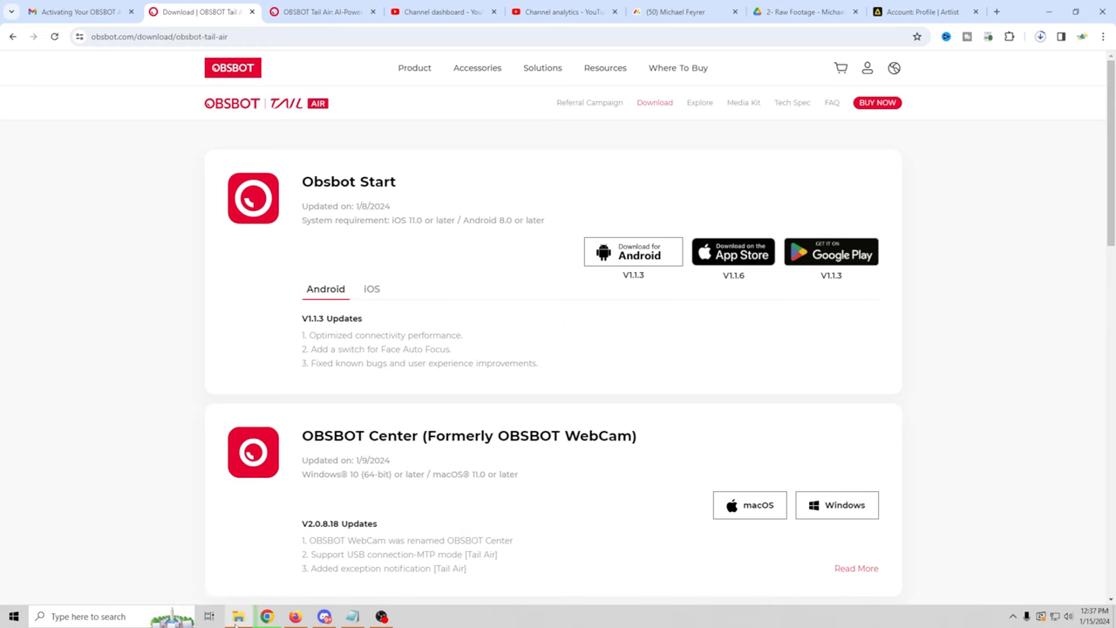
click(236, 615)
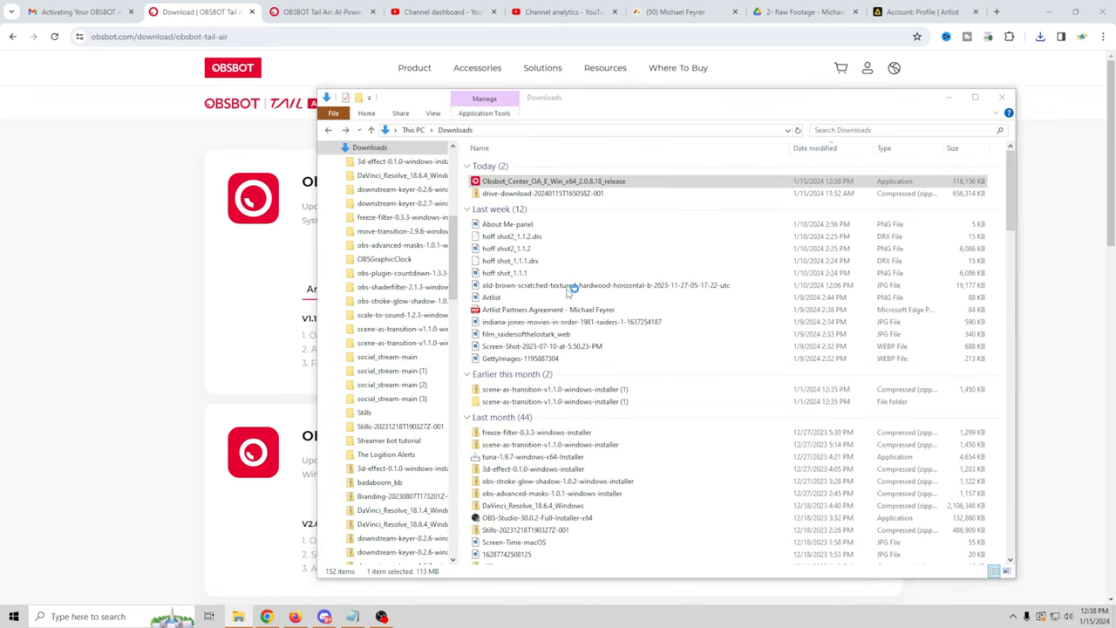
double_click(570, 181)
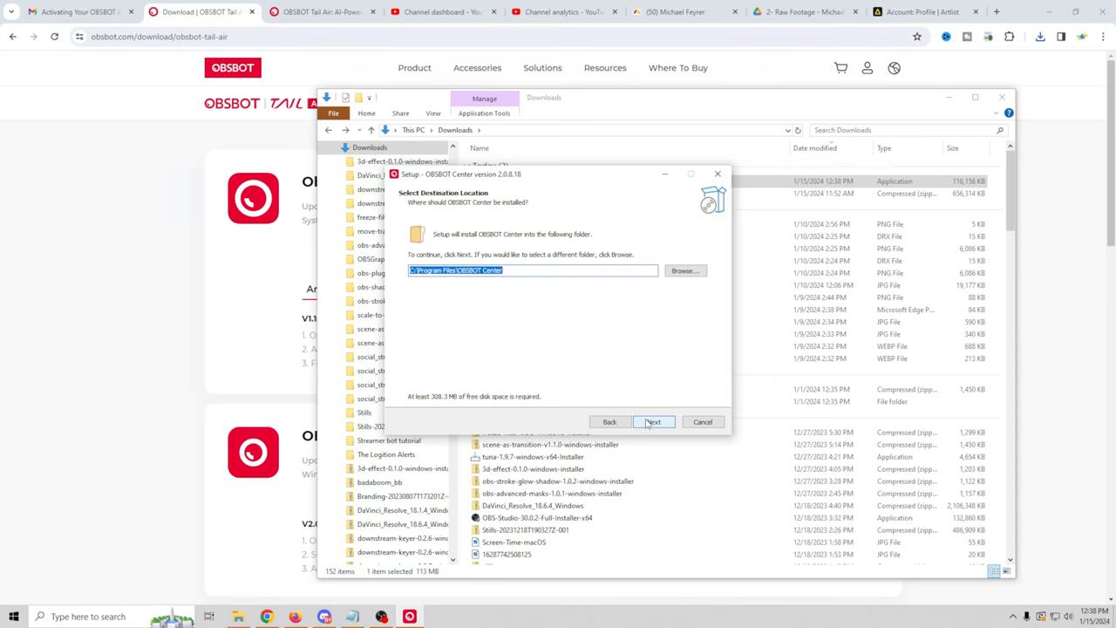
click(654, 422)
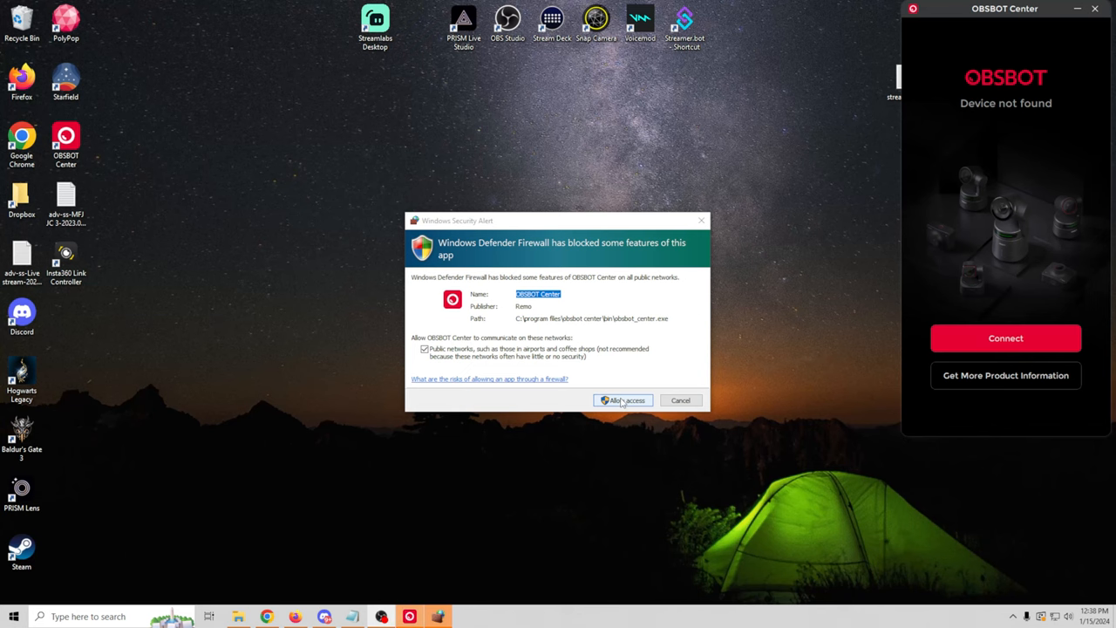
Allow OBSBOT Center through Windows Firewall and connect to the Tail Air via Hotspot
click(623, 400)
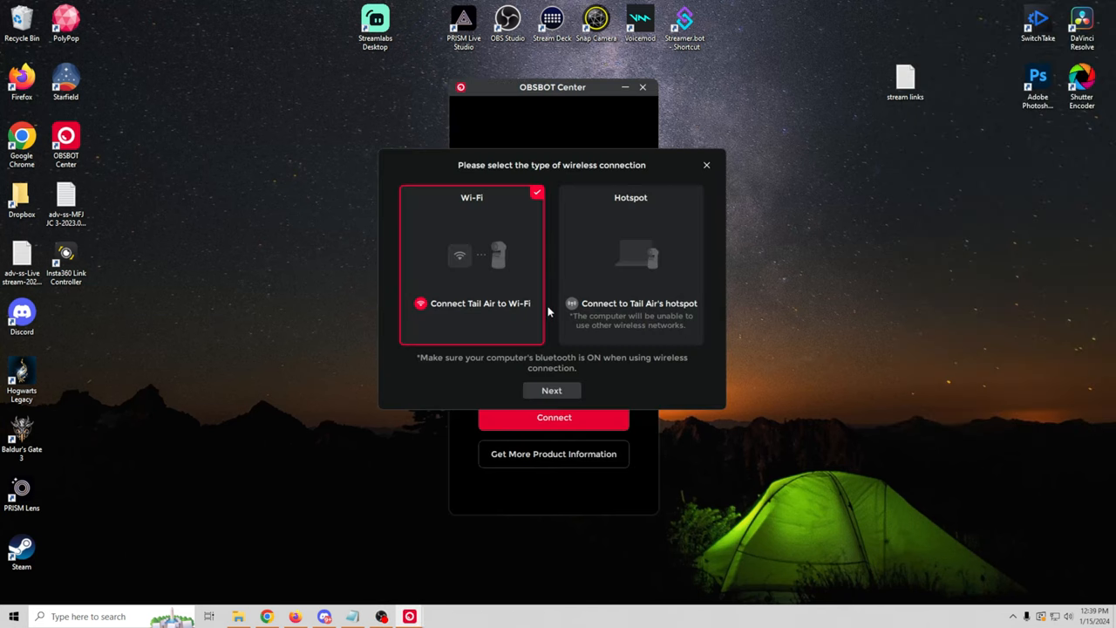
mouse_move(513, 267)
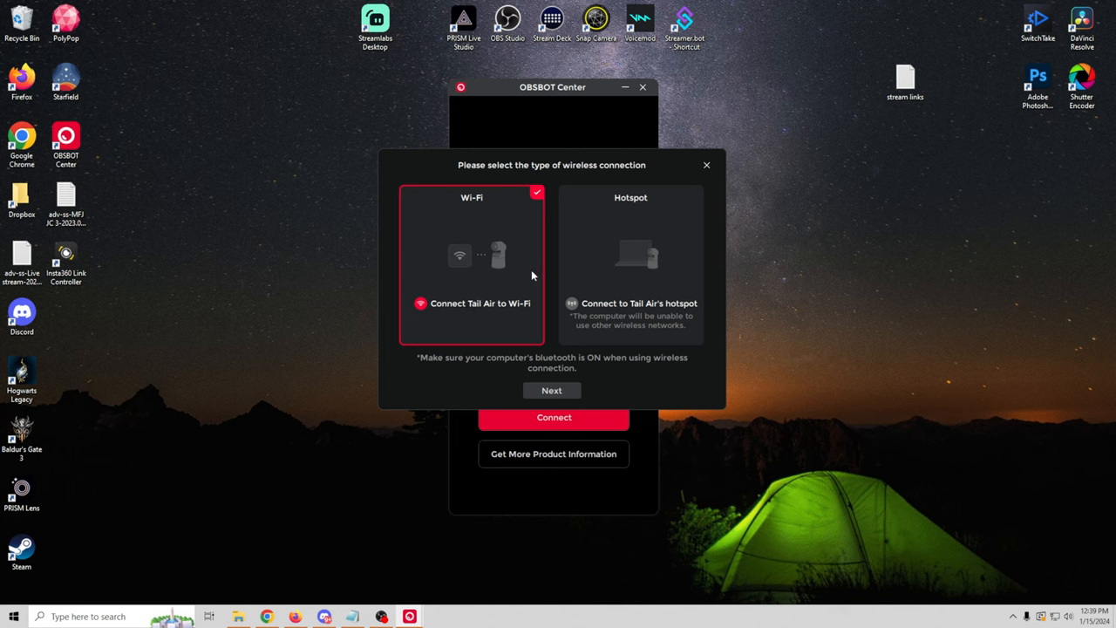
mouse_move(637, 254)
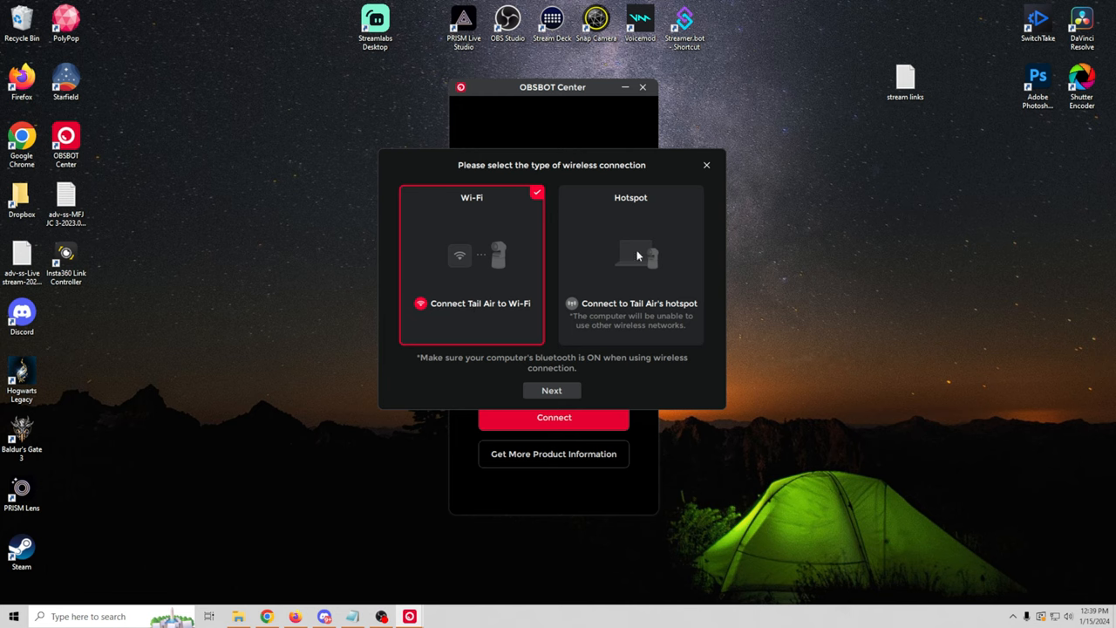
click(630, 262)
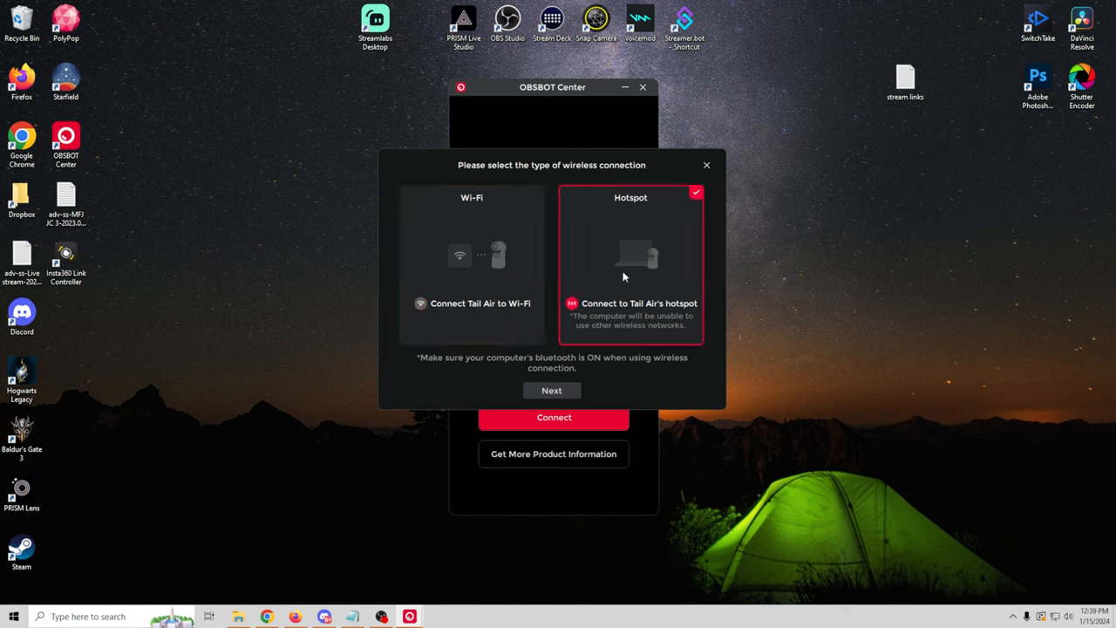
click(551, 391)
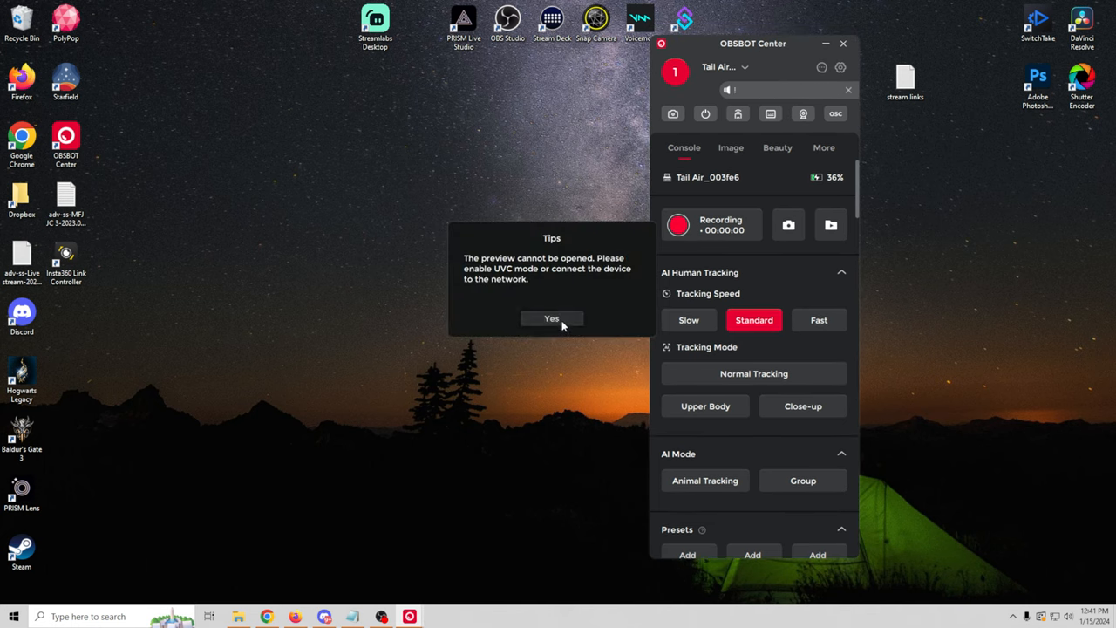
Dismiss the tips and open the Tail Air video preview at 4K P30
click(551, 319)
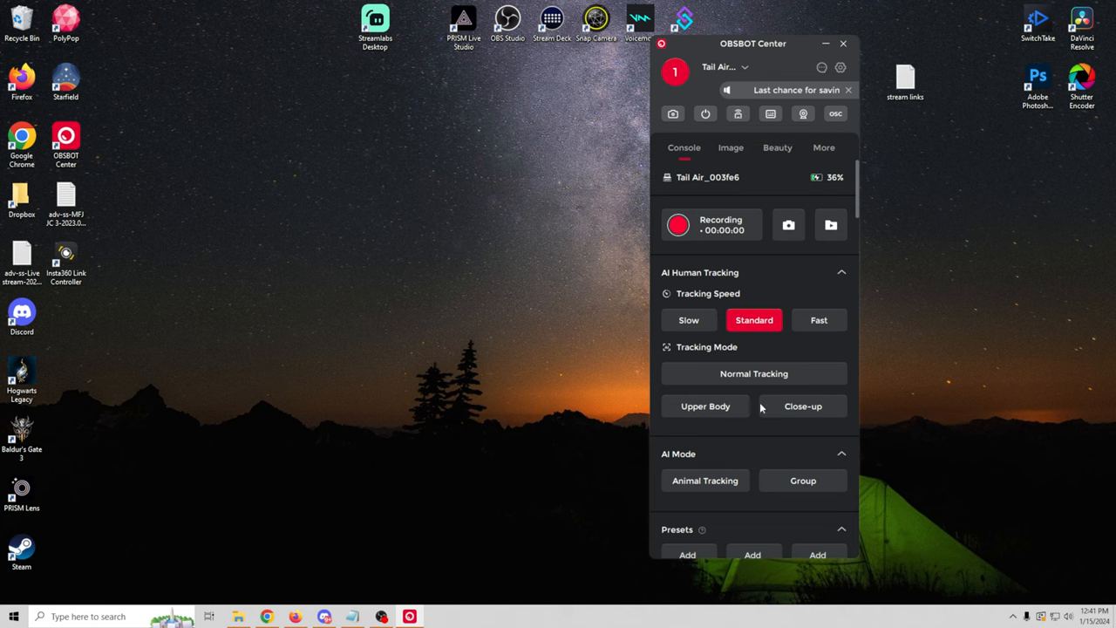
scroll(down, 3)
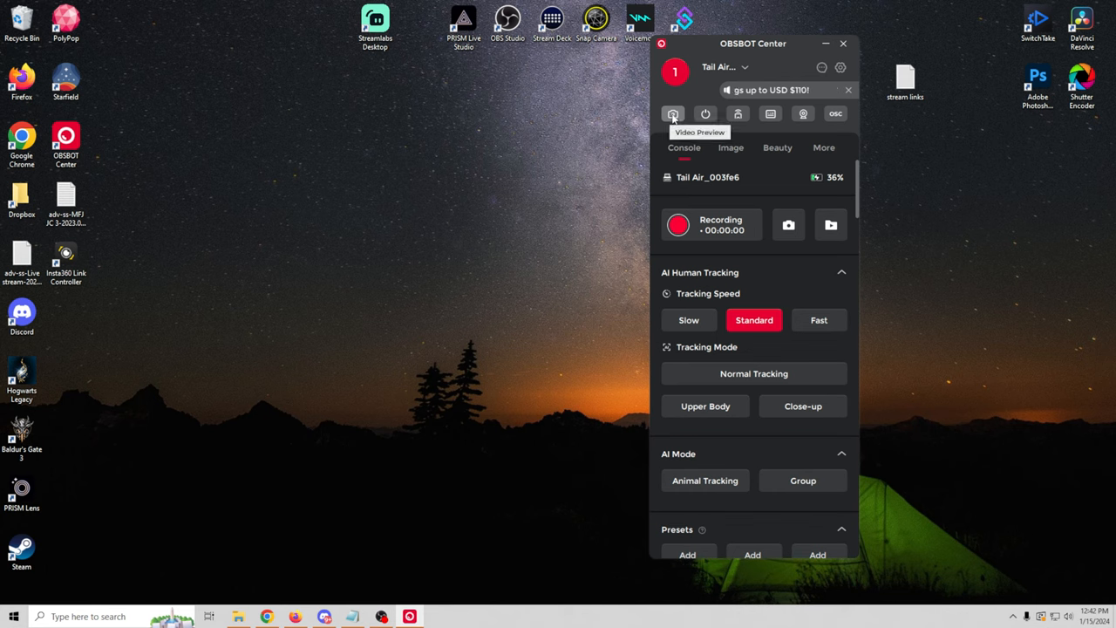
click(673, 114)
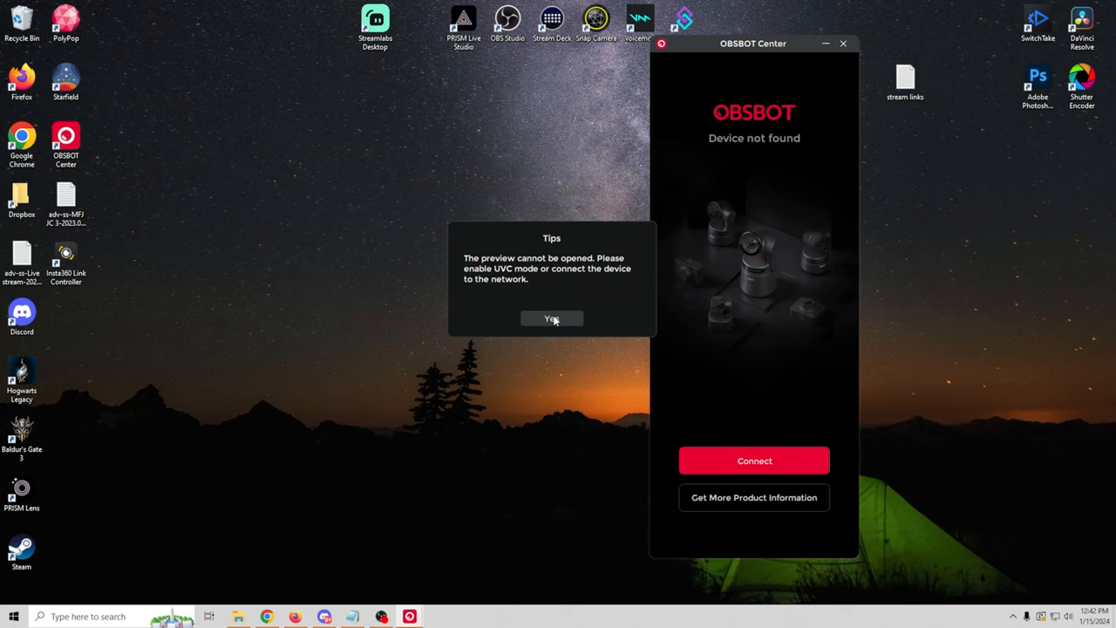
click(552, 318)
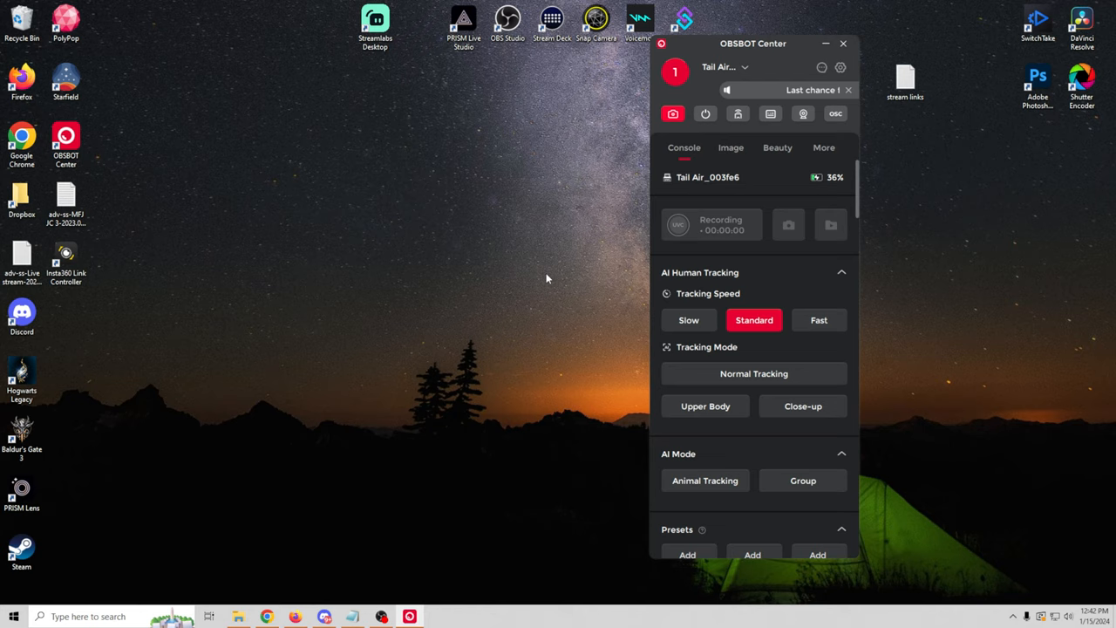
click(398, 471)
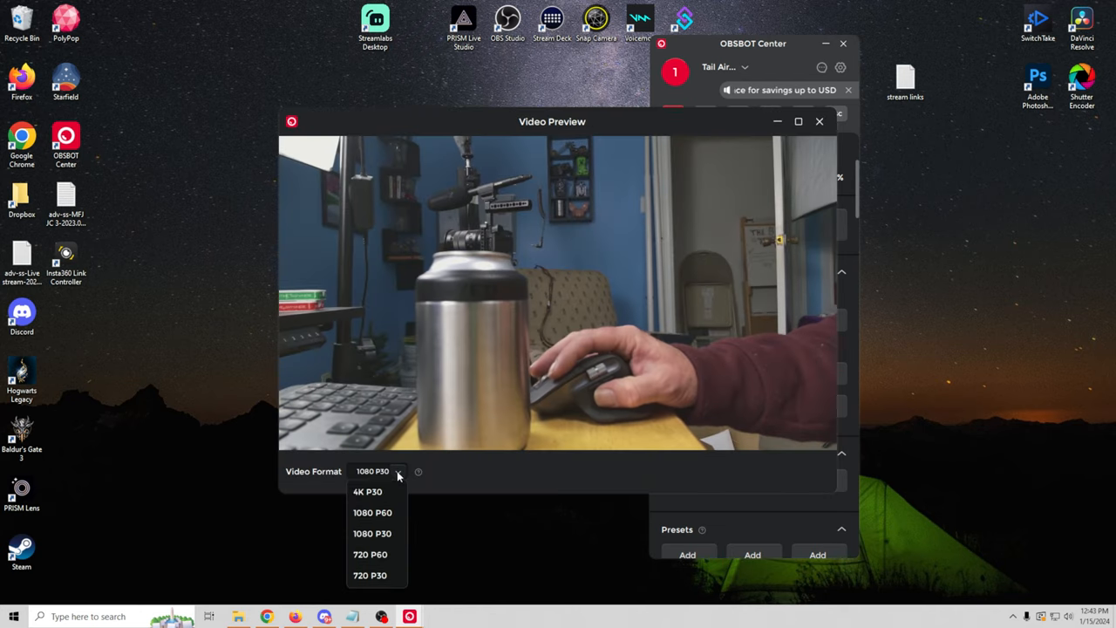
click(364, 491)
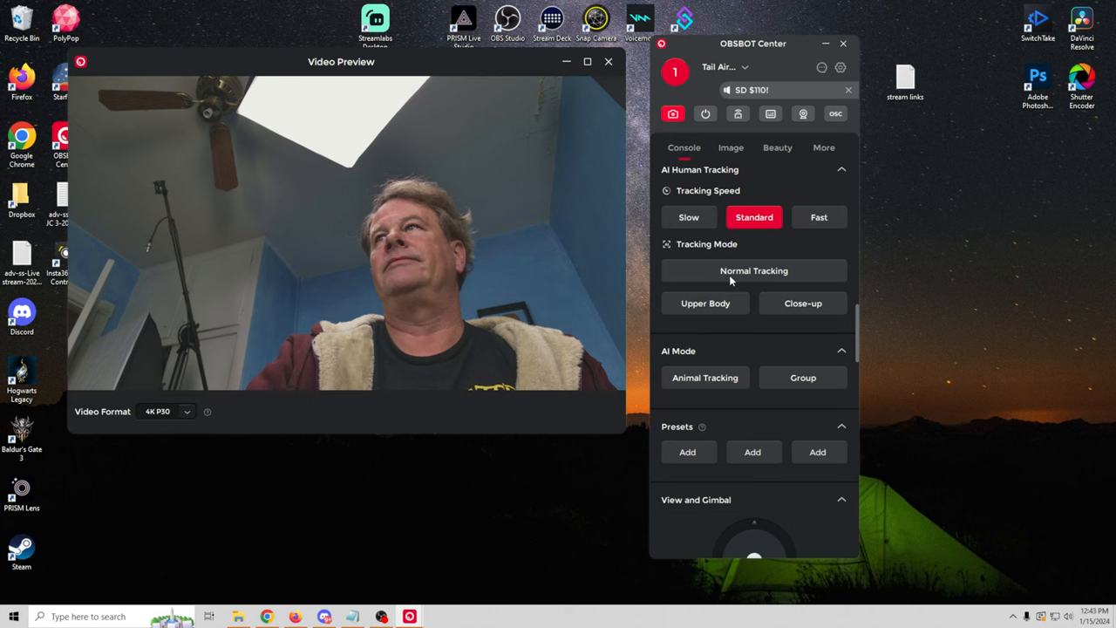
Try Close-up and Upper Body tracking, then settle on Normal Tracking
click(753, 271)
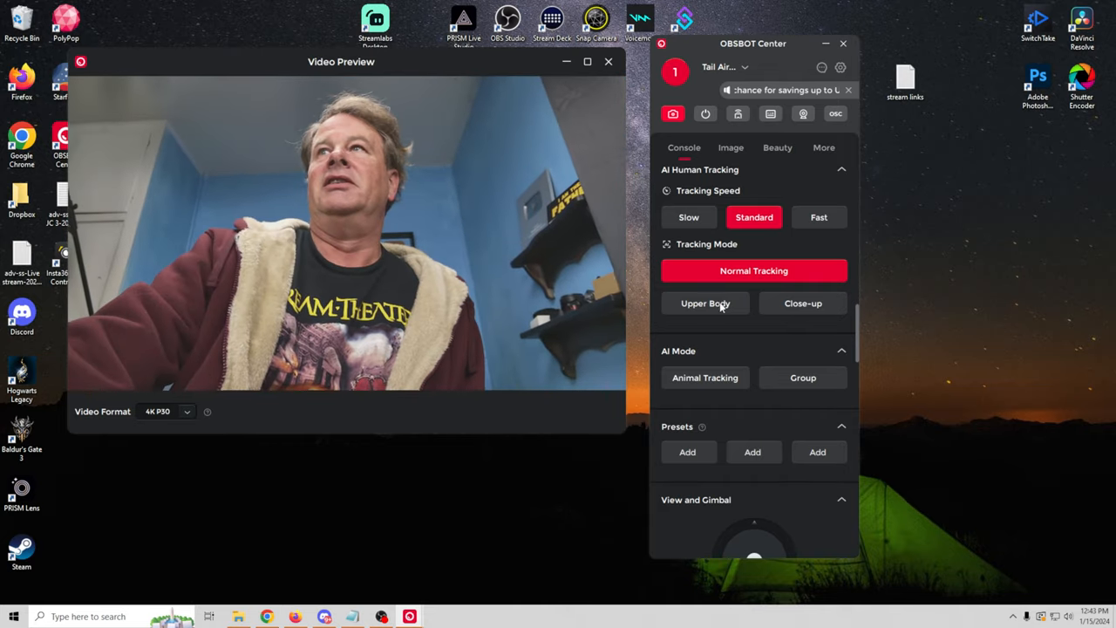
click(802, 303)
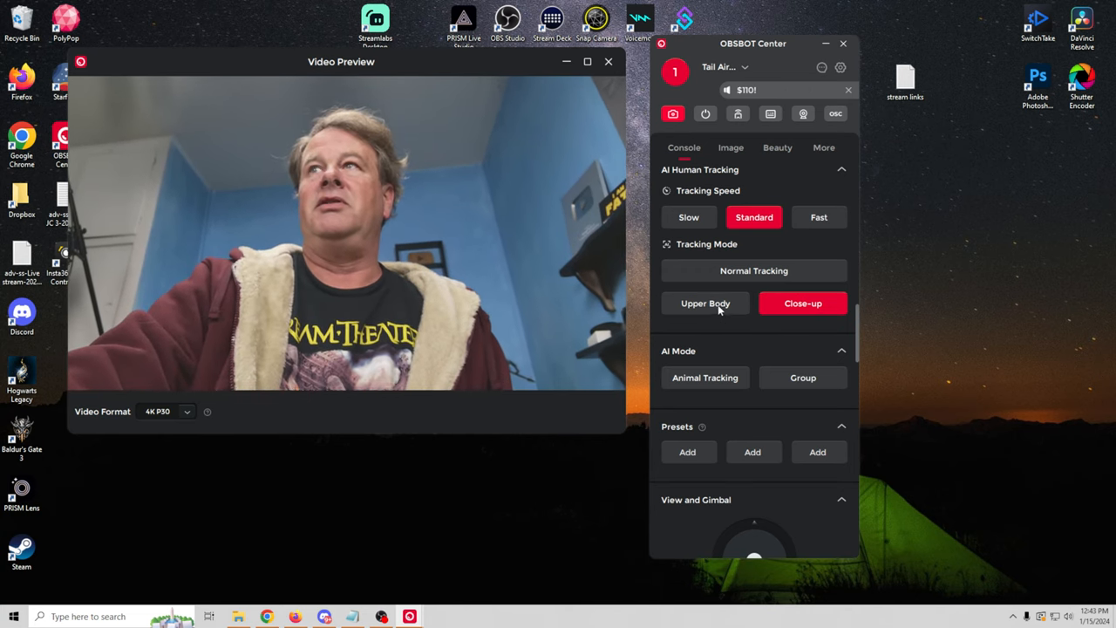
click(704, 303)
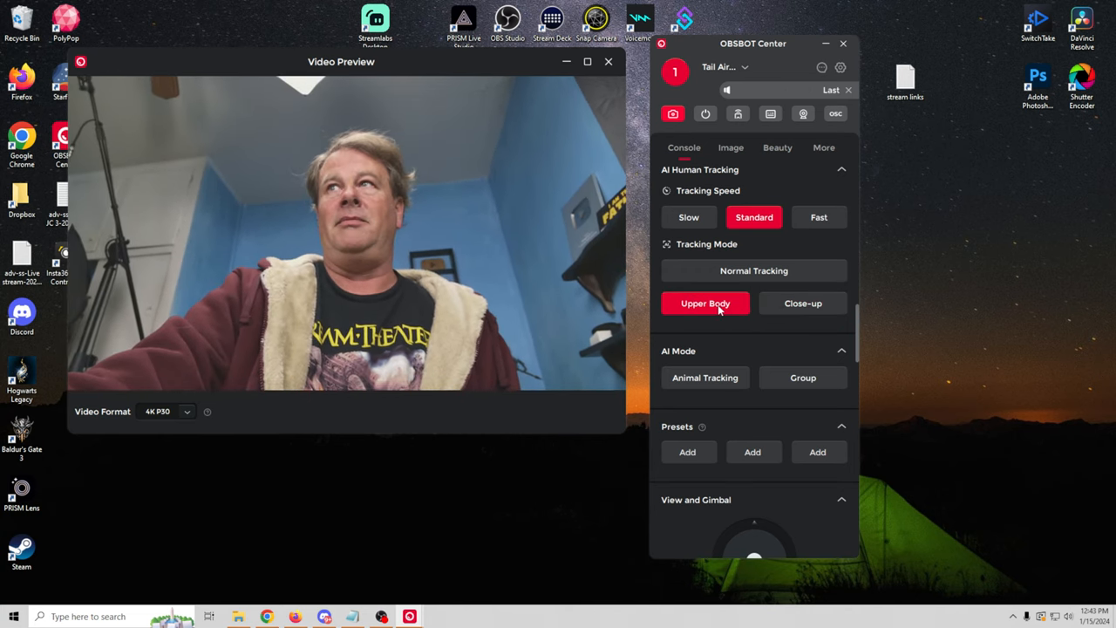
click(754, 270)
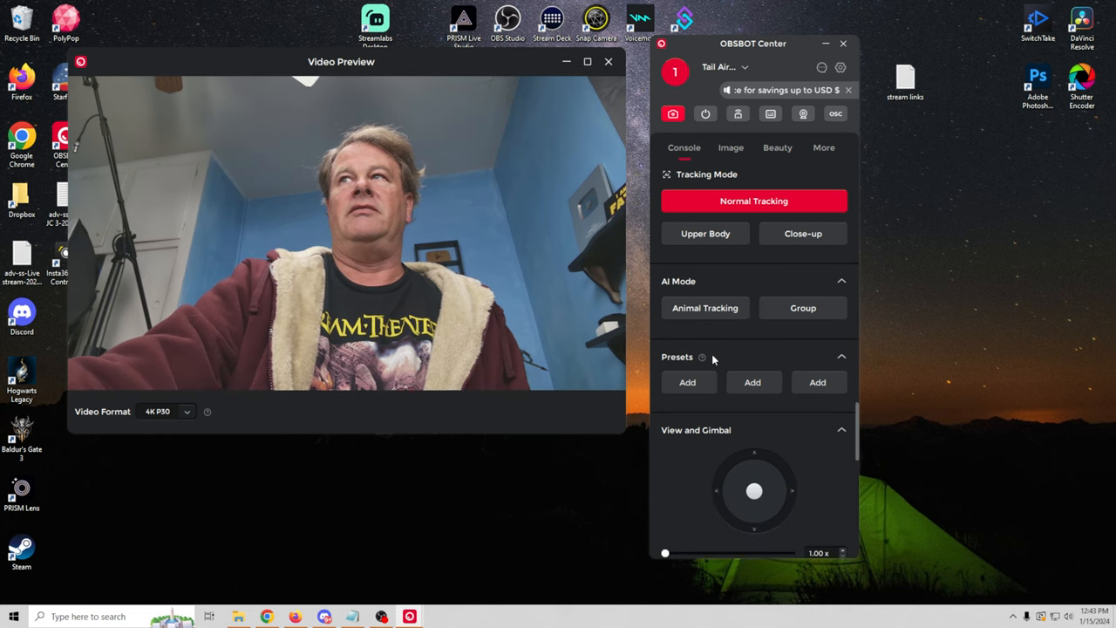
mouse_move(696, 439)
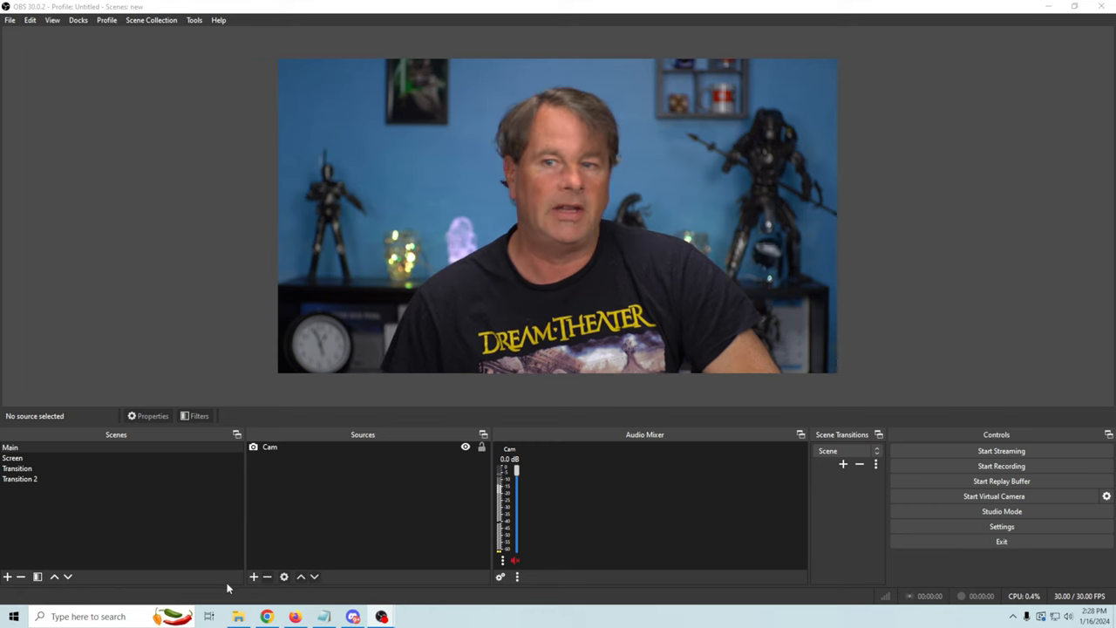
Add a Video Capture Device using OBSBOT Tail Air Camera with Cam Link Pro Audio-1 audio
click(255, 574)
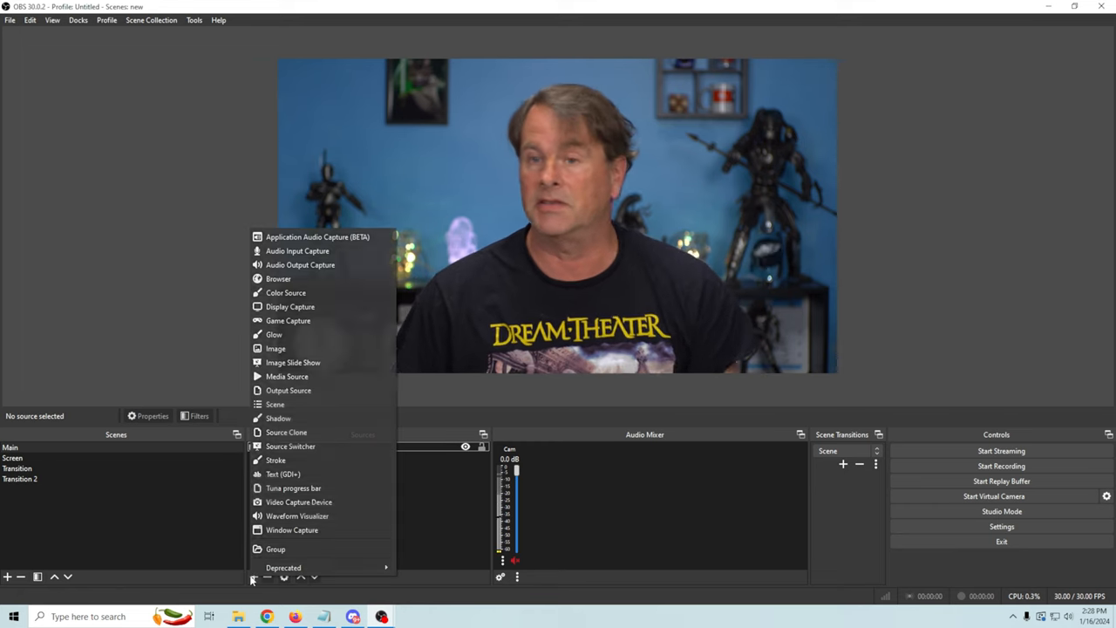
mouse_move(297, 502)
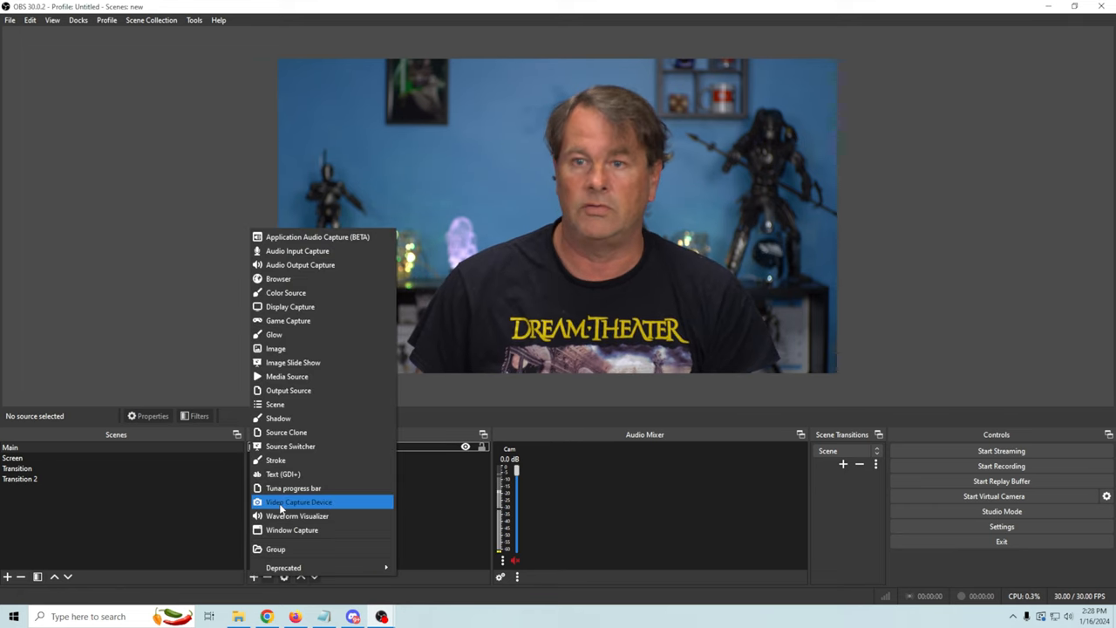
click(297, 501)
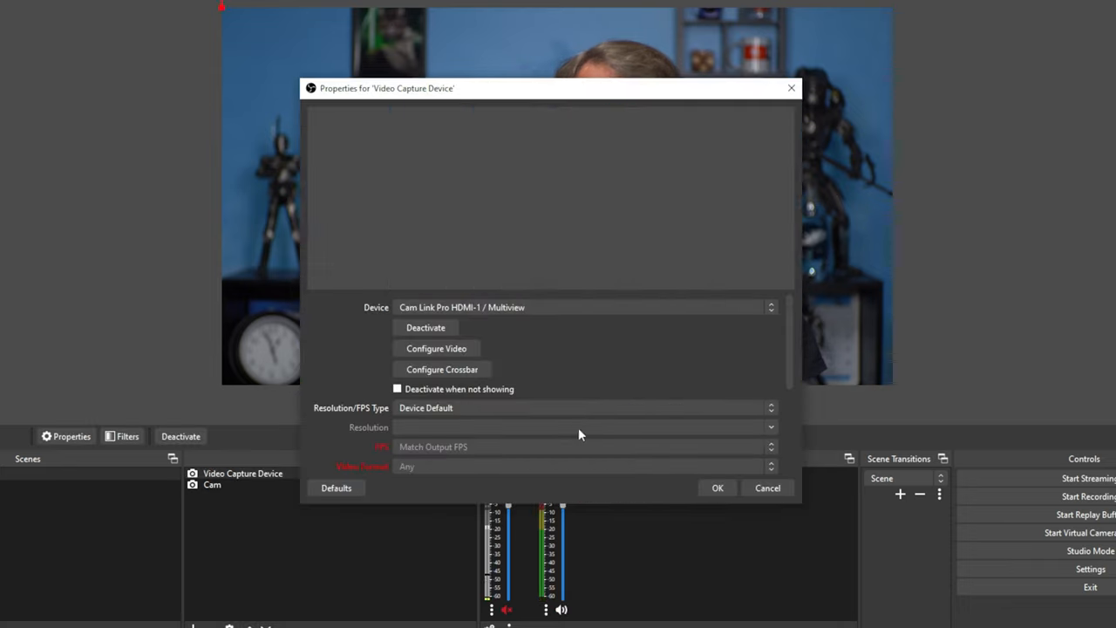
click(769, 307)
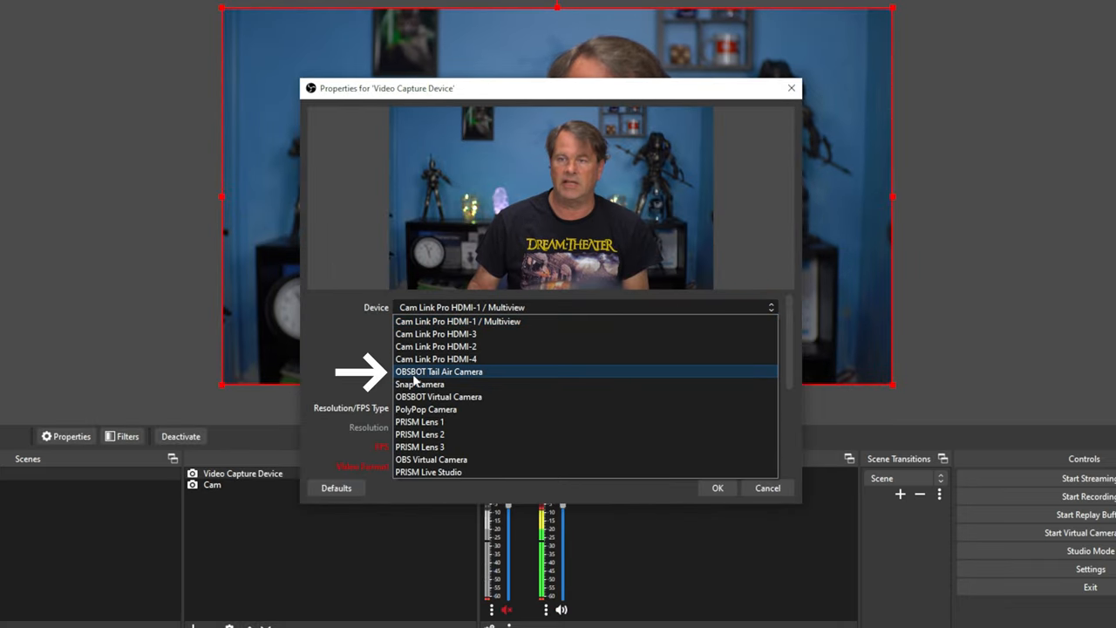
click(440, 371)
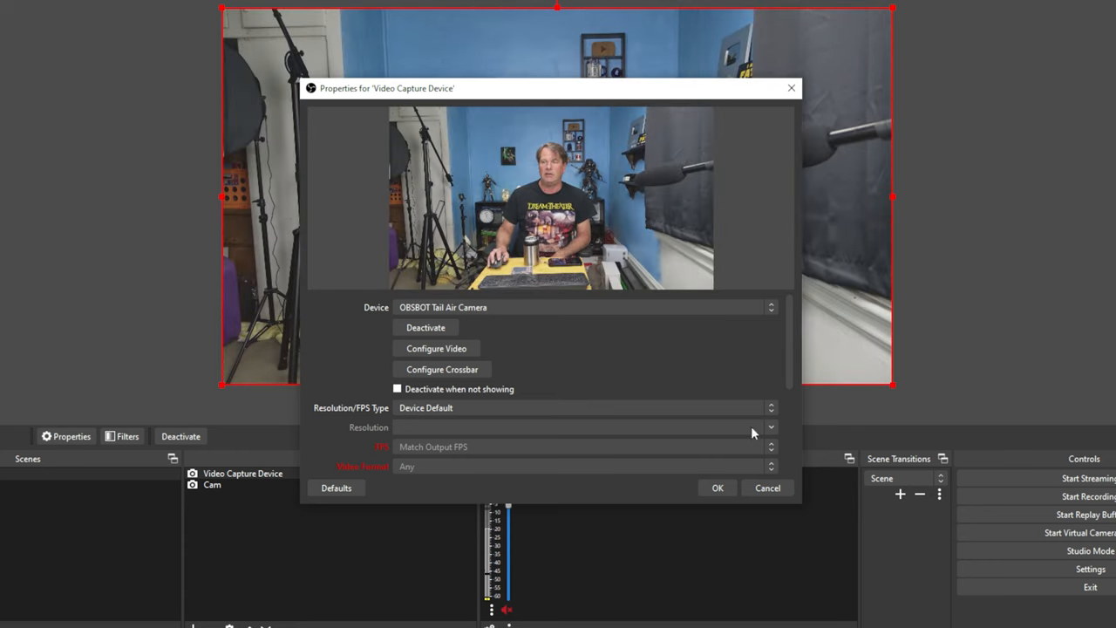
scroll(down, 3)
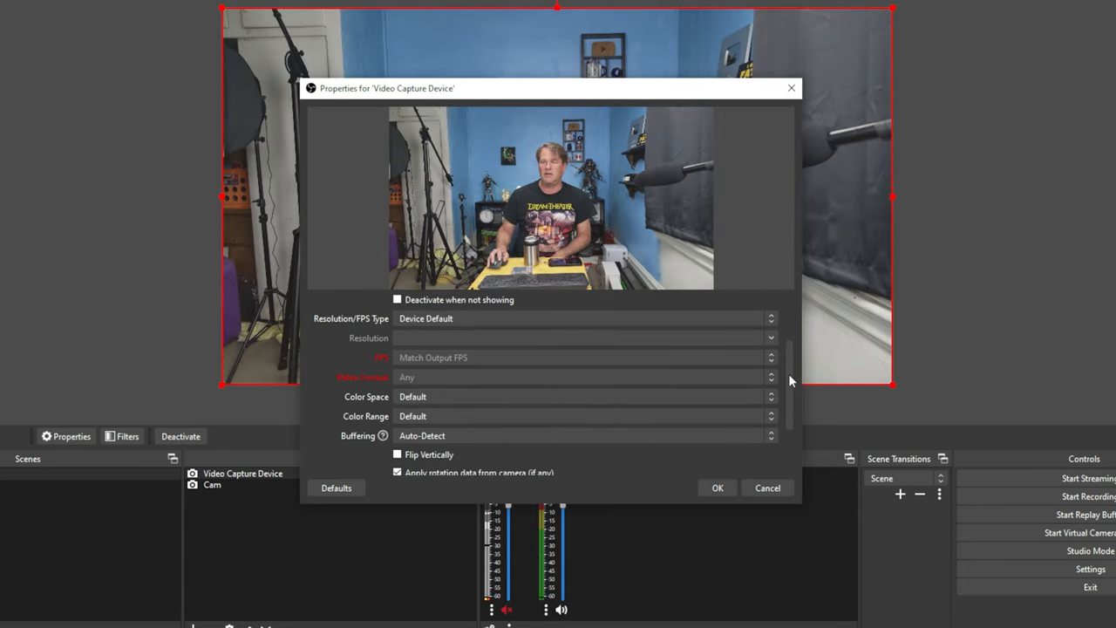
click(580, 436)
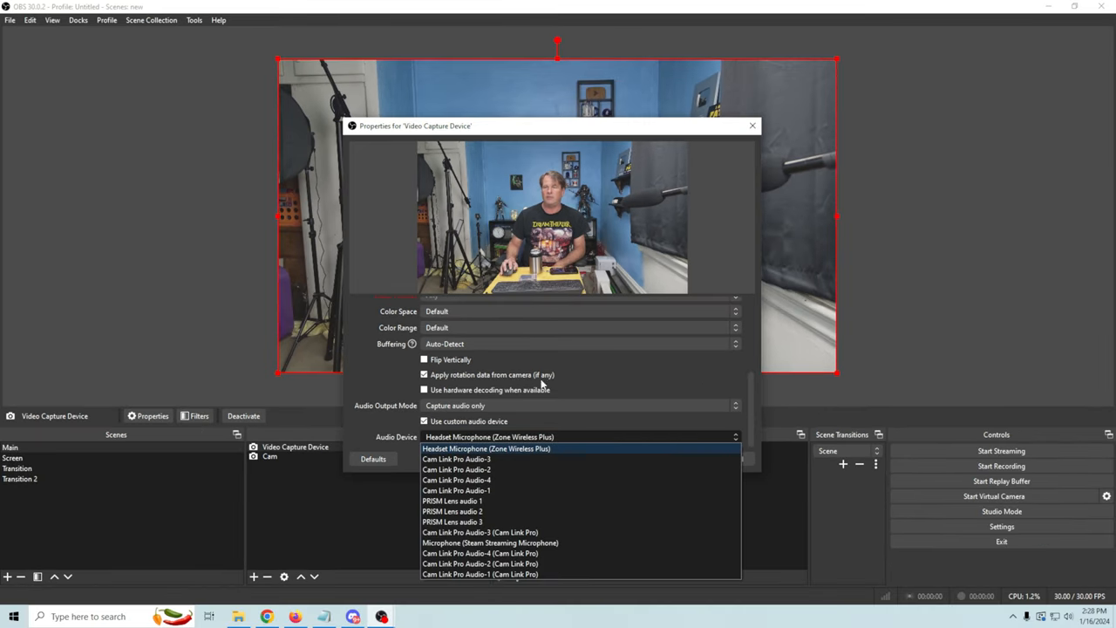
mouse_move(534, 490)
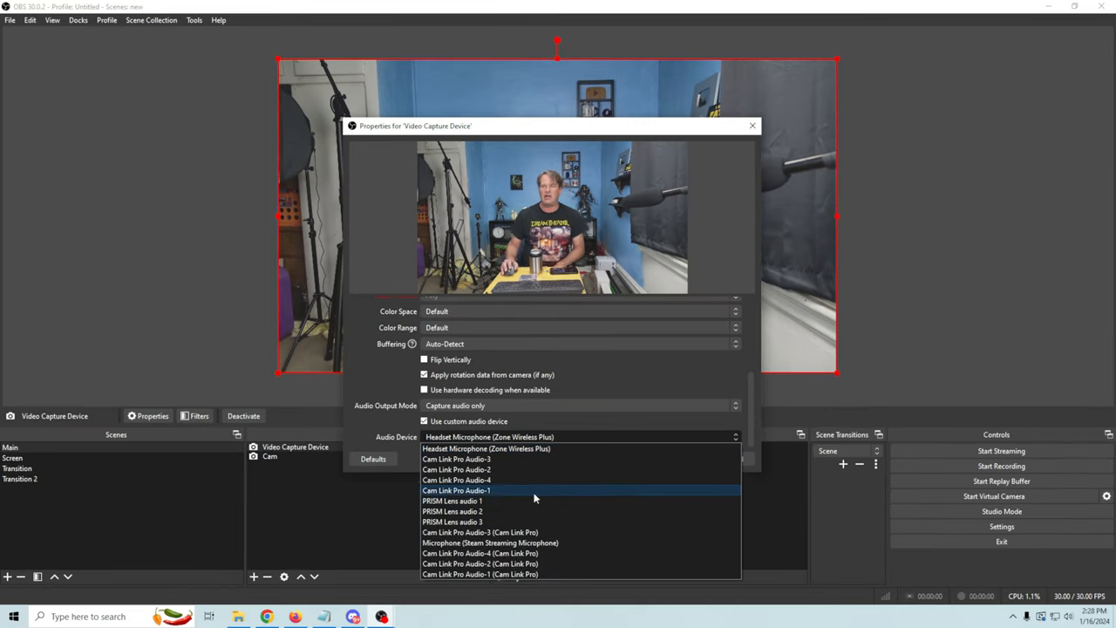
mouse_move(519, 493)
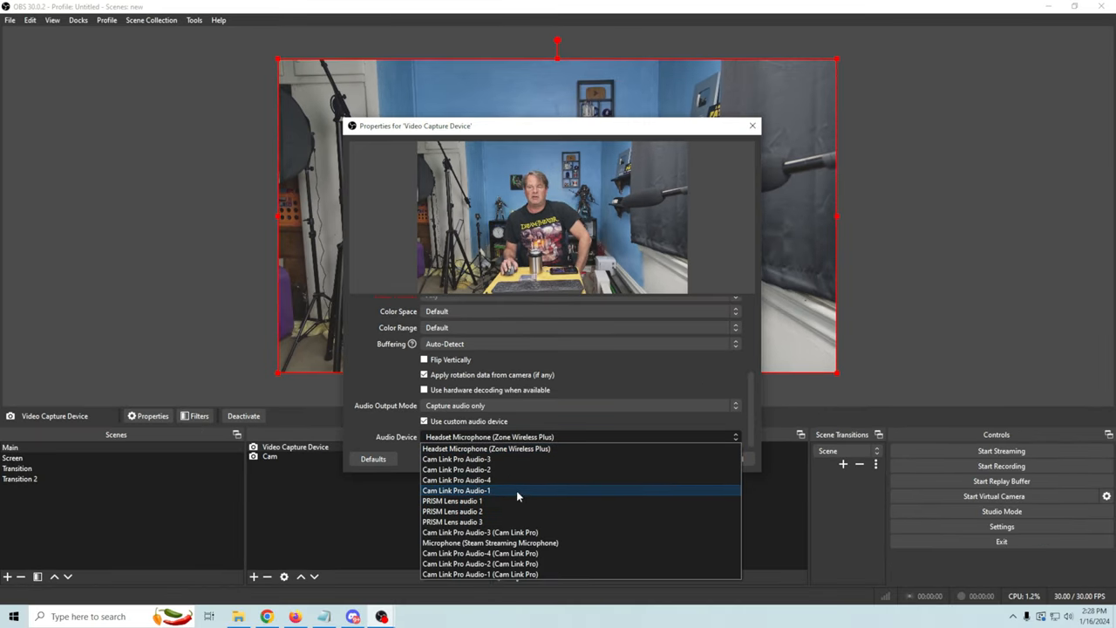
mouse_move(514, 511)
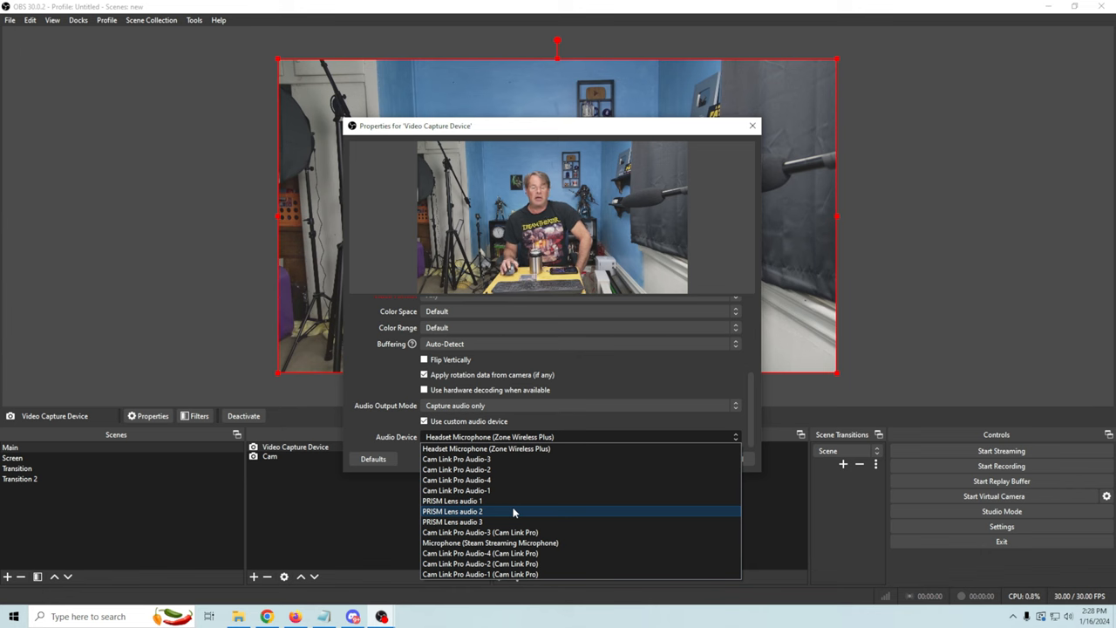
mouse_move(571, 506)
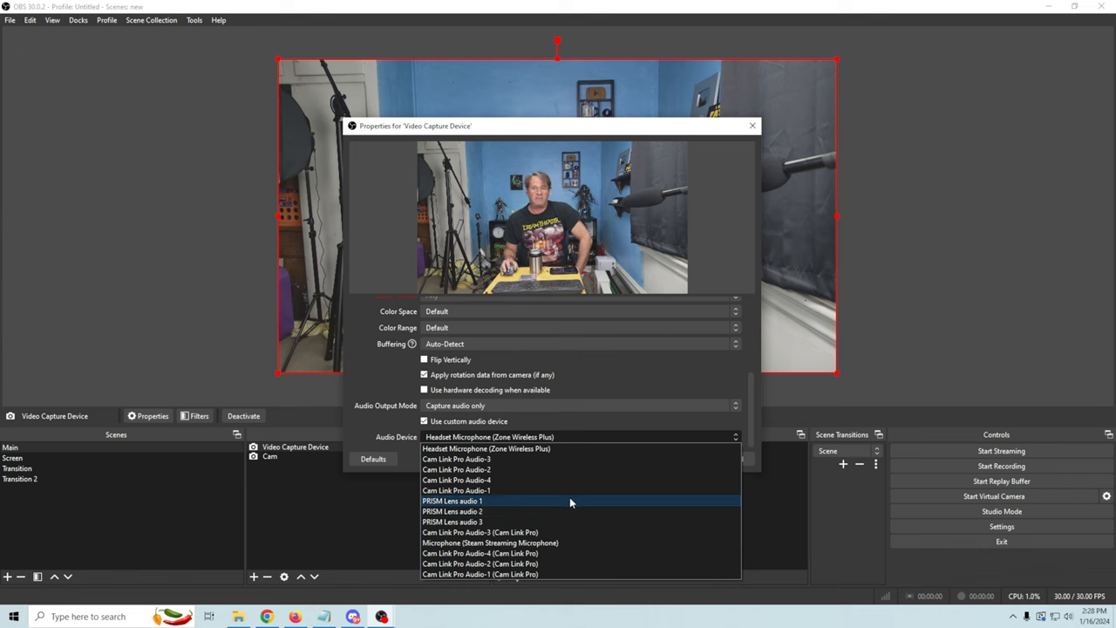
mouse_move(565, 490)
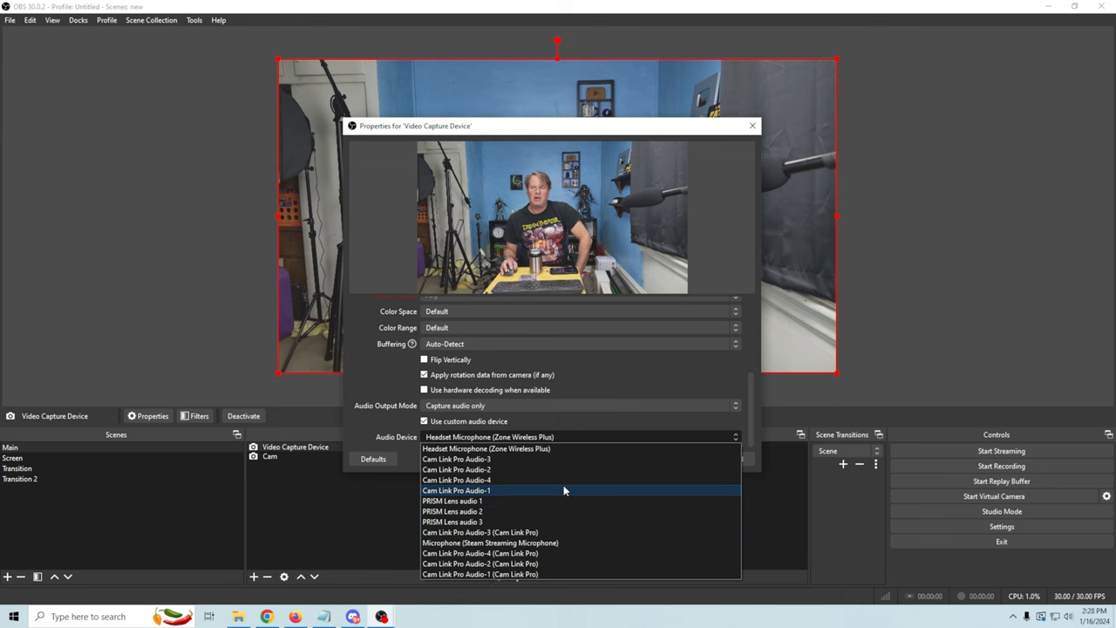
click(490, 490)
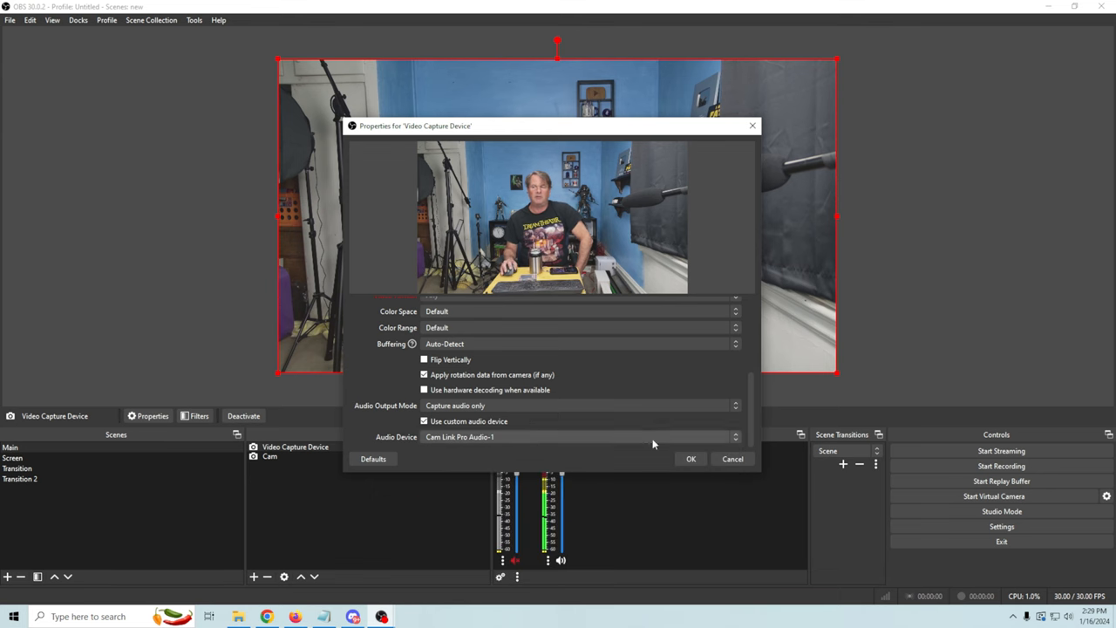
click(691, 459)
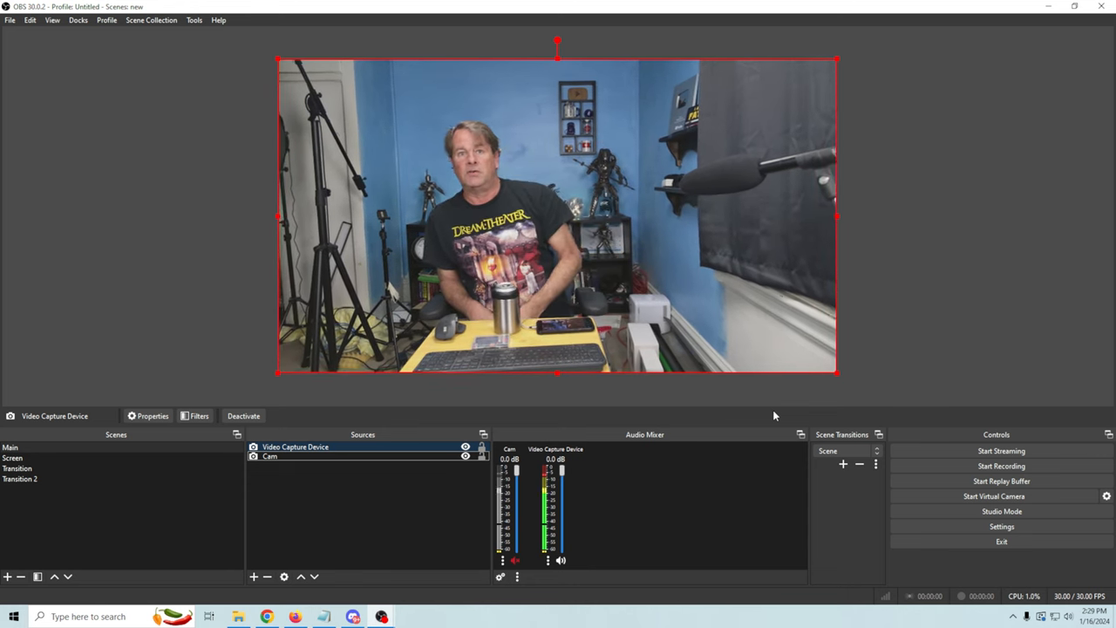
Delete the Video Capture Device source with the minus button, leaving only Cam
click(270, 456)
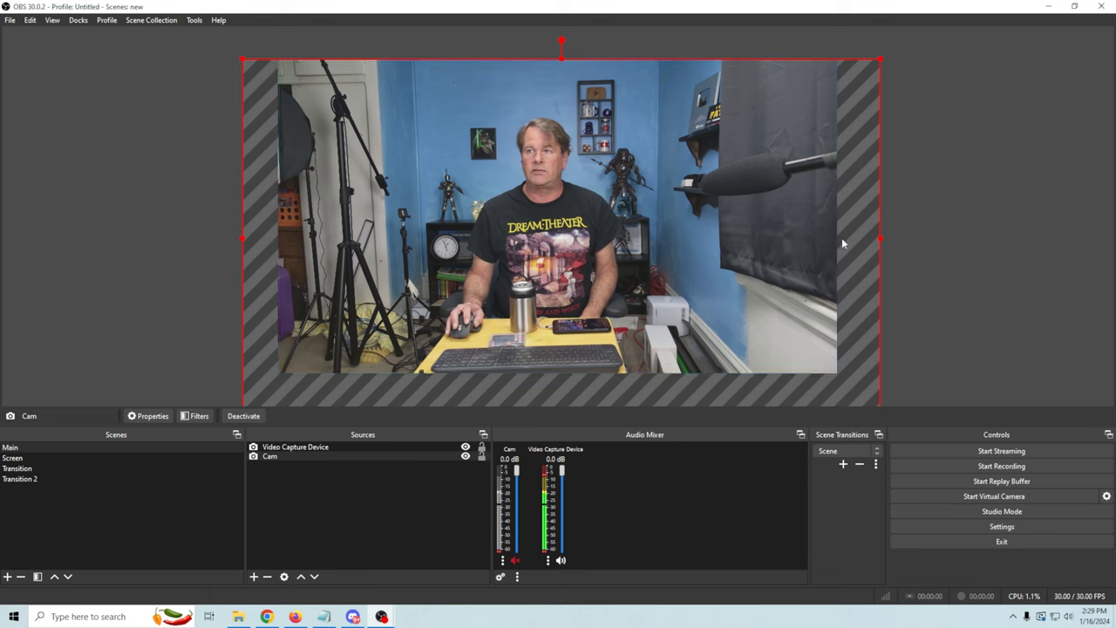
click(295, 446)
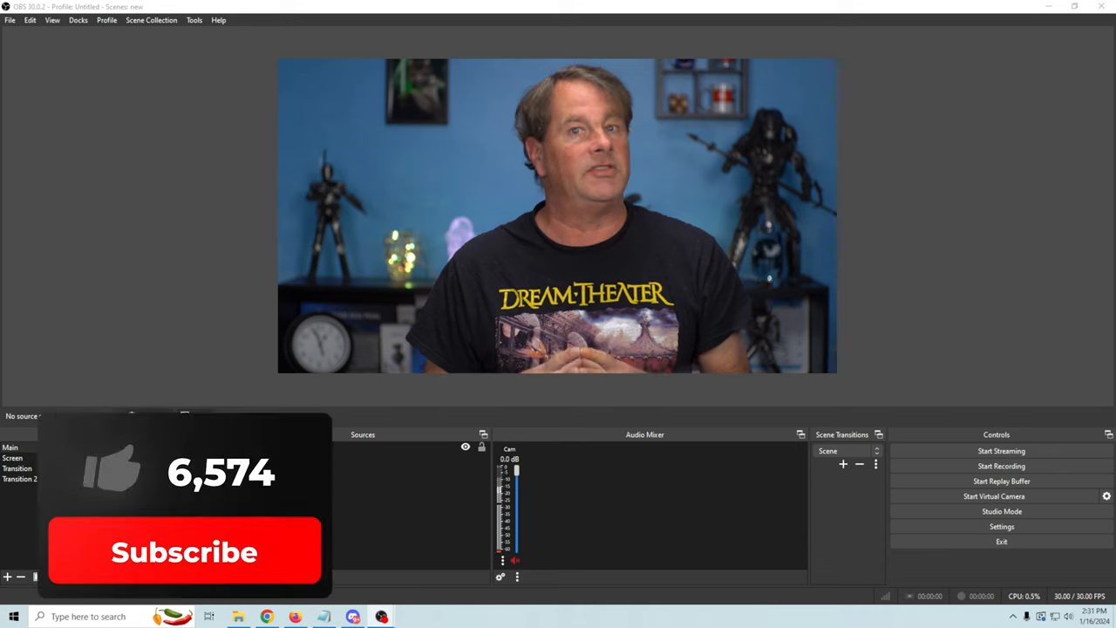
click(183, 552)
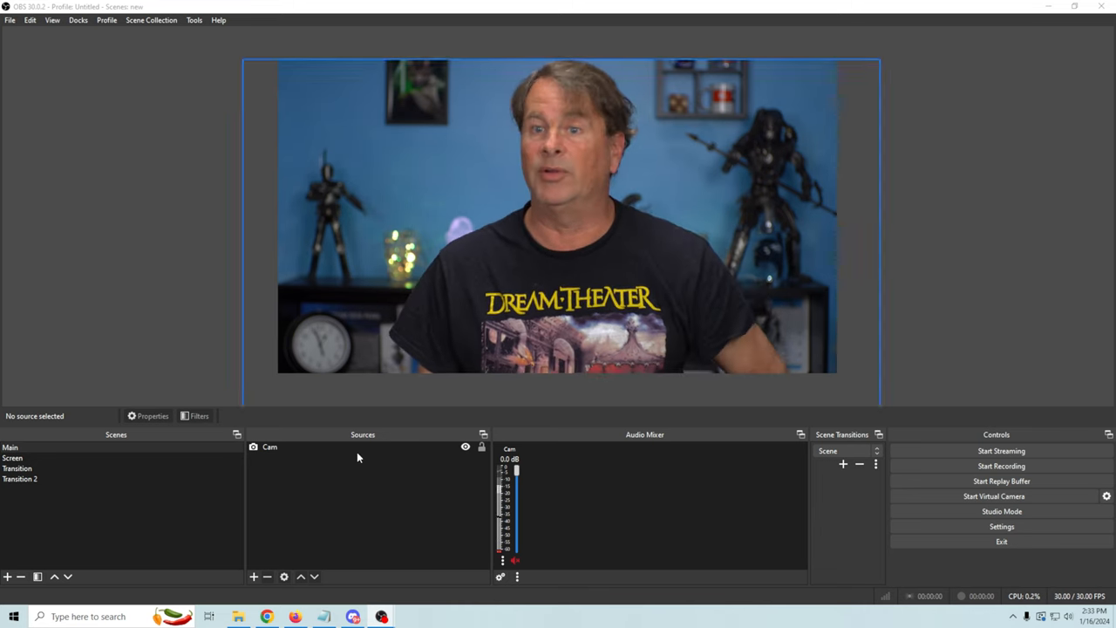
Add a default-named Video Capture Device source set to the Cam Link device
click(254, 575)
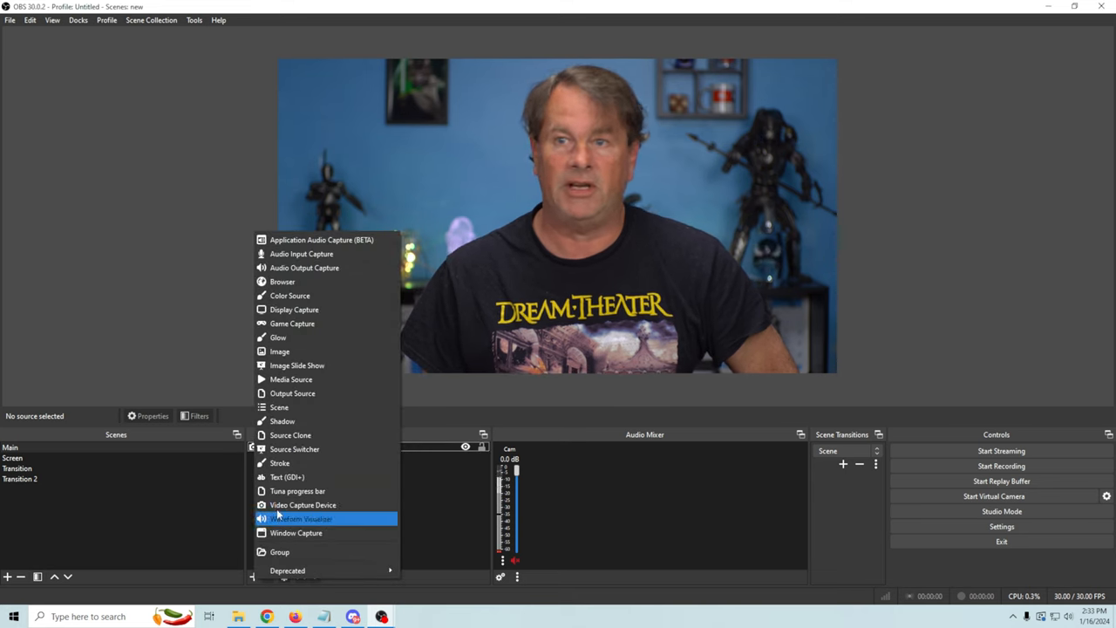
click(301, 505)
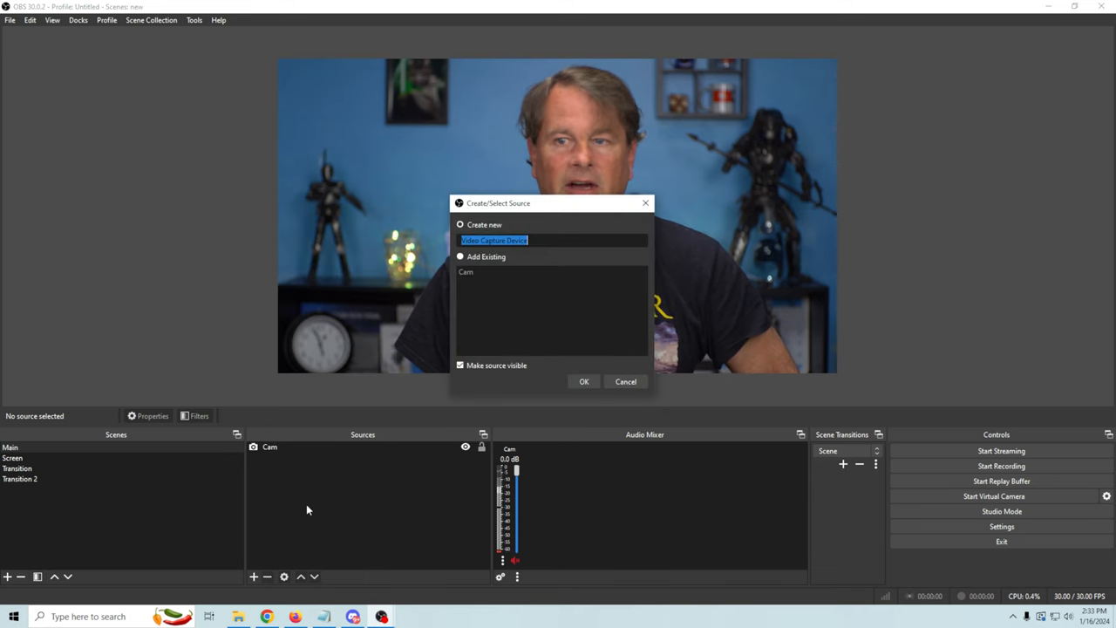
click(584, 381)
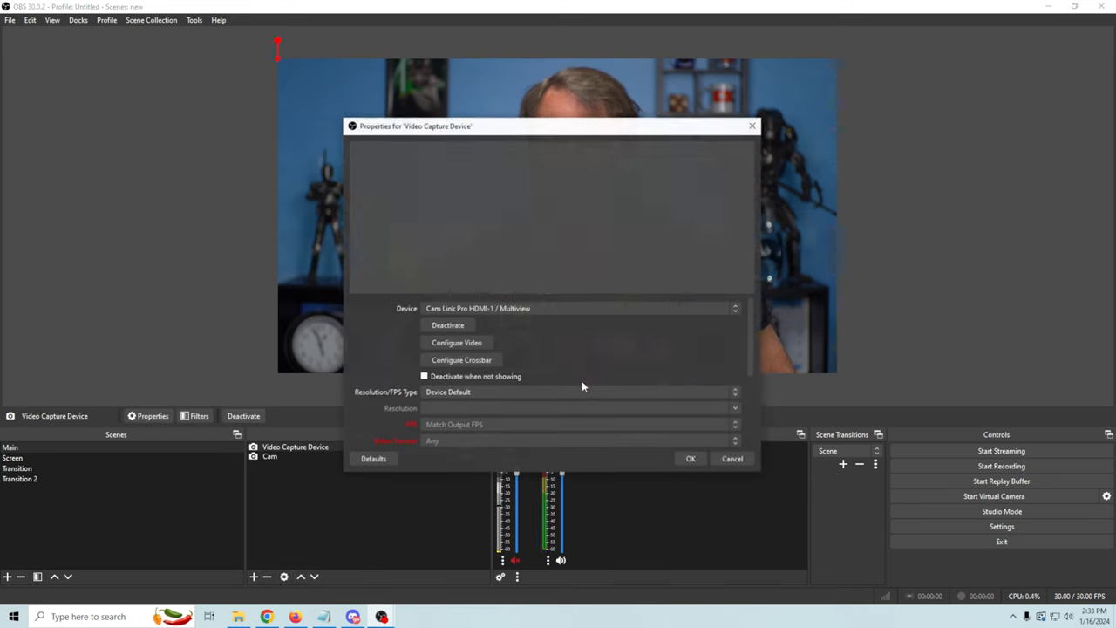
click(579, 308)
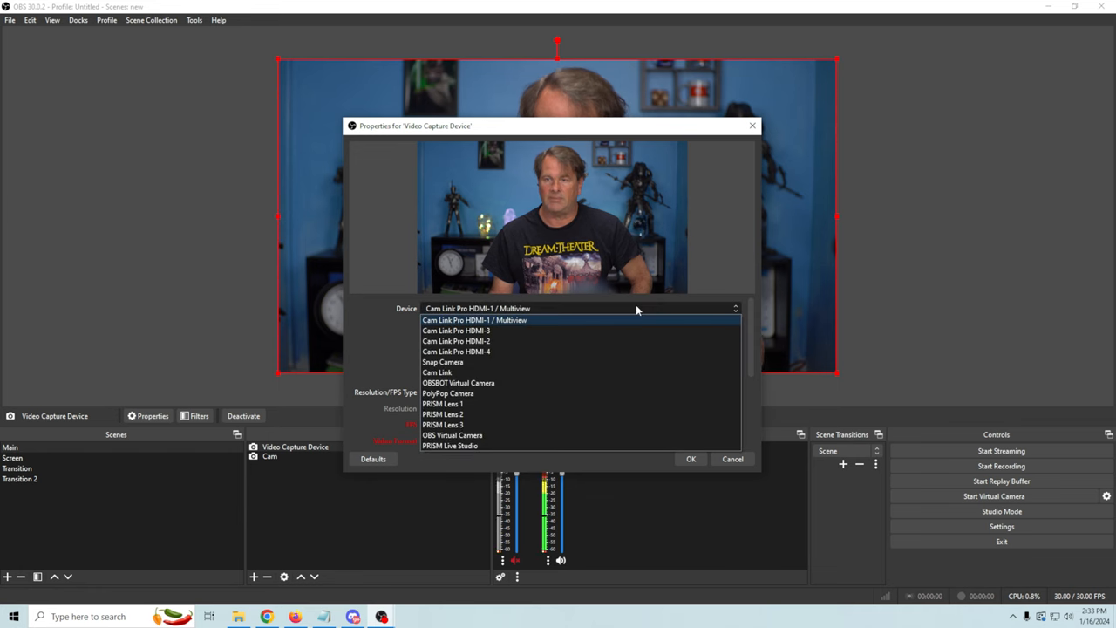
mouse_move(480, 372)
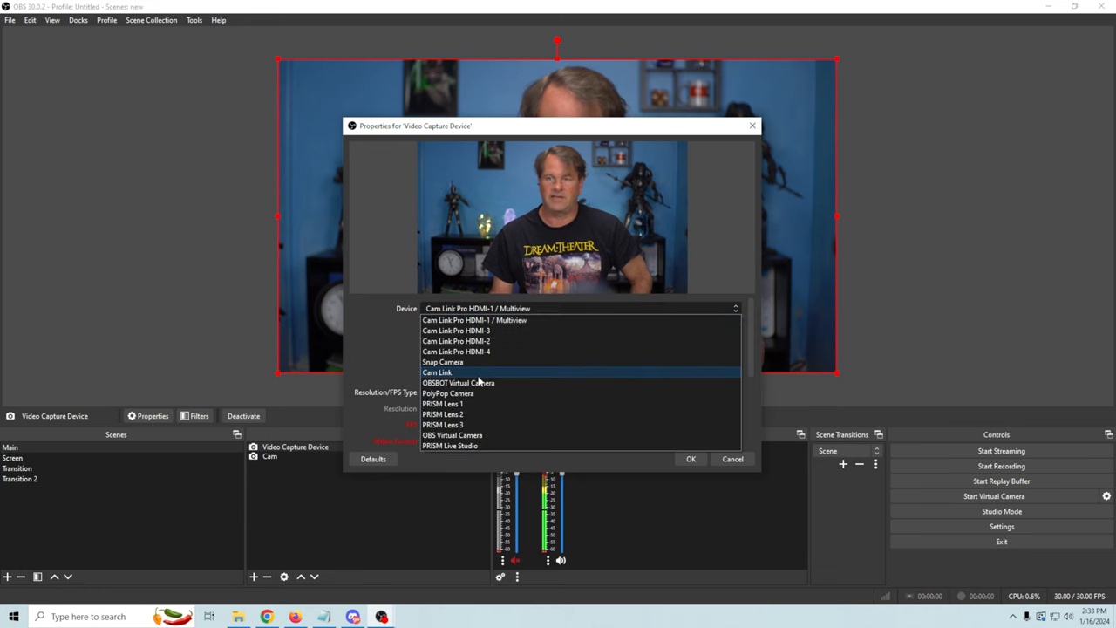
click(438, 371)
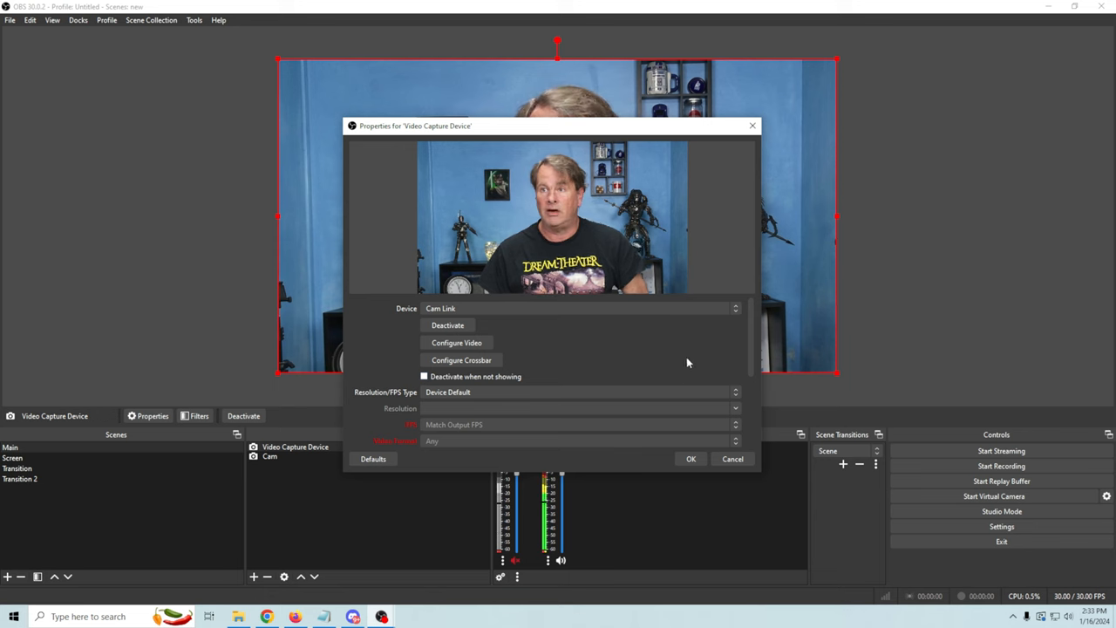
scroll(down, 3)
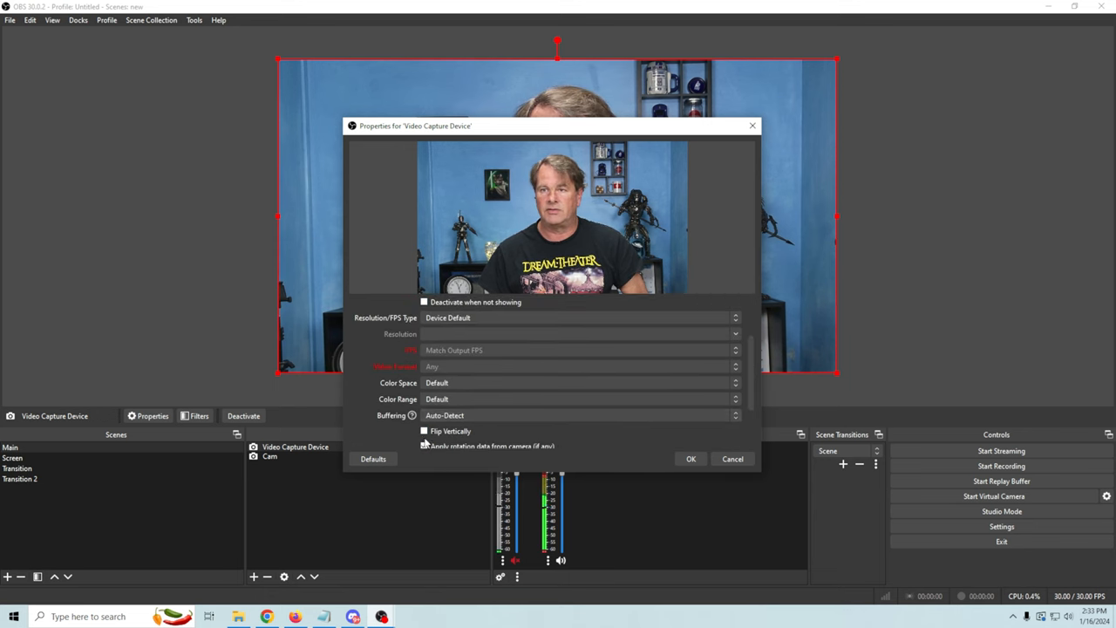
scroll(down, 3)
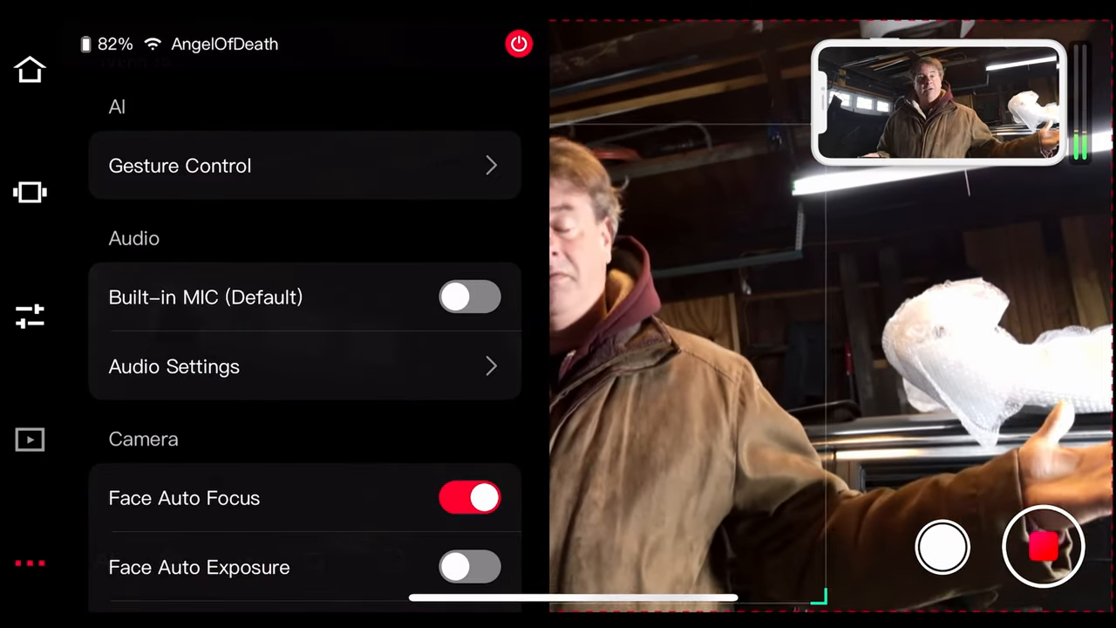
Scroll the OBSBOT Start settings panel to reach the shot mode grid
scroll(down, 3)
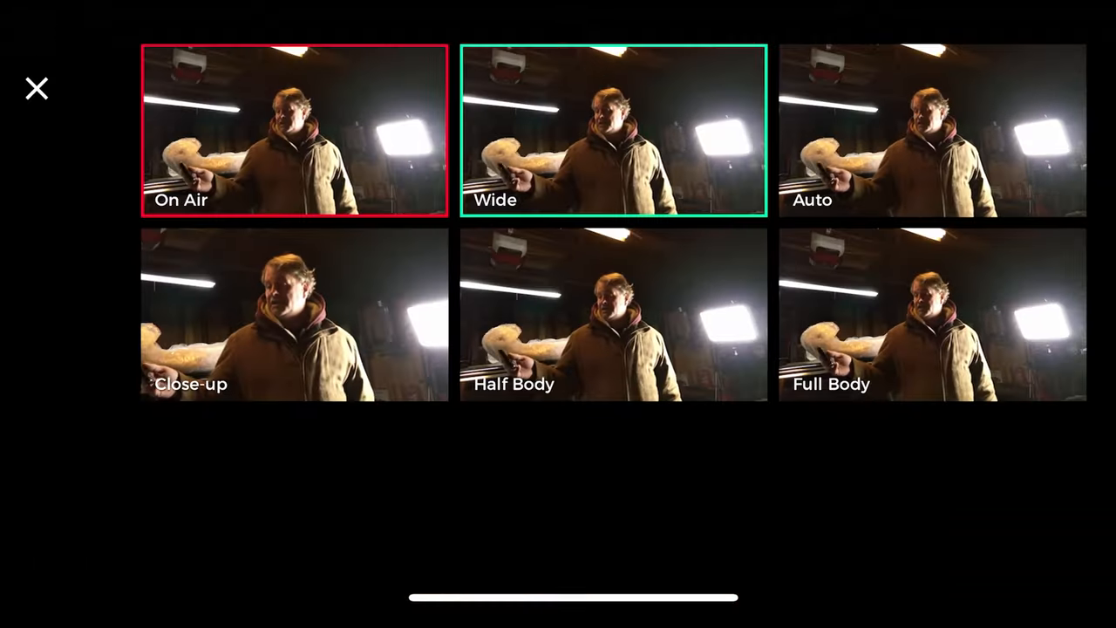
Pick the Auto shot preset and close the grid to the live view
click(932, 131)
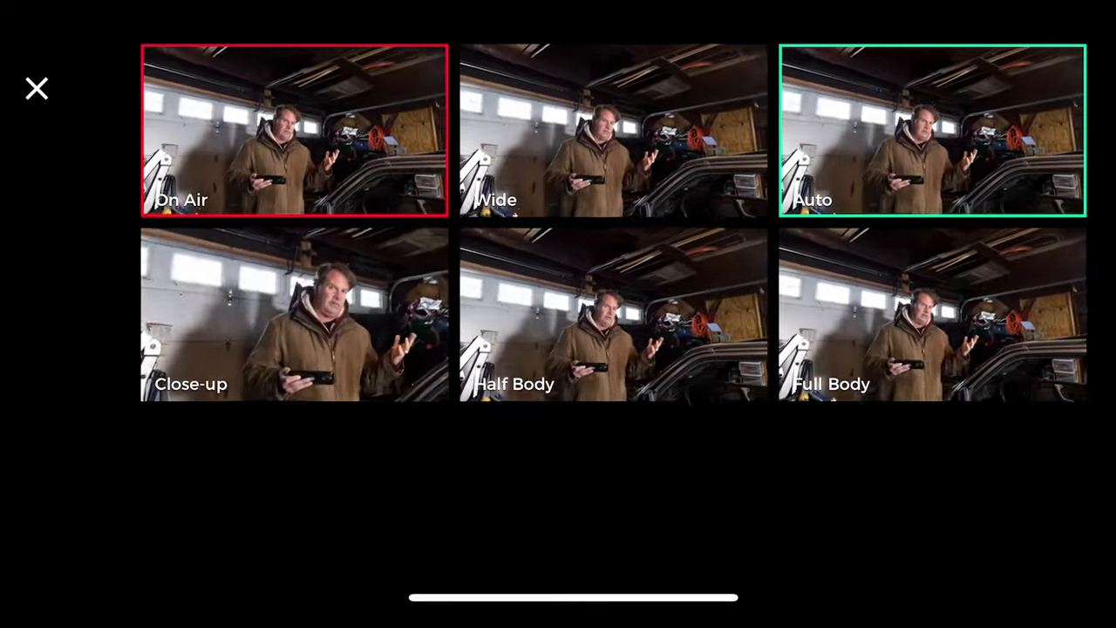
click(36, 88)
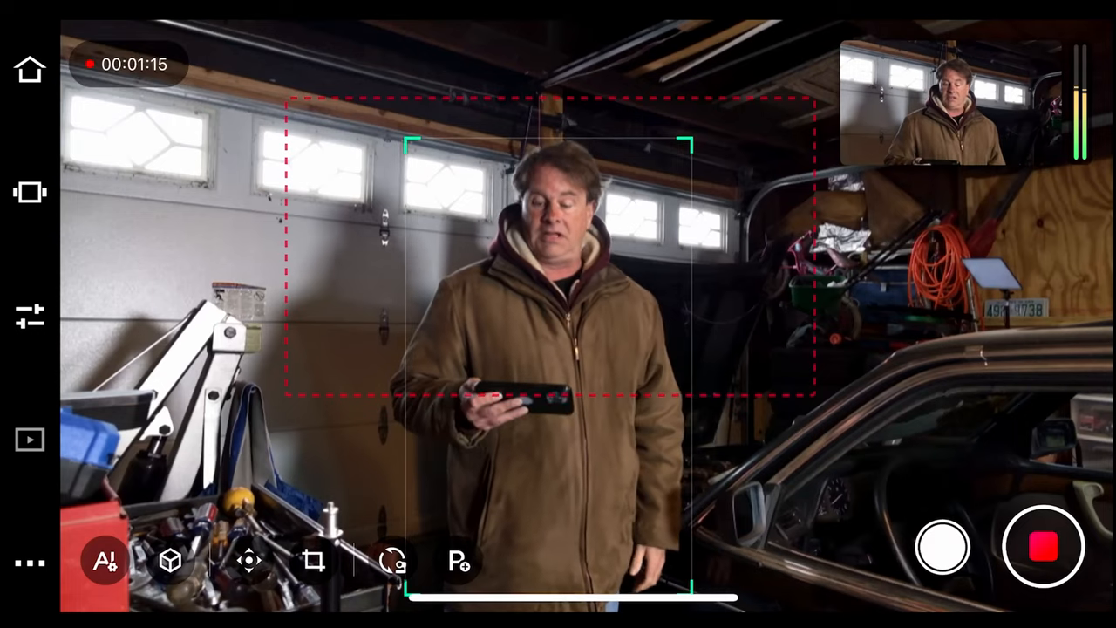